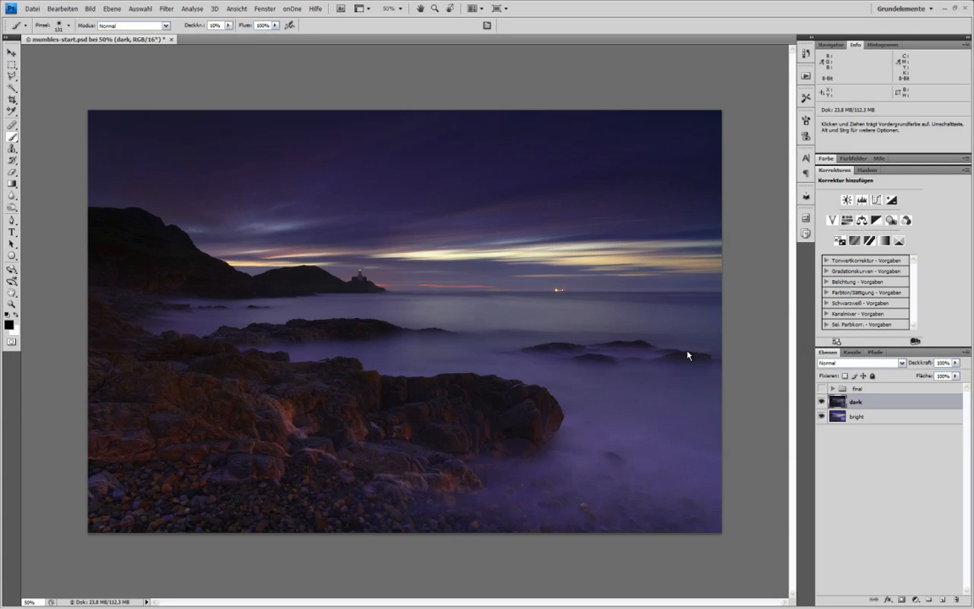
{"action": "mouse_move", "coordinate": [744, 375]}
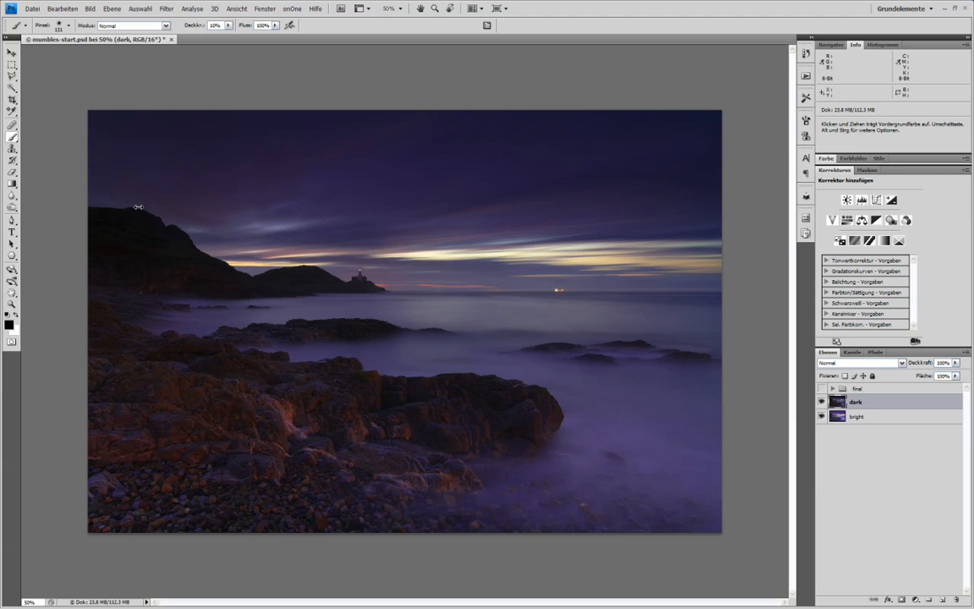
{"action": "mouse_move", "coordinate": [649, 333]}
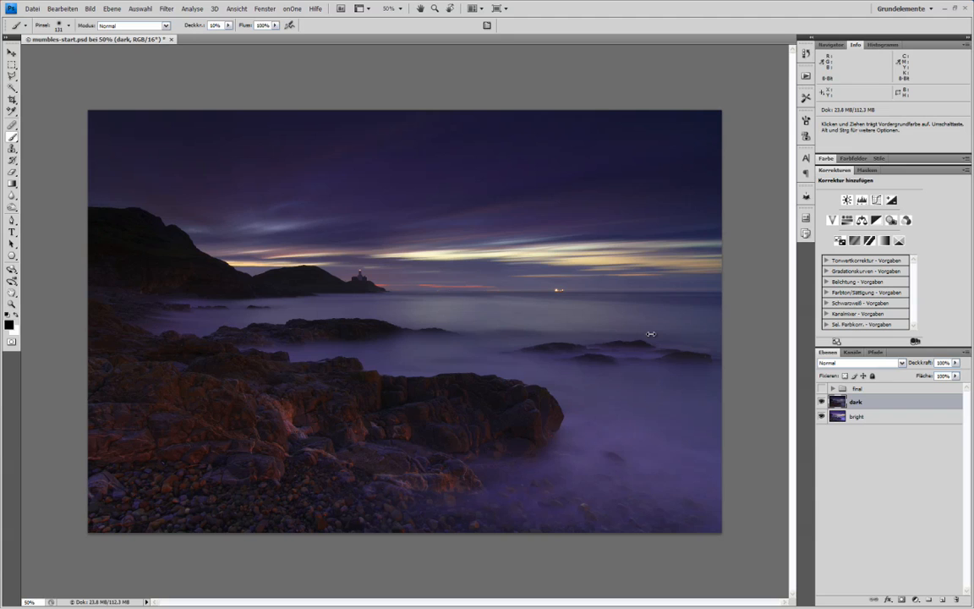
{"action": "mouse_move", "coordinate": [741, 343]}
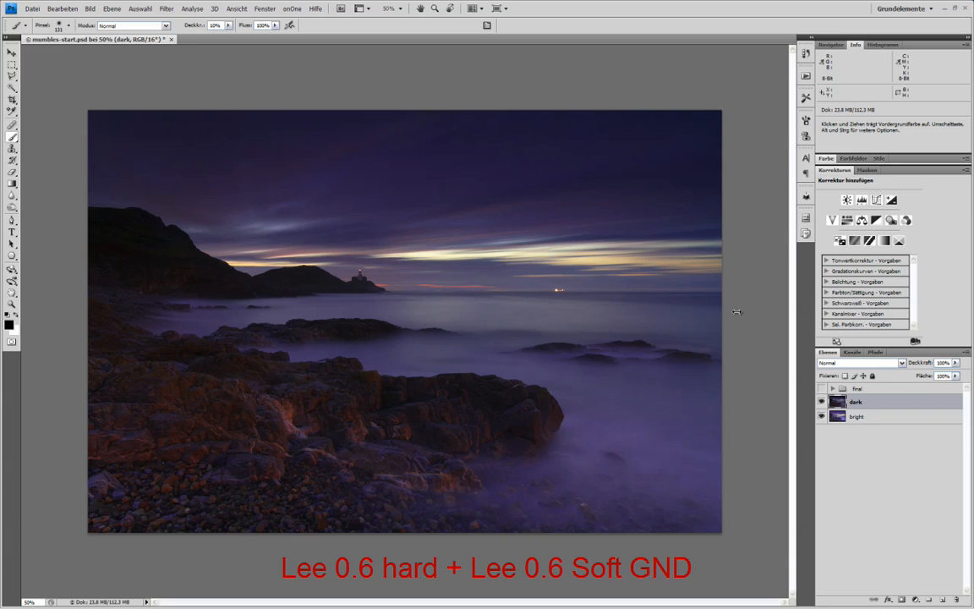
{"action": "mouse_move", "coordinate": [736, 311]}
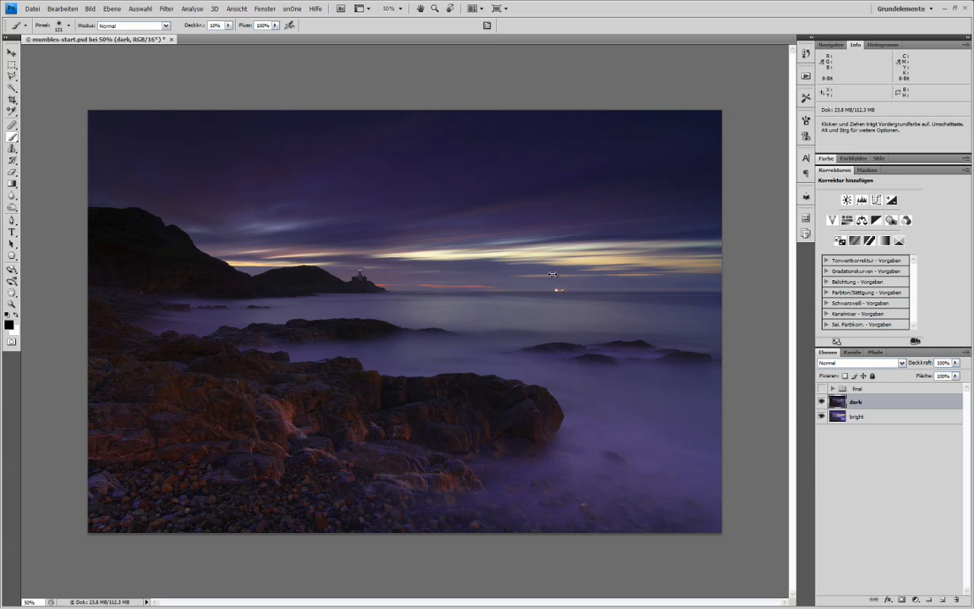
{"action": "mouse_move", "coordinate": [419, 413]}
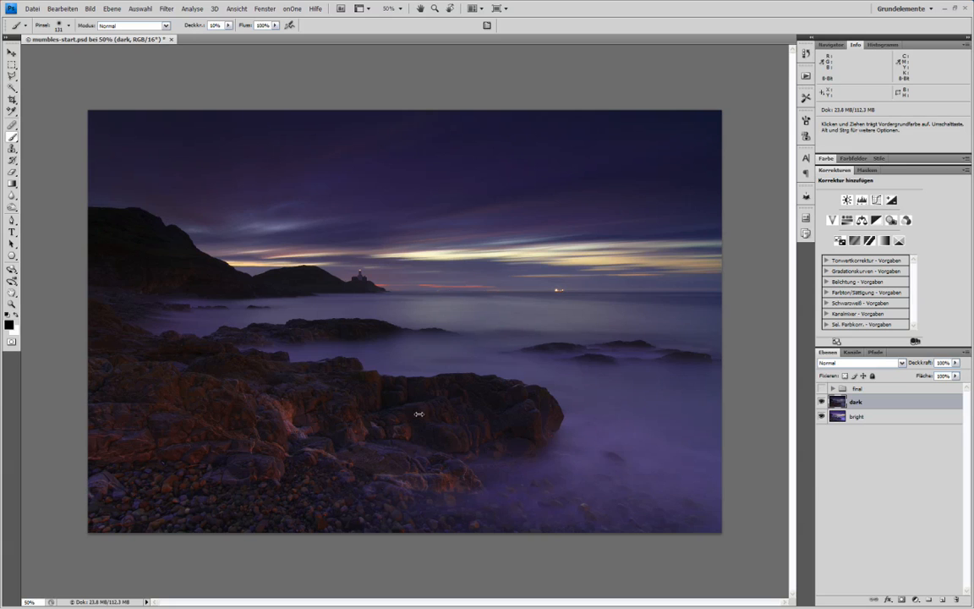
{"action": "mouse_move", "coordinate": [684, 297]}
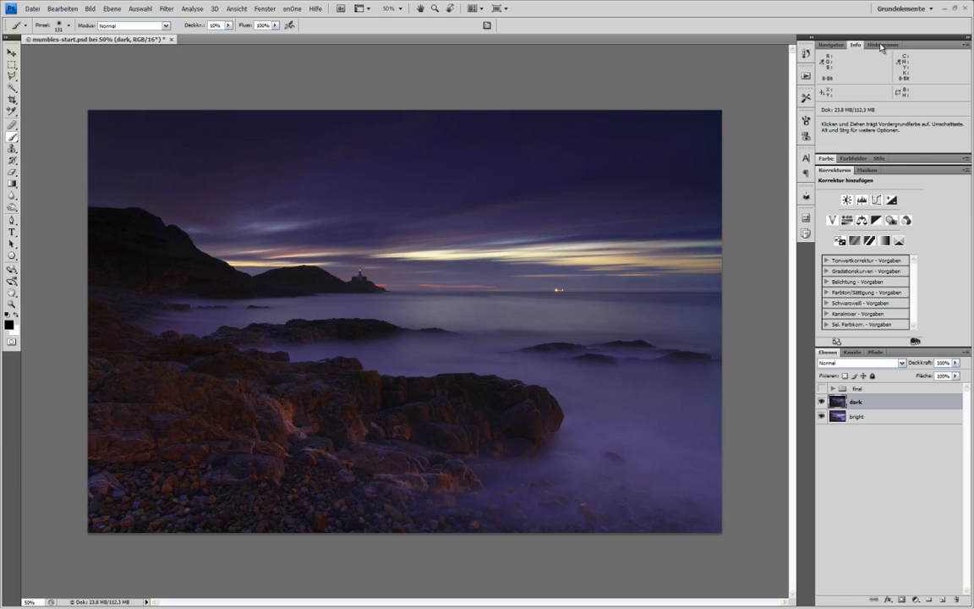
Step: Show the Histogram panel for the dark dusk seascape exposure
{"action": "left_click", "coordinate": [882, 44]}
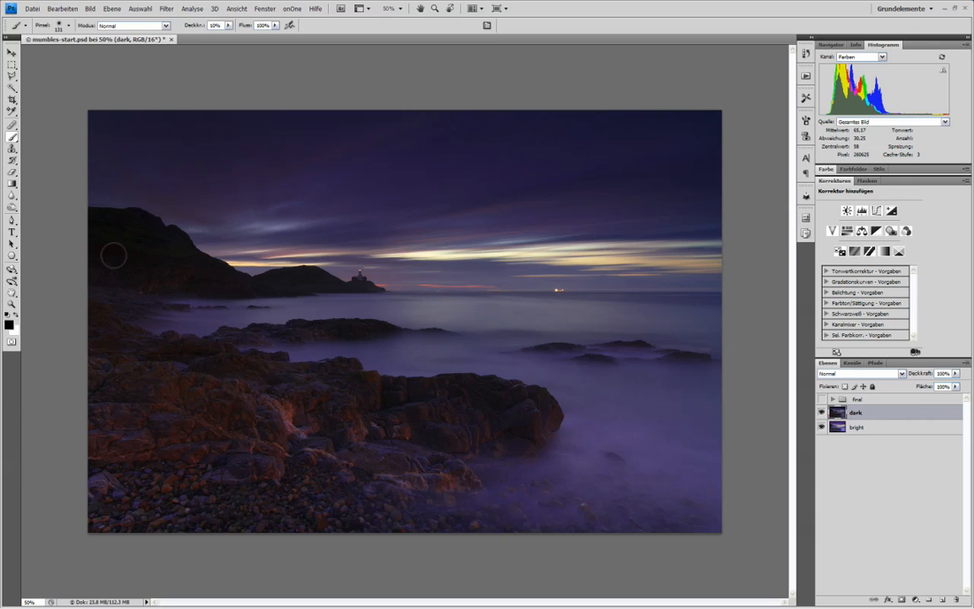
{"action": "mouse_move", "coordinate": [707, 166]}
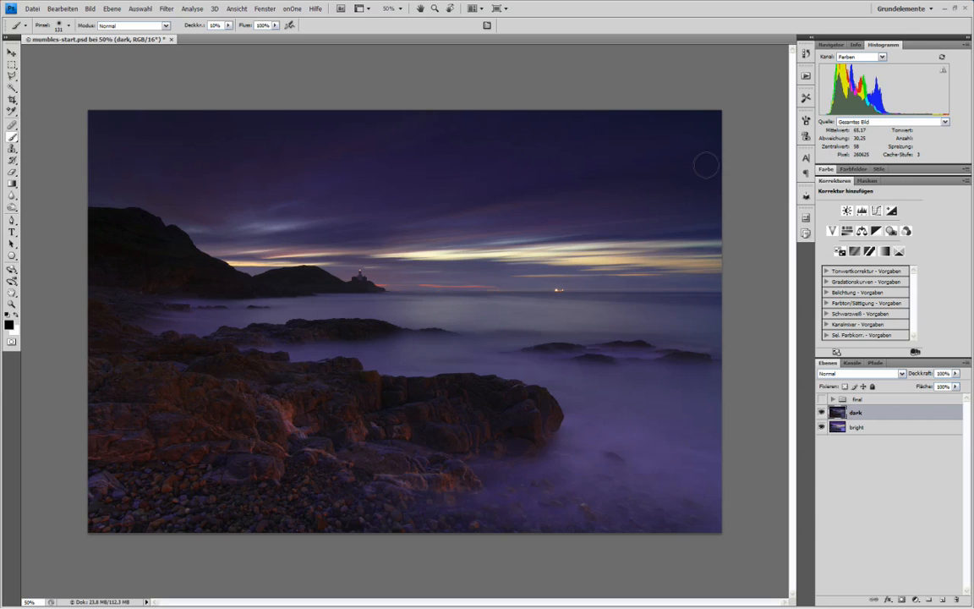
{"action": "mouse_move", "coordinate": [179, 203]}
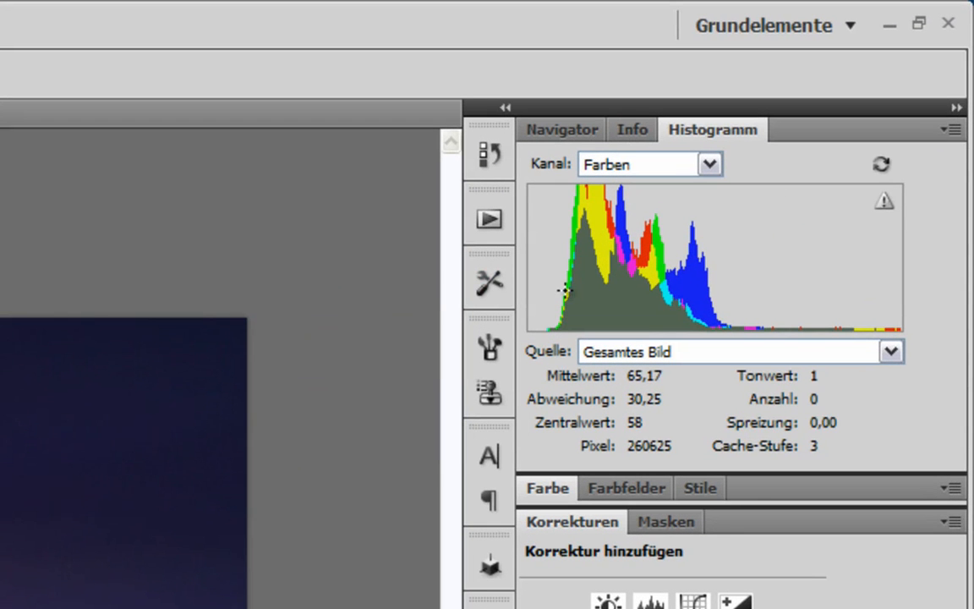
{"action": "mouse_move", "coordinate": [697, 304]}
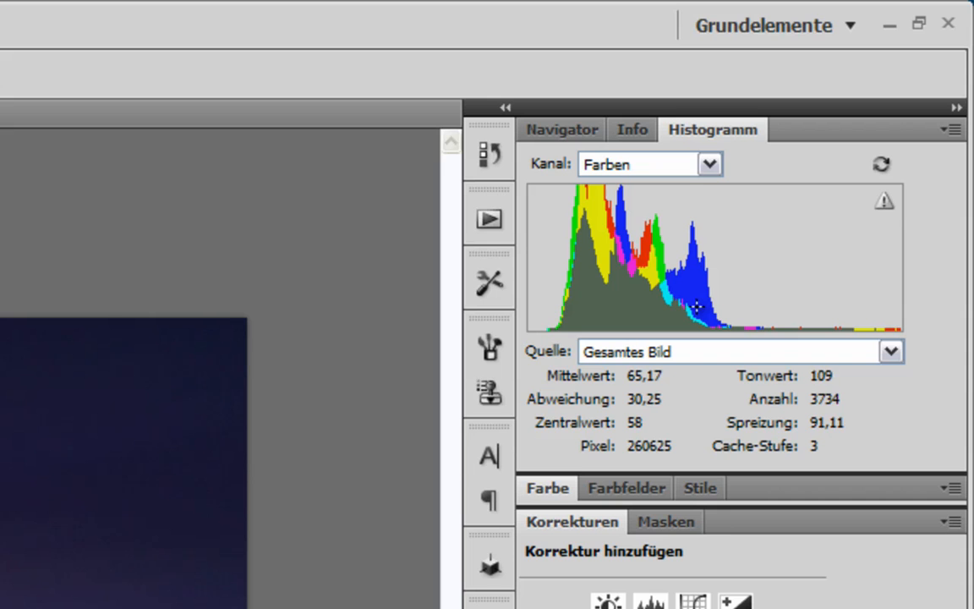
{"action": "mouse_move", "coordinate": [545, 329]}
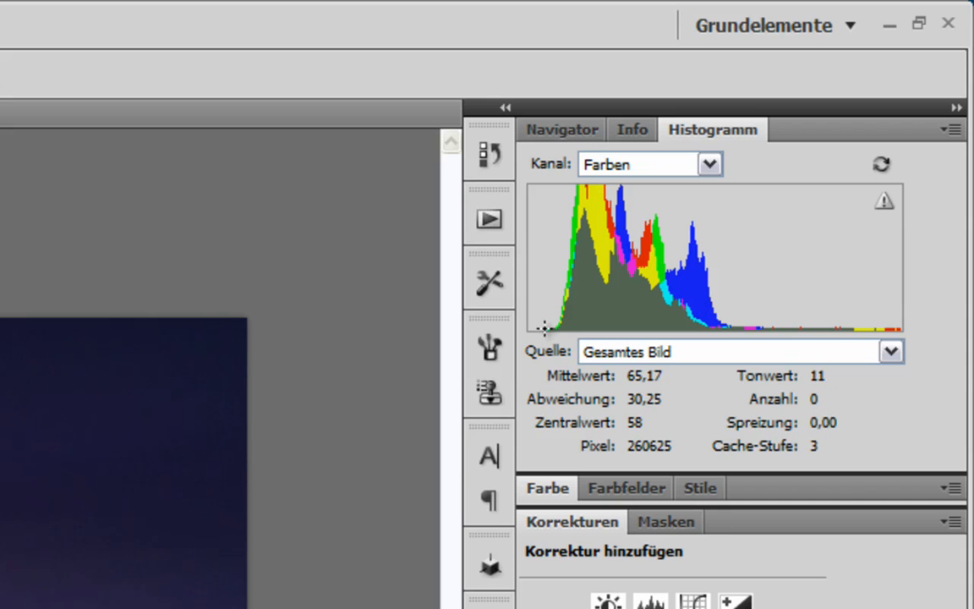
{"action": "mouse_move", "coordinate": [578, 213]}
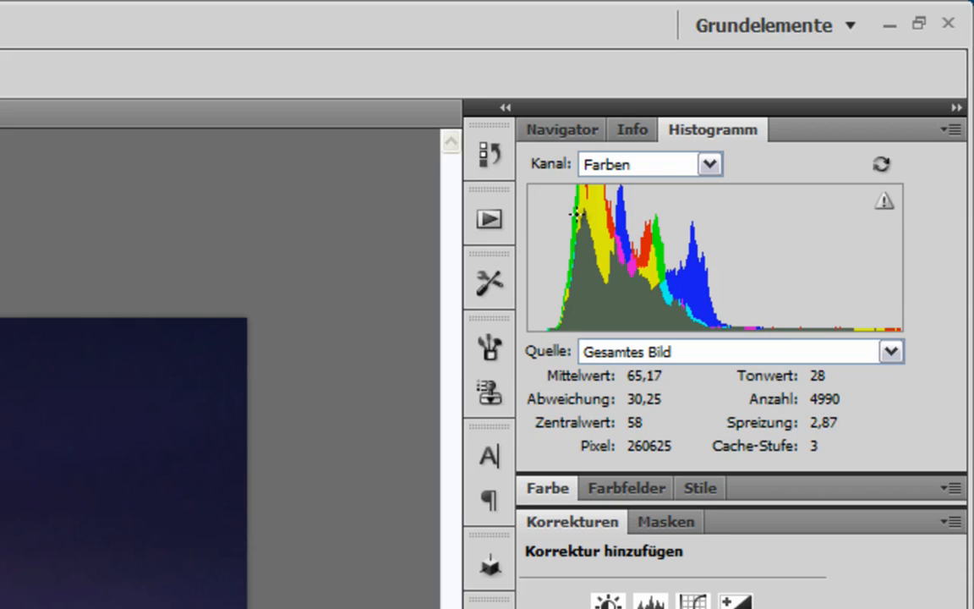
{"action": "mouse_move", "coordinate": [696, 308]}
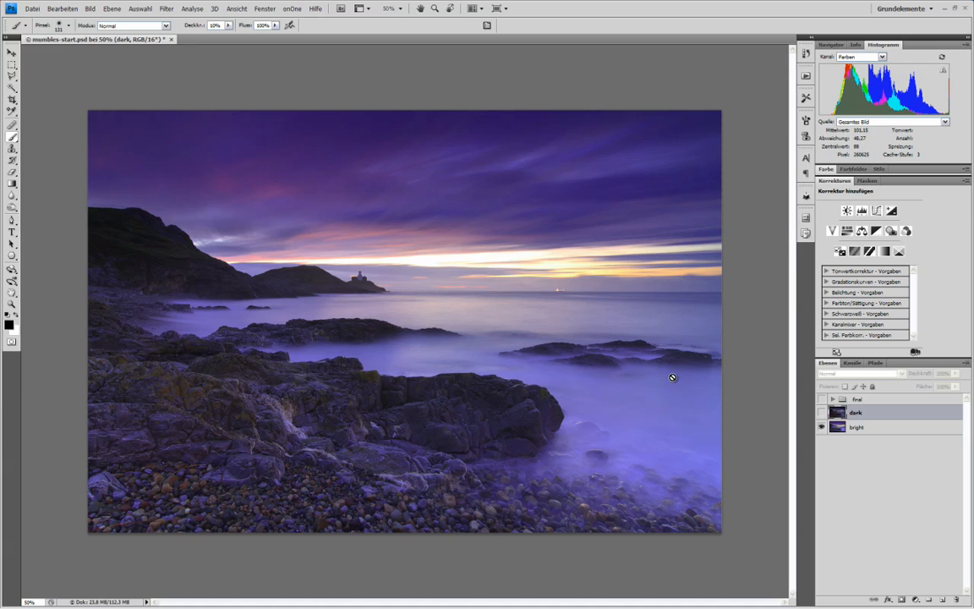
{"action": "mouse_move", "coordinate": [162, 431]}
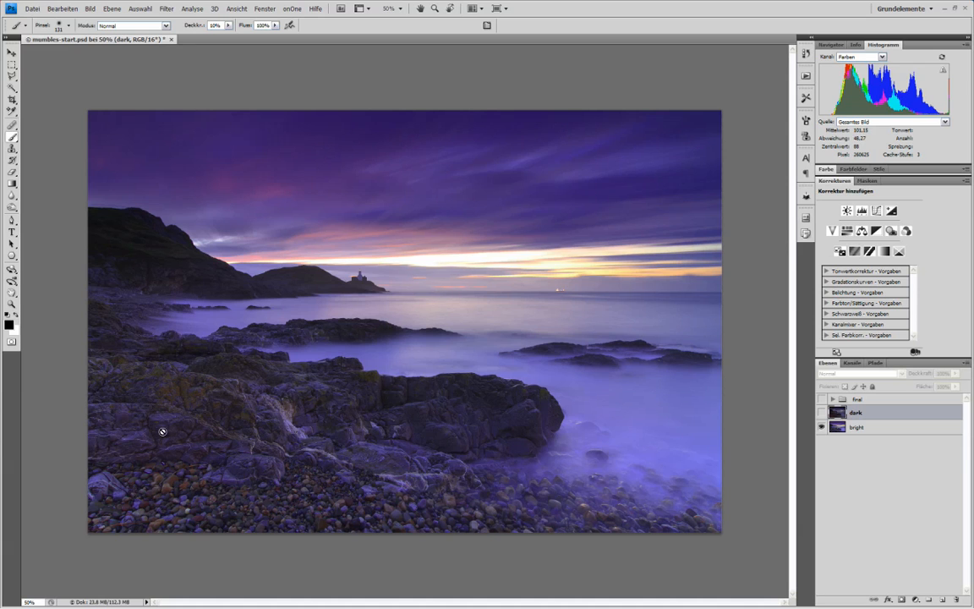
{"action": "mouse_move", "coordinate": [129, 240]}
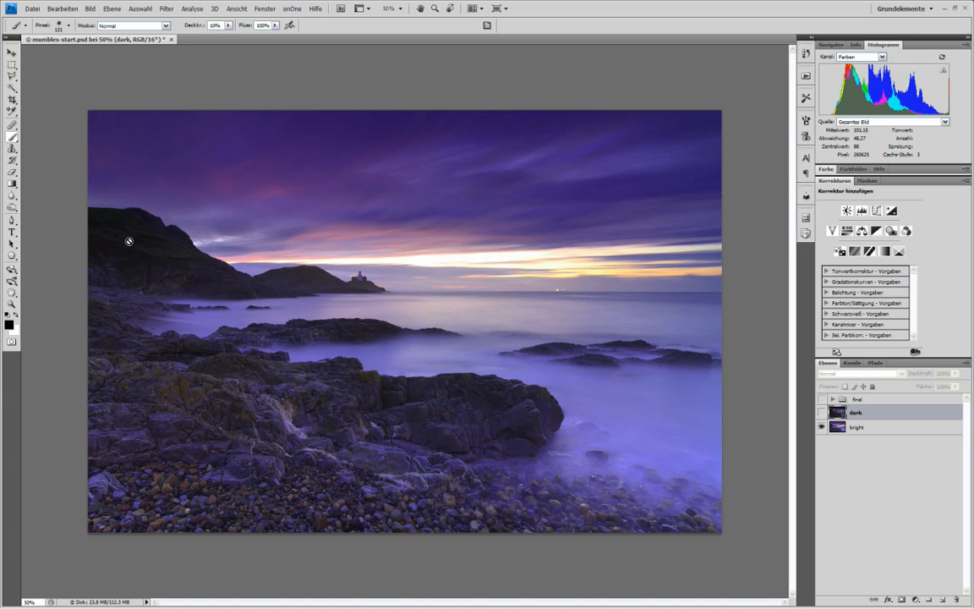
{"action": "mouse_move", "coordinate": [301, 280]}
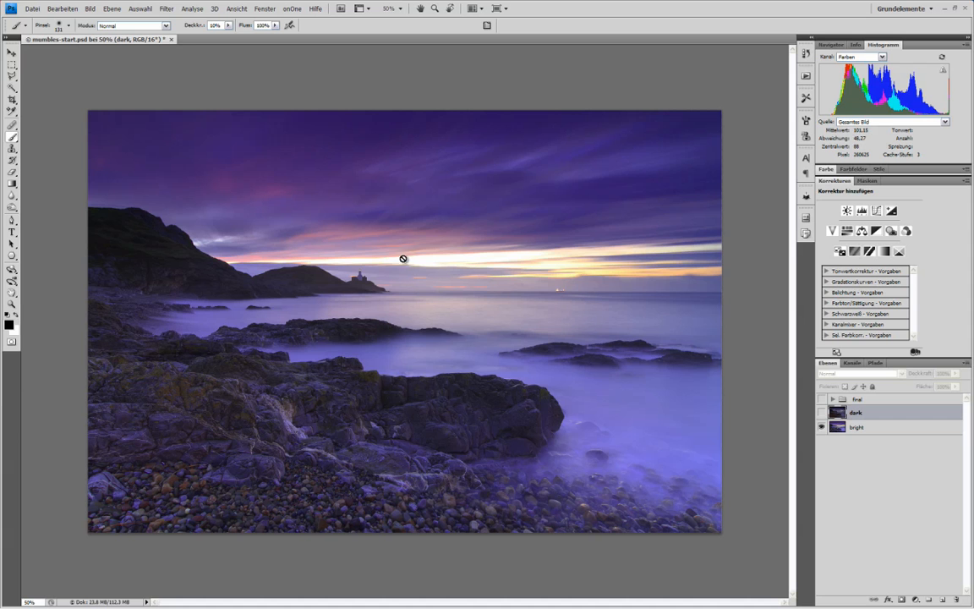
{"action": "mouse_move", "coordinate": [440, 266]}
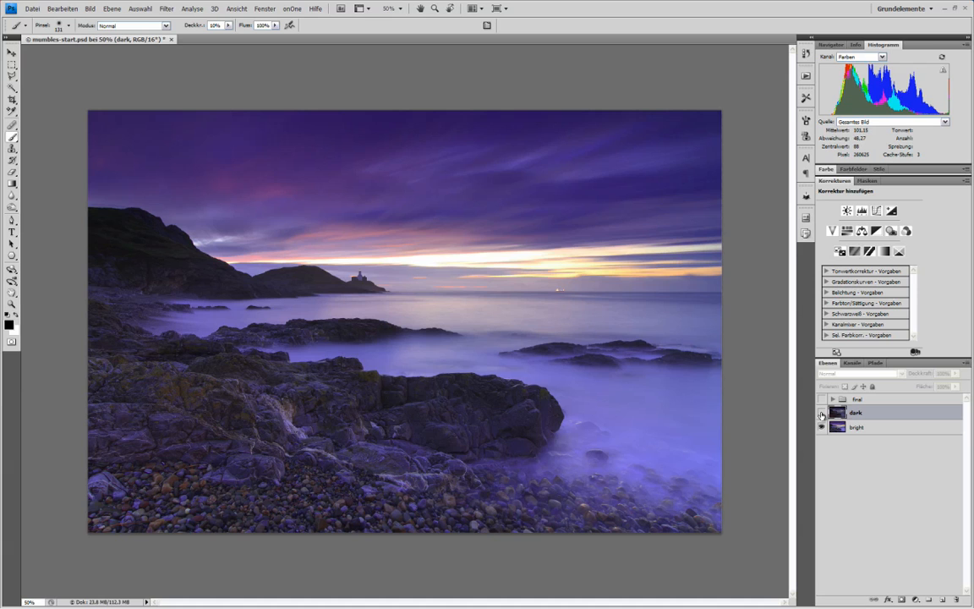
Step: Make the dark exposure layer visible again over the bright exposure
{"action": "left_click", "coordinate": [820, 412]}
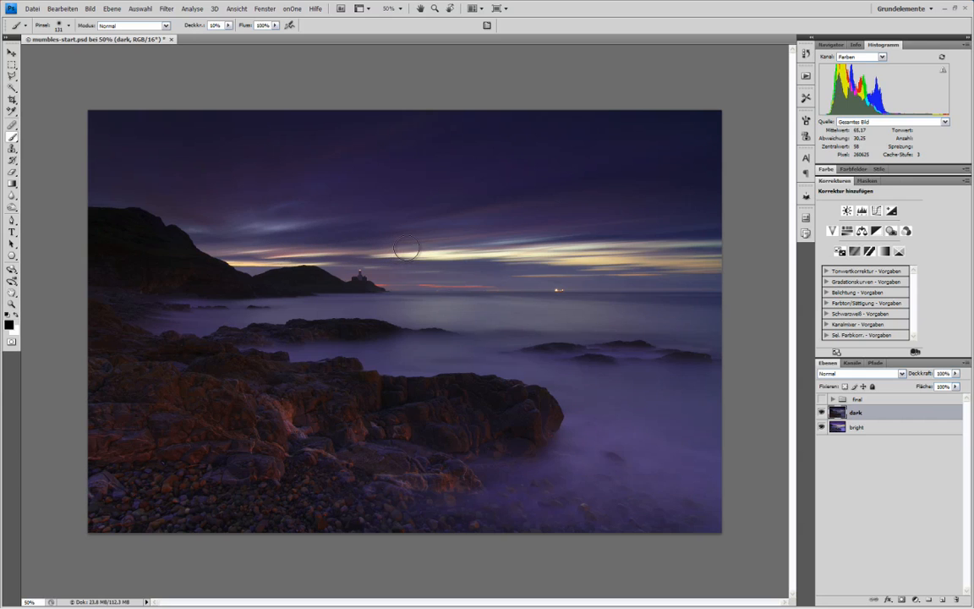
{"action": "mouse_move", "coordinate": [264, 260]}
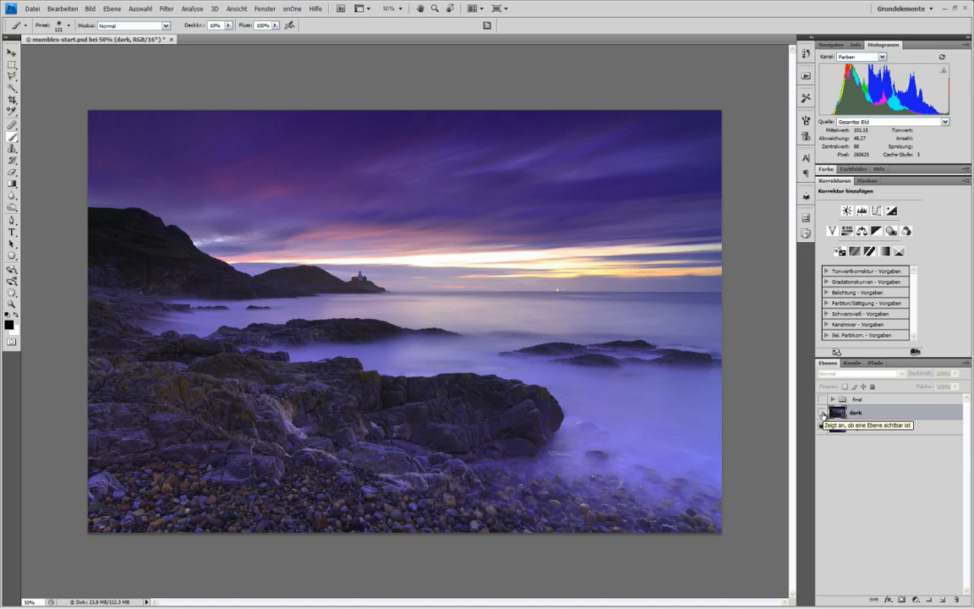
Step: Add a black layer mask to the dark layer so the bright exposure shows through
{"action": "left_click", "coordinate": [822, 413]}
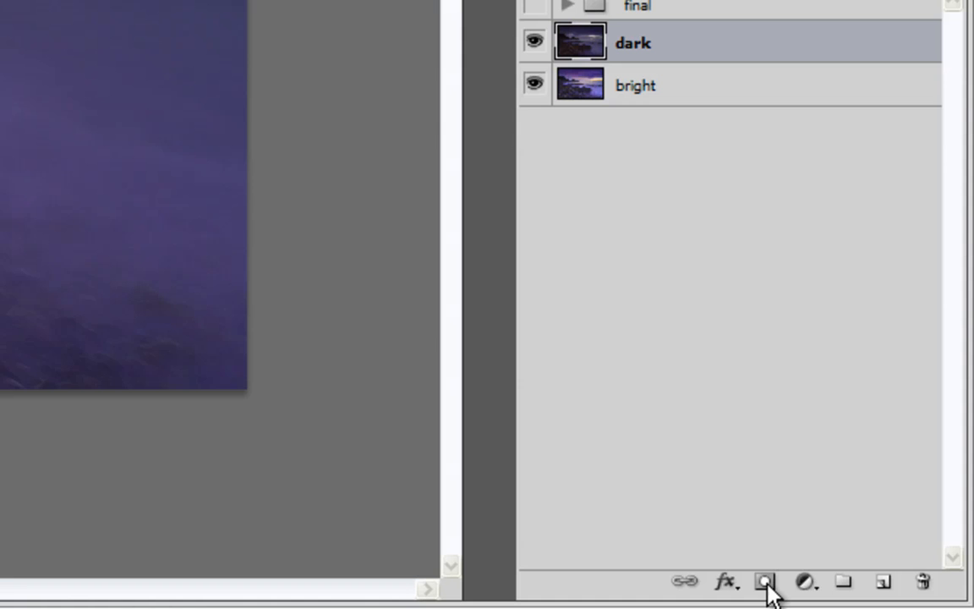
{"action": "mouse_move", "coordinate": [649, 41]}
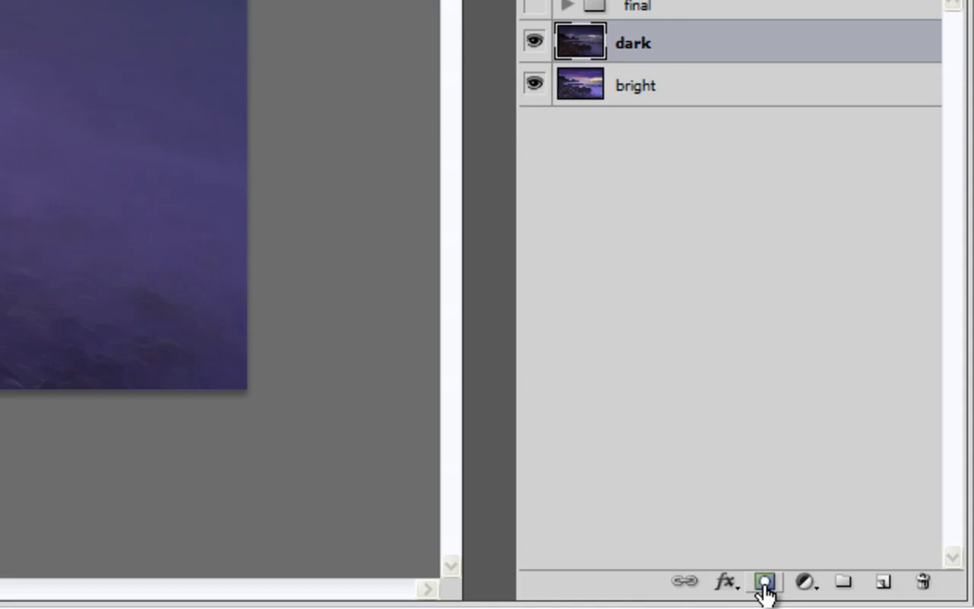
{"action": "left_click", "coordinate": [764, 581]}
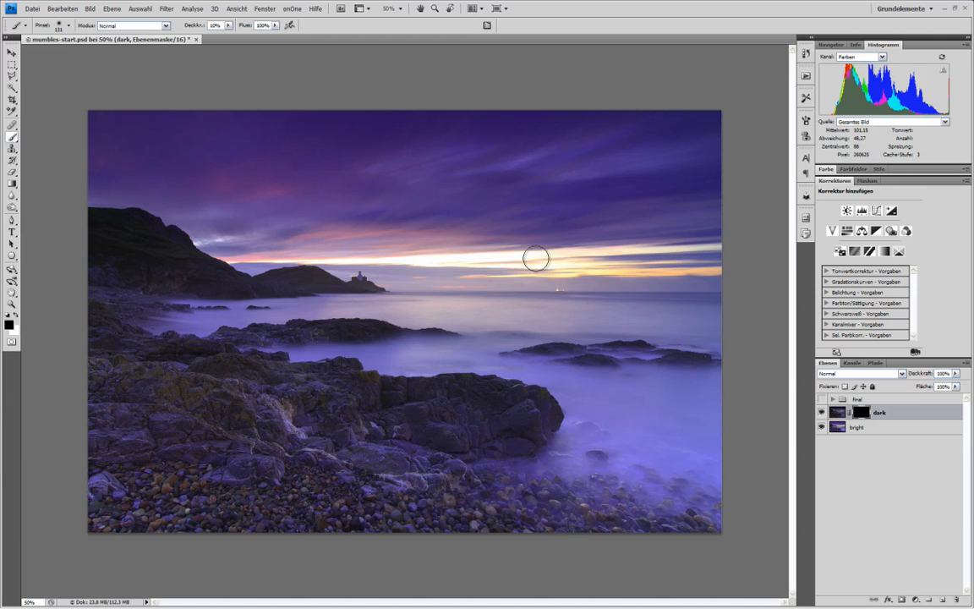
{"action": "mouse_move", "coordinate": [591, 245]}
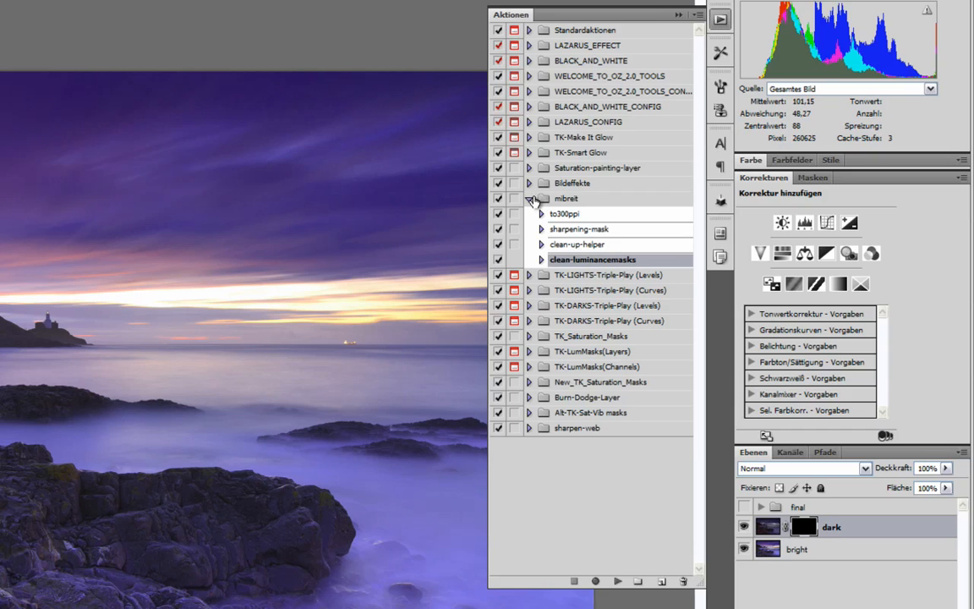
Step: Run the TK-LumMasks(Channels) all-masks action, building the lights and darks luminosity channels
{"action": "left_click", "coordinate": [528, 198]}
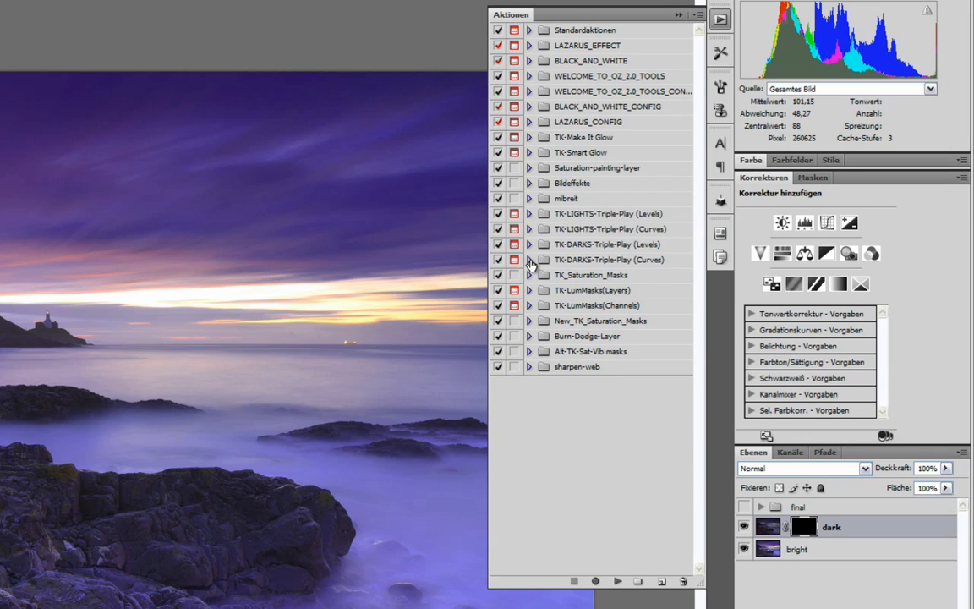
{"action": "mouse_move", "coordinate": [531, 285]}
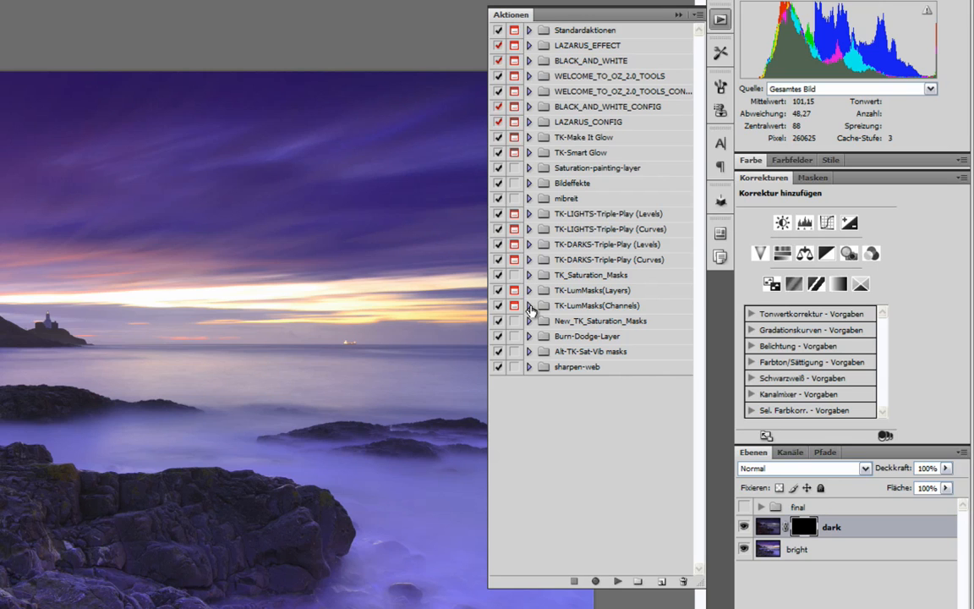
{"action": "mouse_move", "coordinate": [561, 306]}
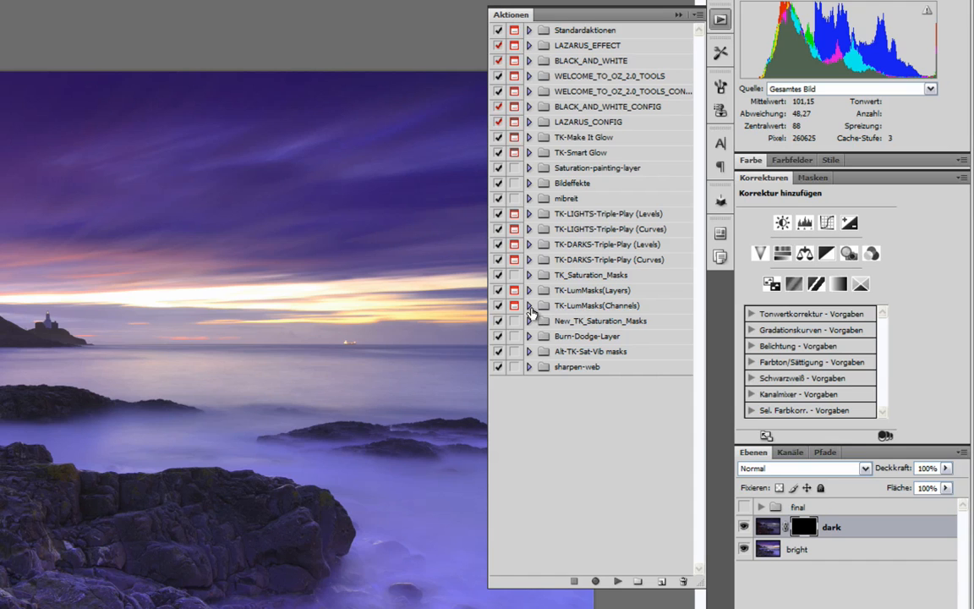
{"action": "left_click", "coordinate": [528, 305]}
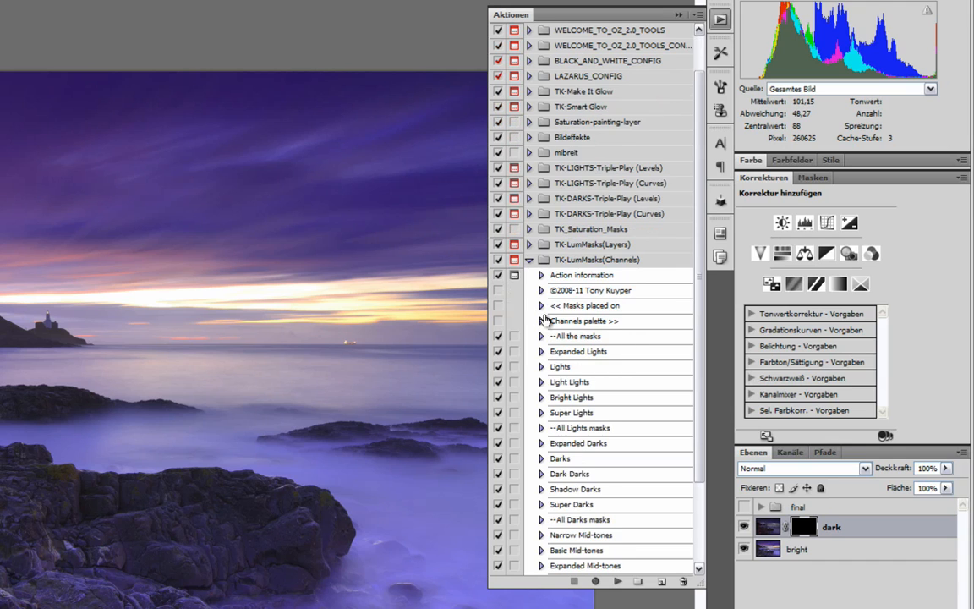
{"action": "left_click", "coordinate": [578, 335]}
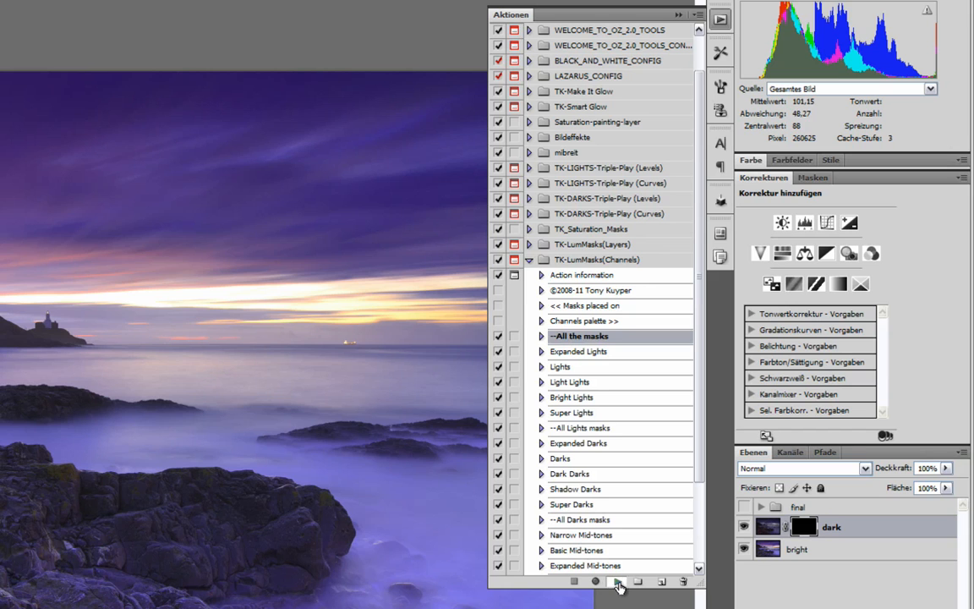
{"action": "left_click", "coordinate": [617, 581]}
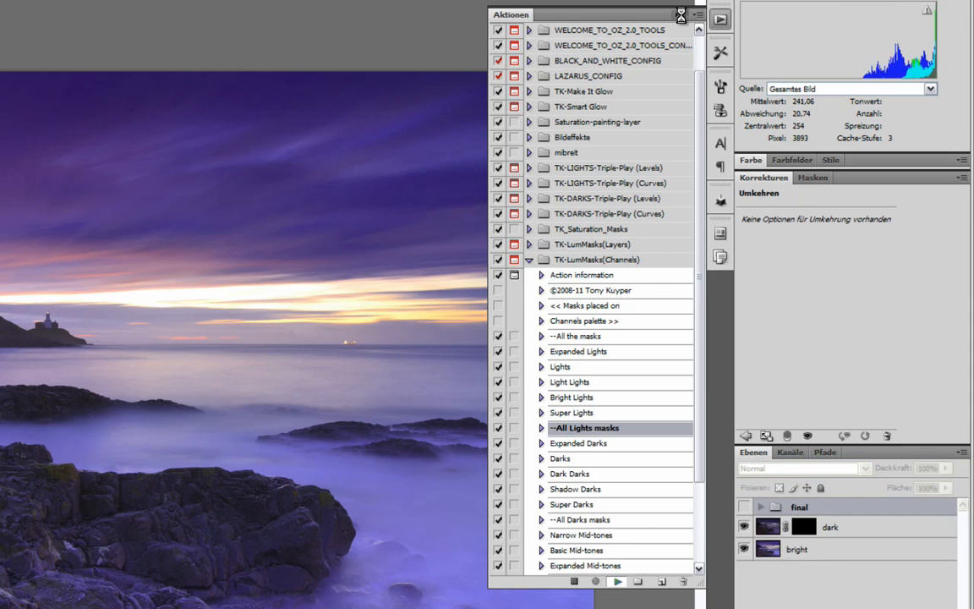
{"action": "left_click", "coordinate": [585, 519]}
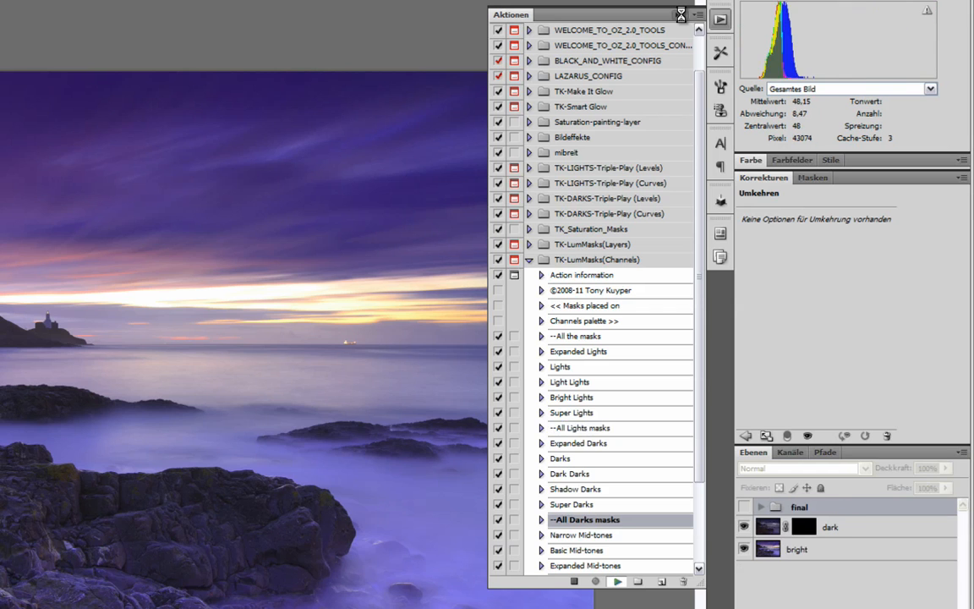
{"action": "left_click", "coordinate": [579, 335]}
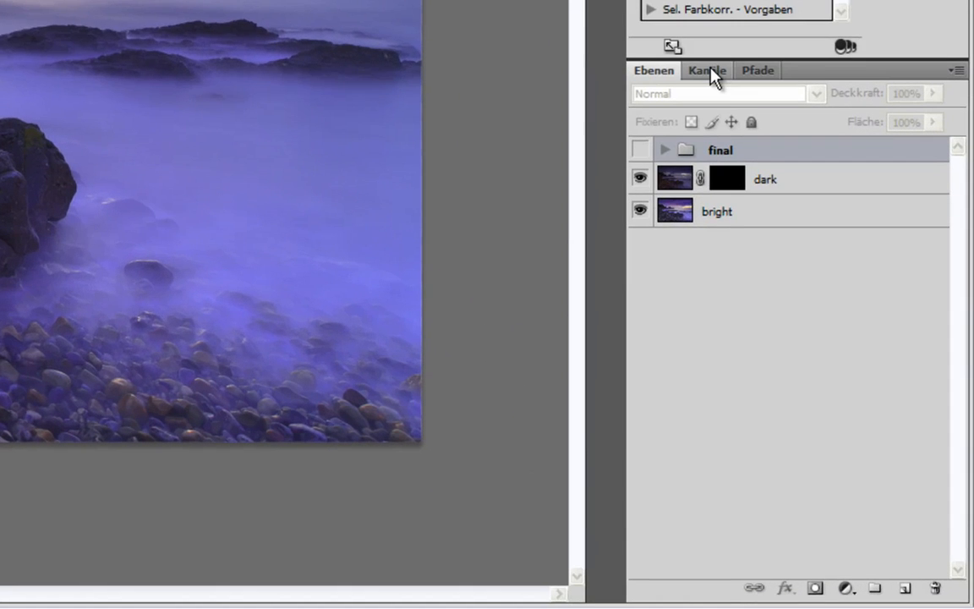
Step: Preview the Light Lights, Bright Lights, Super Lights and Shadow Darks channels, then return to the colour image
{"action": "left_click", "coordinate": [707, 71]}
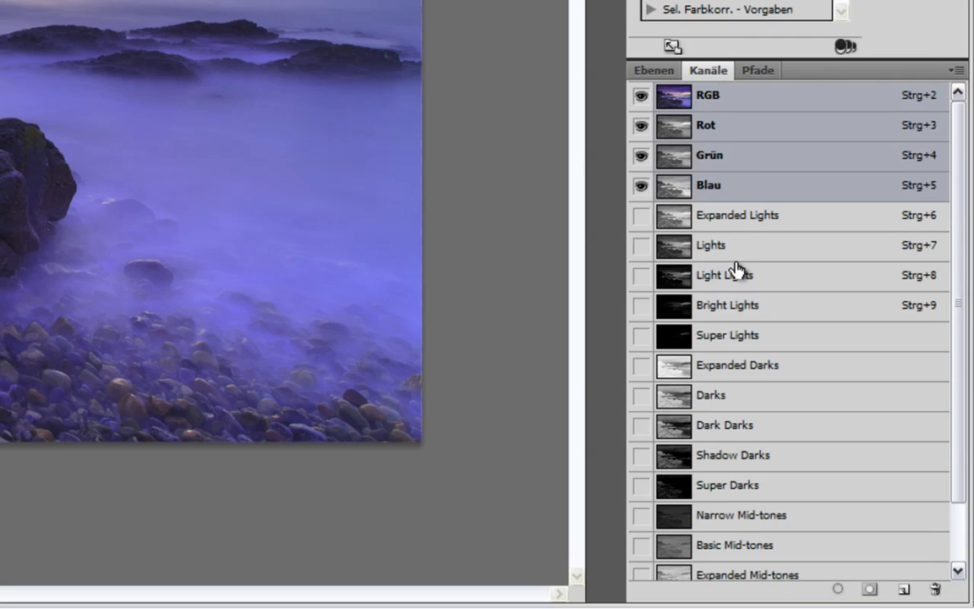
{"action": "mouse_move", "coordinate": [649, 88]}
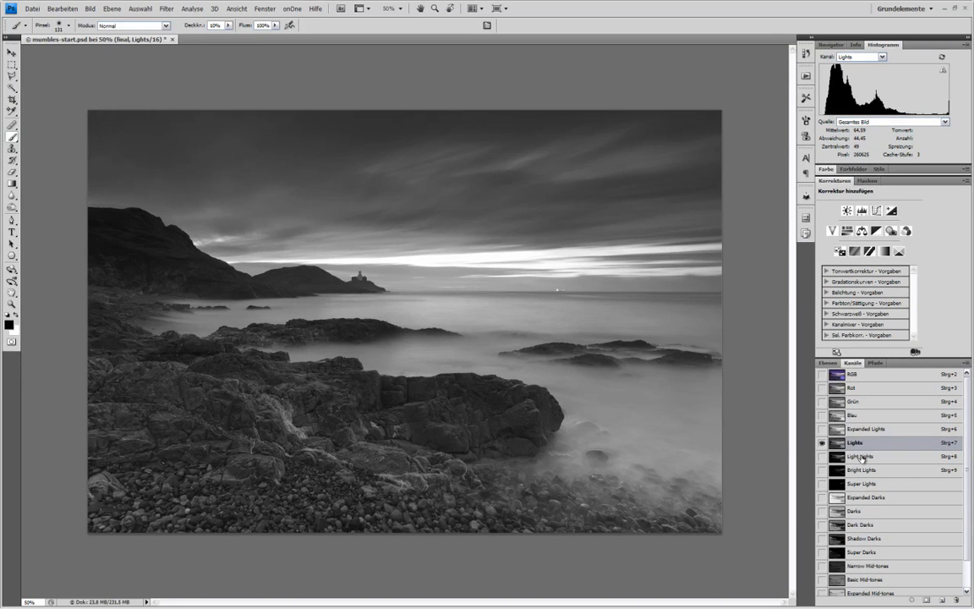
{"action": "left_click", "coordinate": [863, 456]}
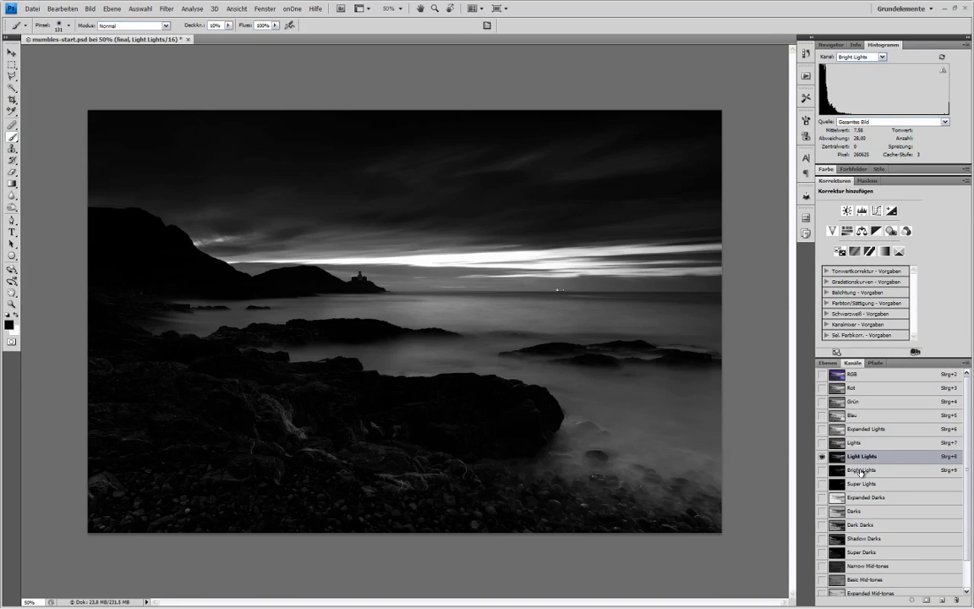
{"action": "left_click", "coordinate": [862, 470]}
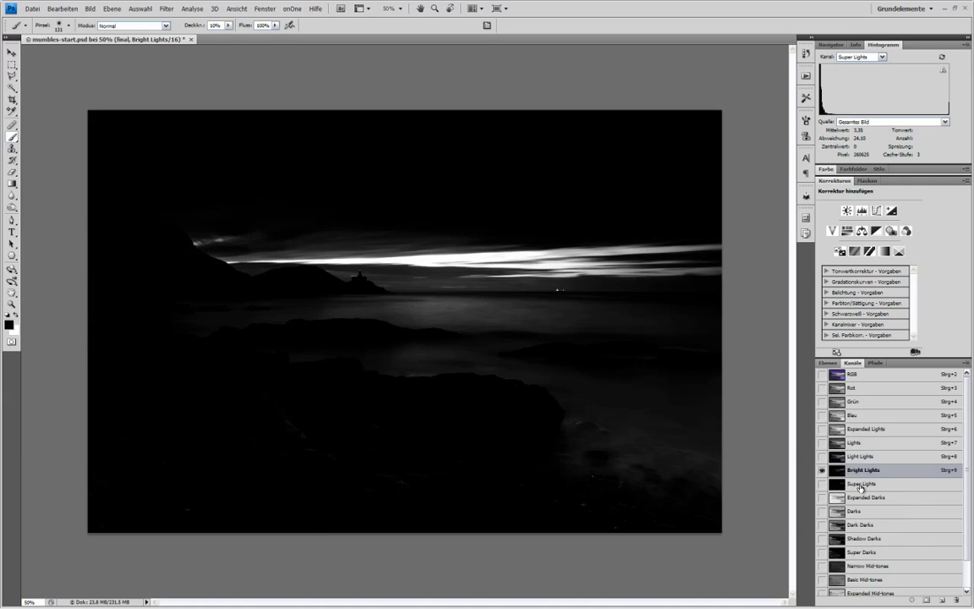
{"action": "left_click", "coordinate": [822, 484]}
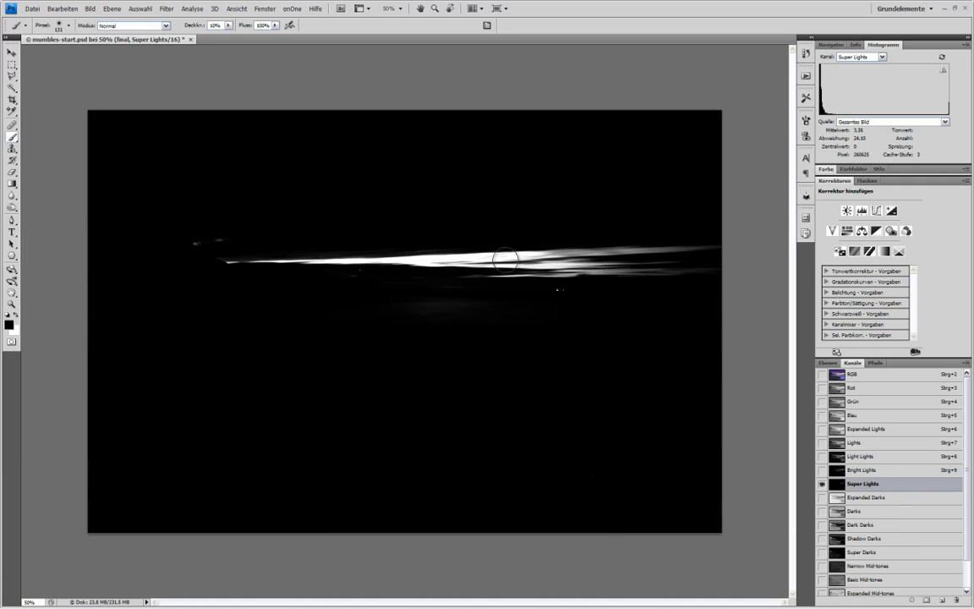
{"action": "mouse_move", "coordinate": [409, 267]}
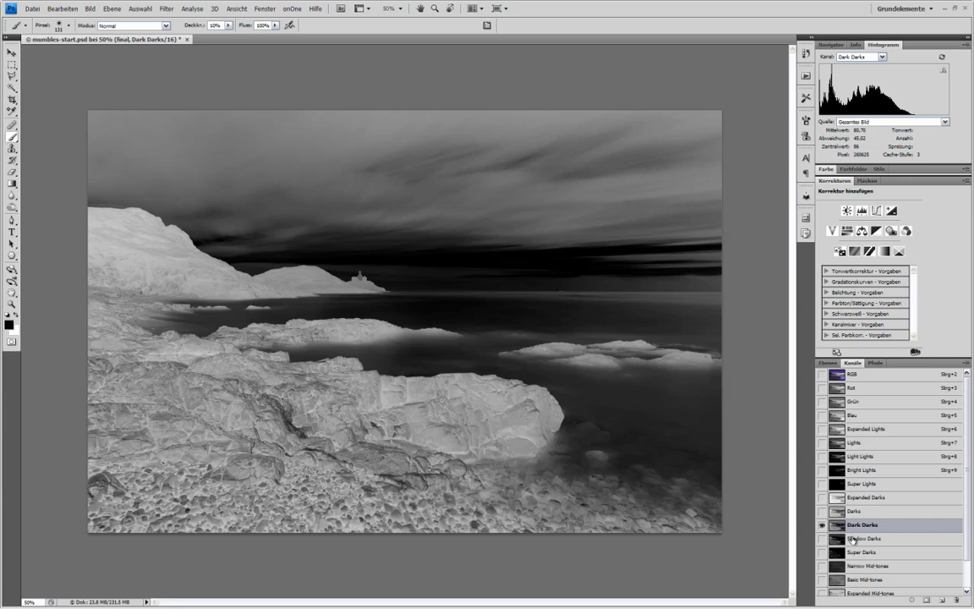
{"action": "left_click", "coordinate": [865, 538]}
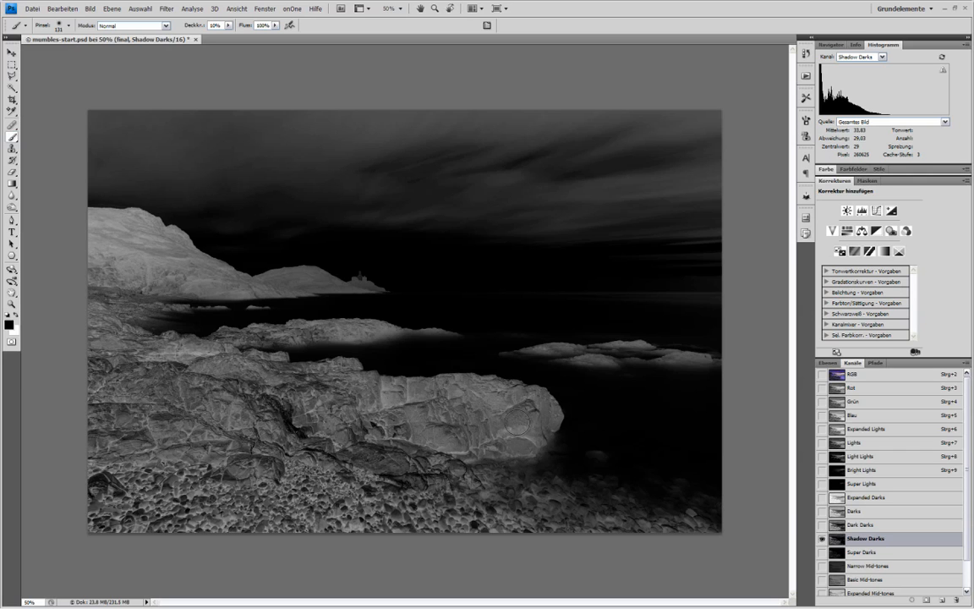
{"action": "mouse_move", "coordinate": [142, 255]}
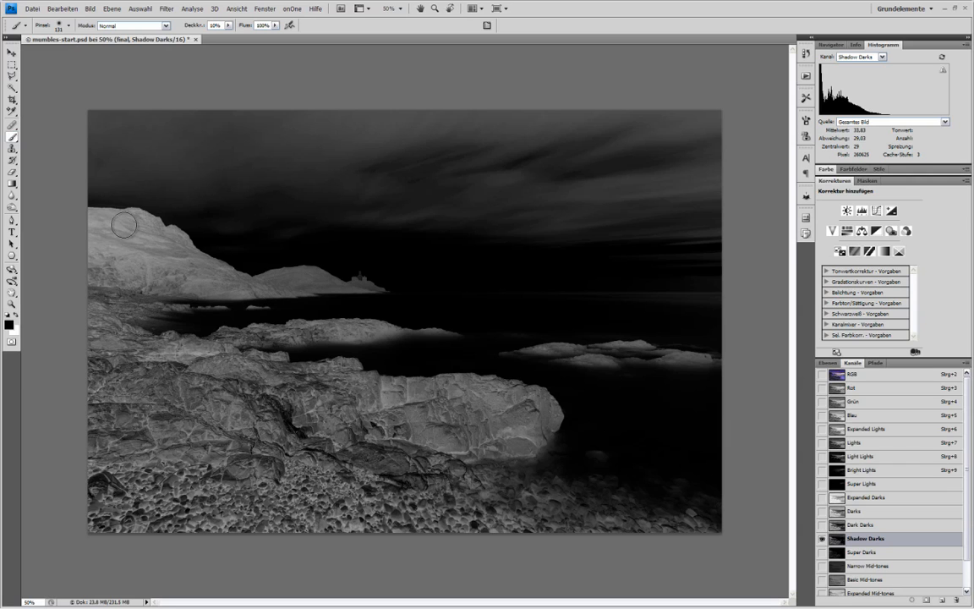
{"action": "mouse_move", "coordinate": [581, 353]}
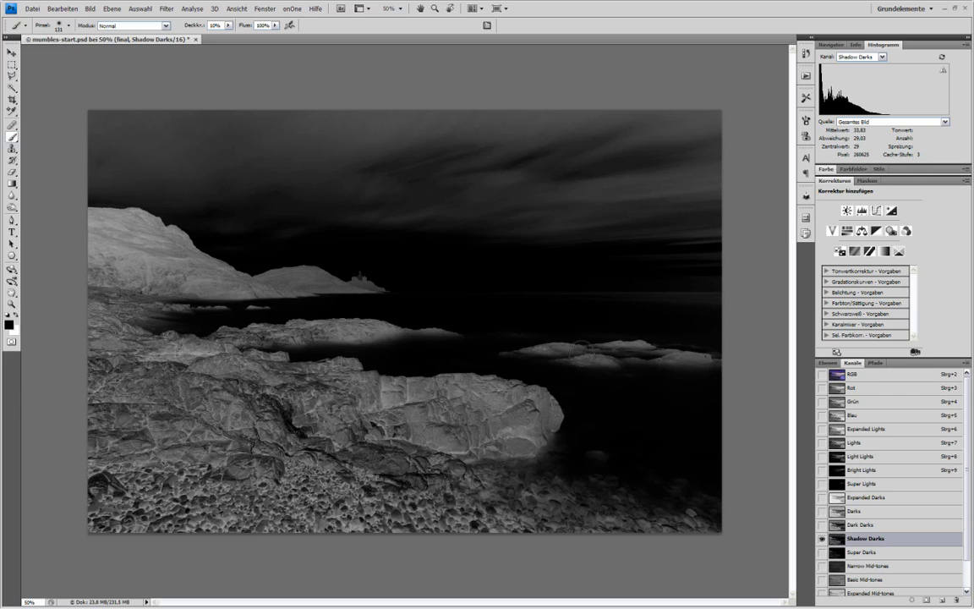
{"action": "left_click", "coordinate": [826, 362]}
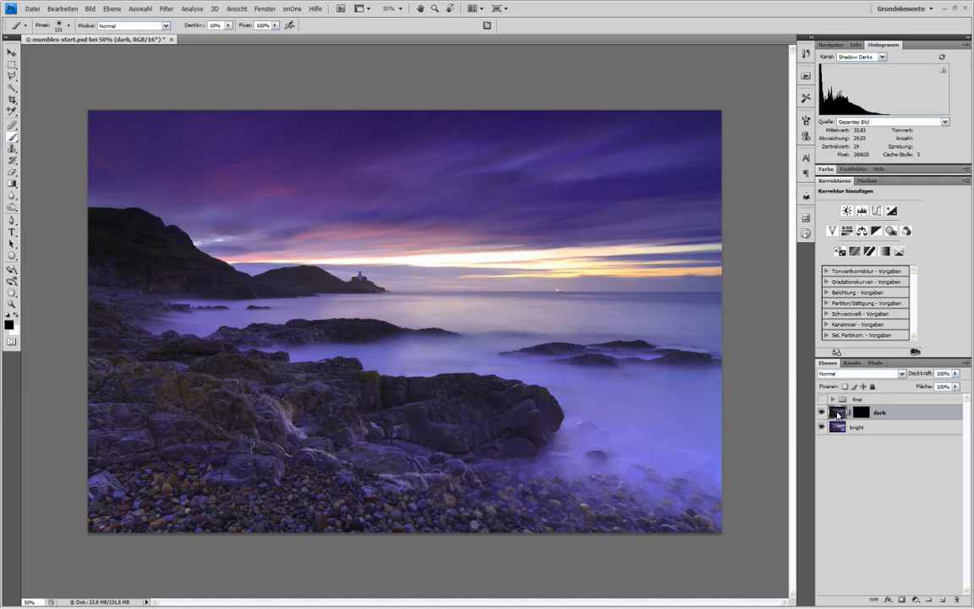
Step: Display the Bright Lights luminosity mask channel on its own
{"action": "double_click", "coordinate": [855, 426]}
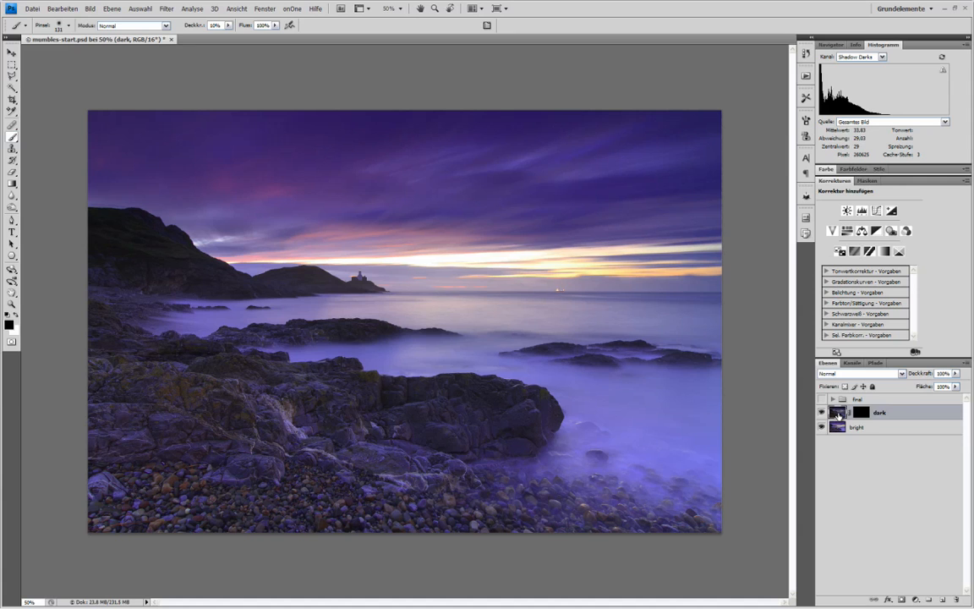
{"action": "mouse_move", "coordinate": [802, 369]}
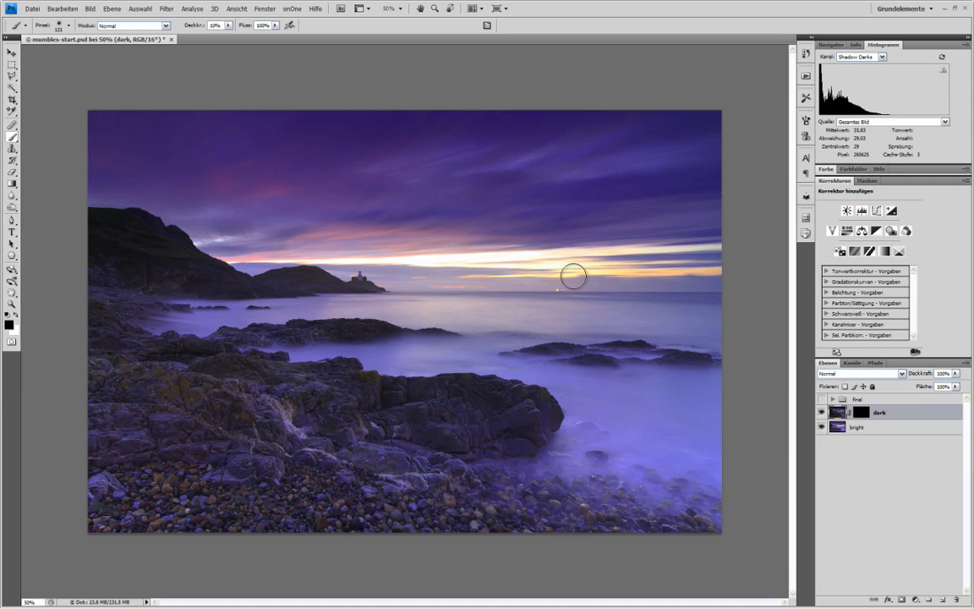
{"action": "mouse_move", "coordinate": [573, 272]}
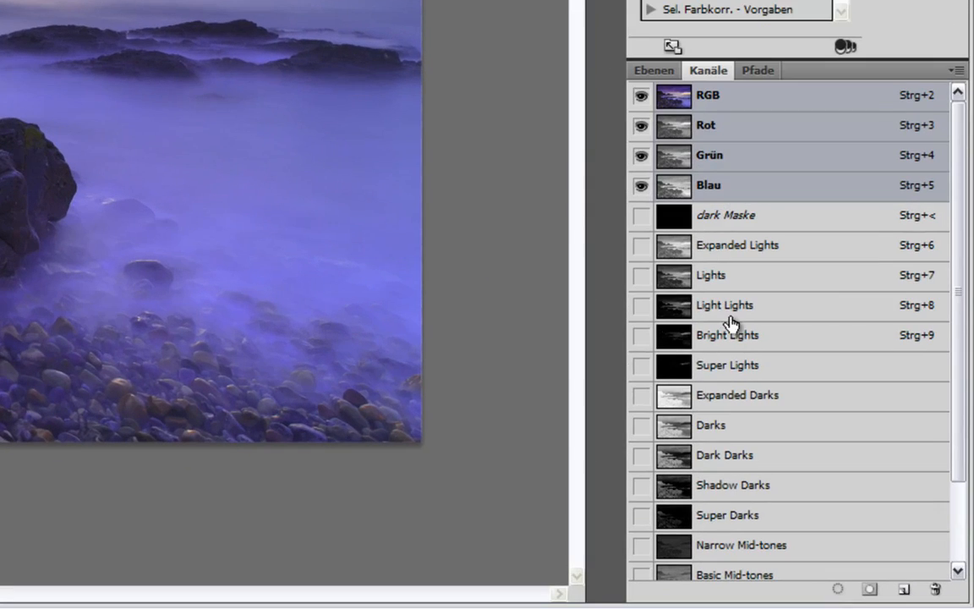
{"action": "mouse_move", "coordinate": [709, 342]}
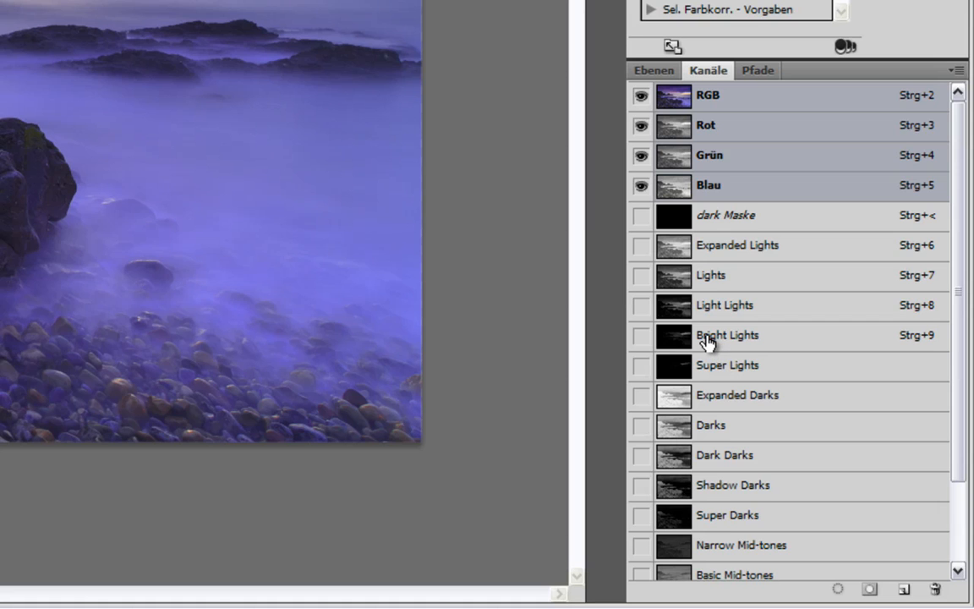
{"action": "mouse_move", "coordinate": [708, 345]}
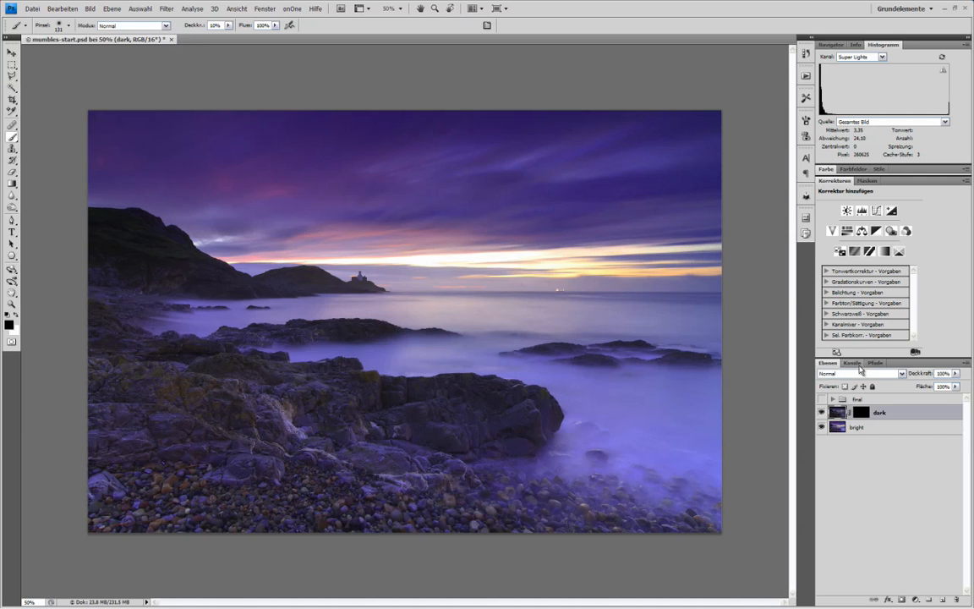
{"action": "left_click", "coordinate": [852, 362]}
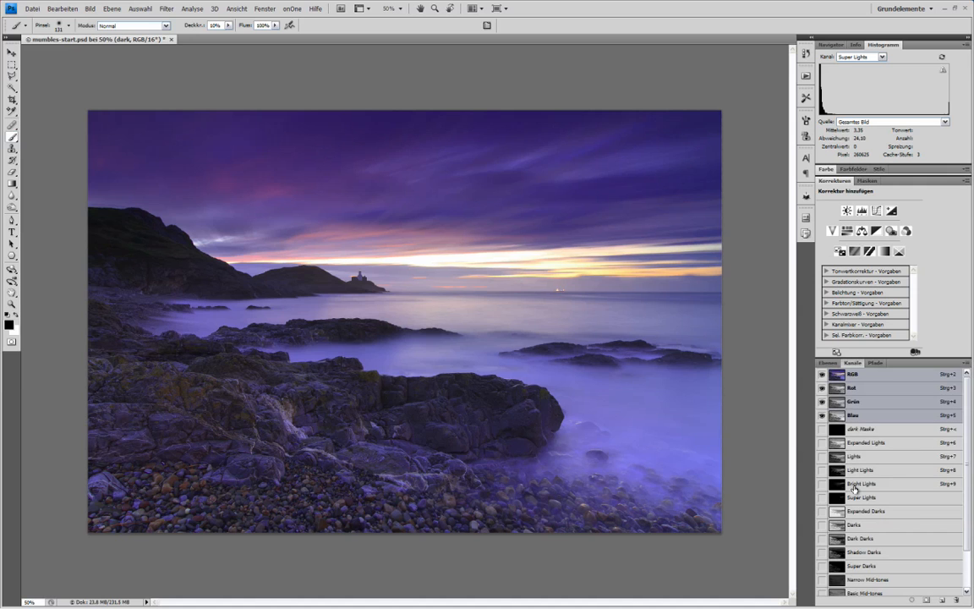
{"action": "left_click", "coordinate": [863, 484]}
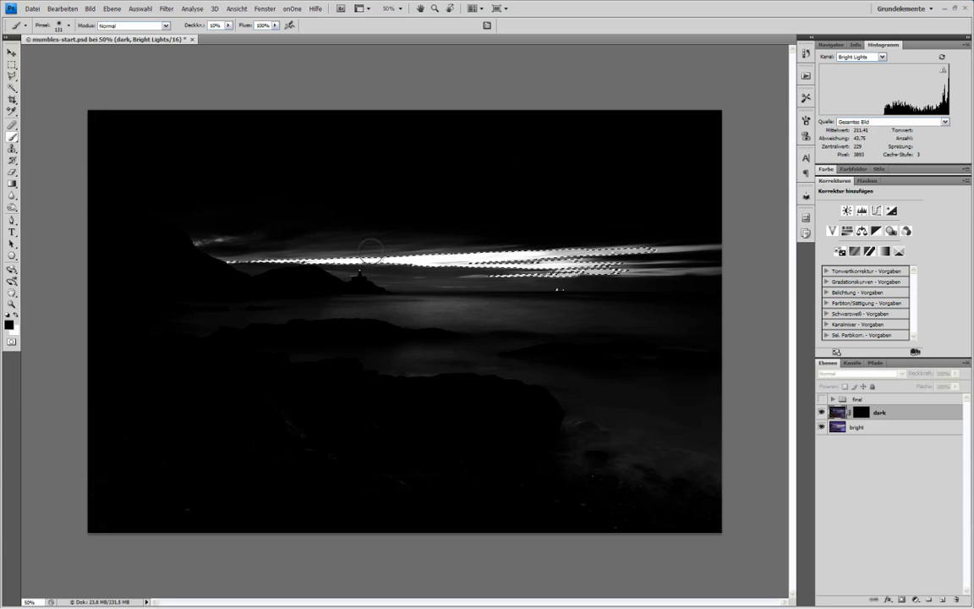
Step: Return to the full-colour seascape after painting the dark layer's mask along the horizon
{"action": "key", "text": "ctrl+h"}
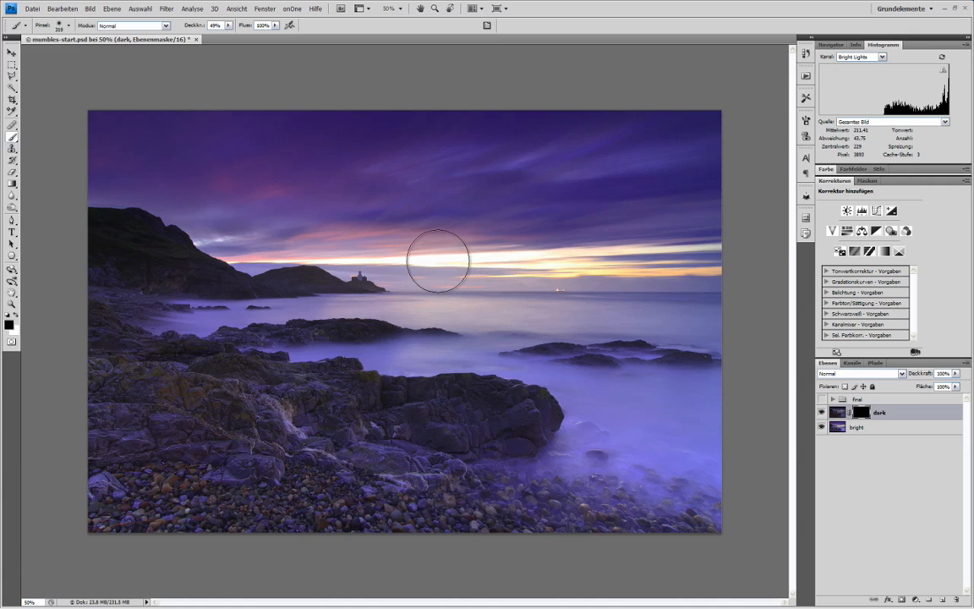
{"action": "mouse_move", "coordinate": [414, 257]}
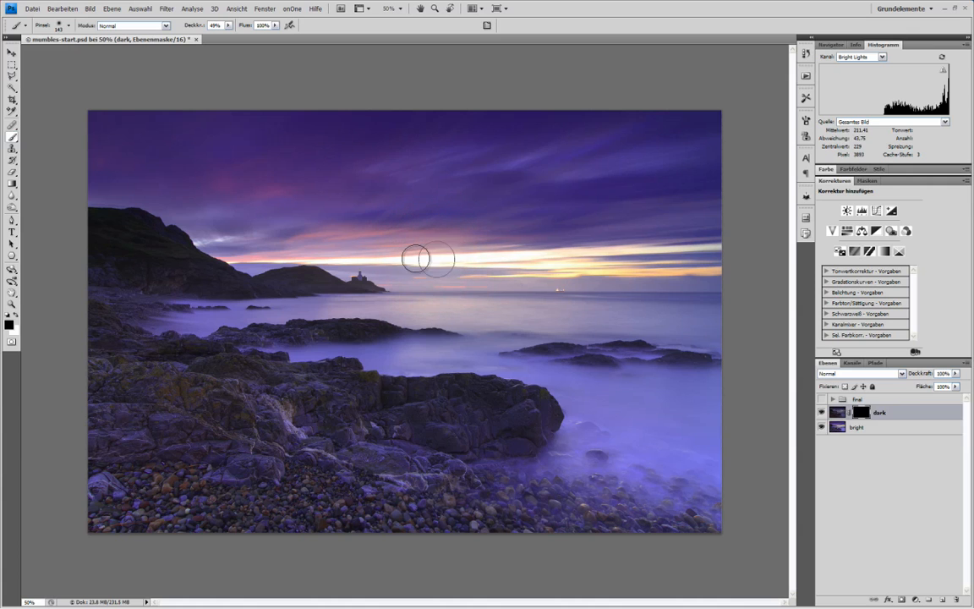
{"action": "mouse_move", "coordinate": [508, 251]}
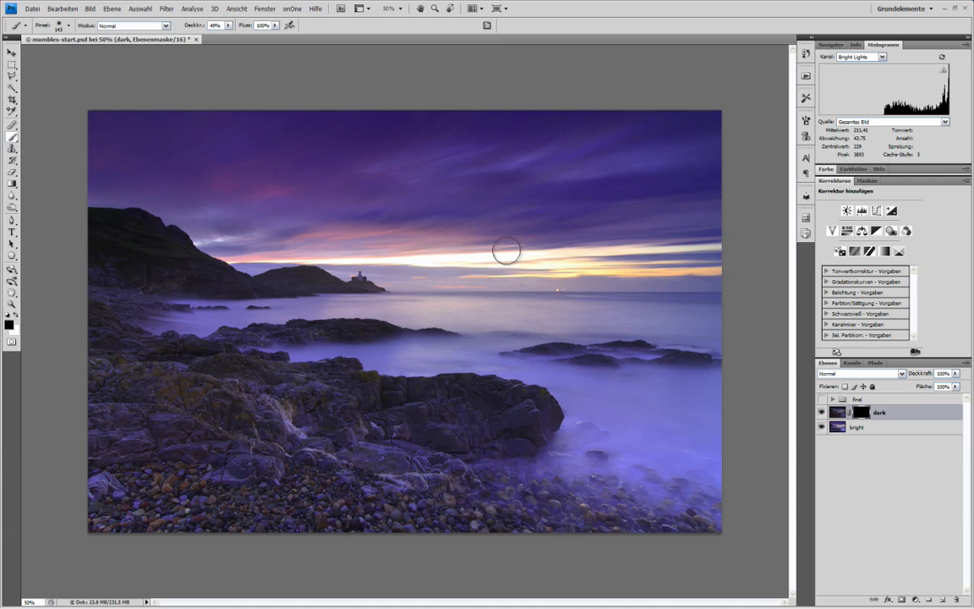
{"action": "mouse_move", "coordinate": [517, 250]}
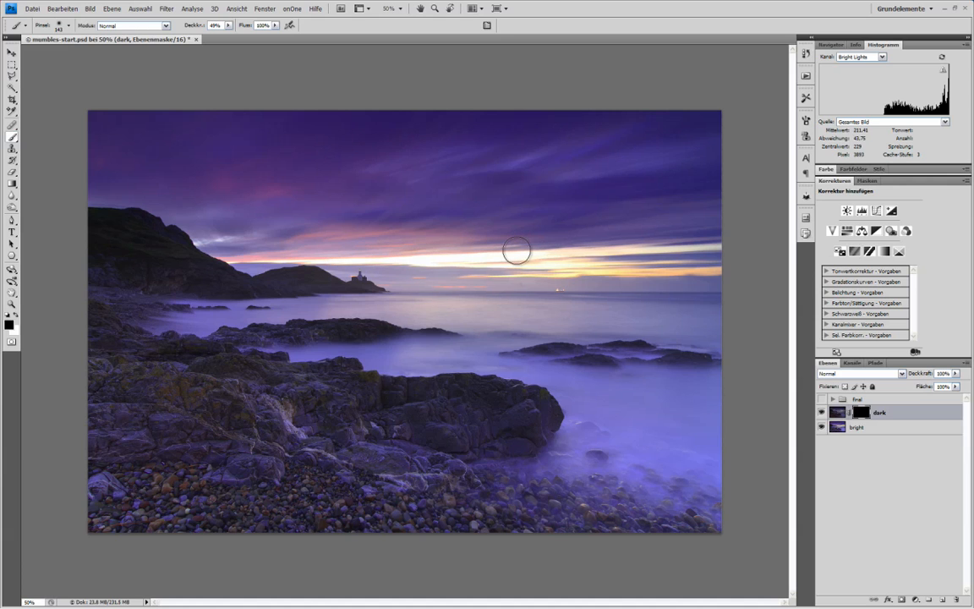
{"action": "mouse_move", "coordinate": [311, 255]}
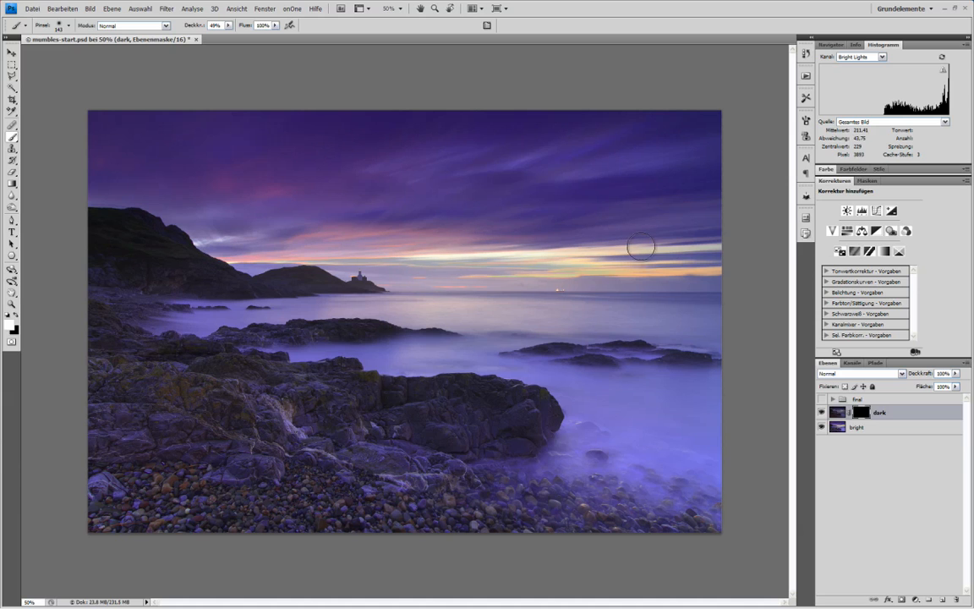
{"action": "mouse_move", "coordinate": [450, 261]}
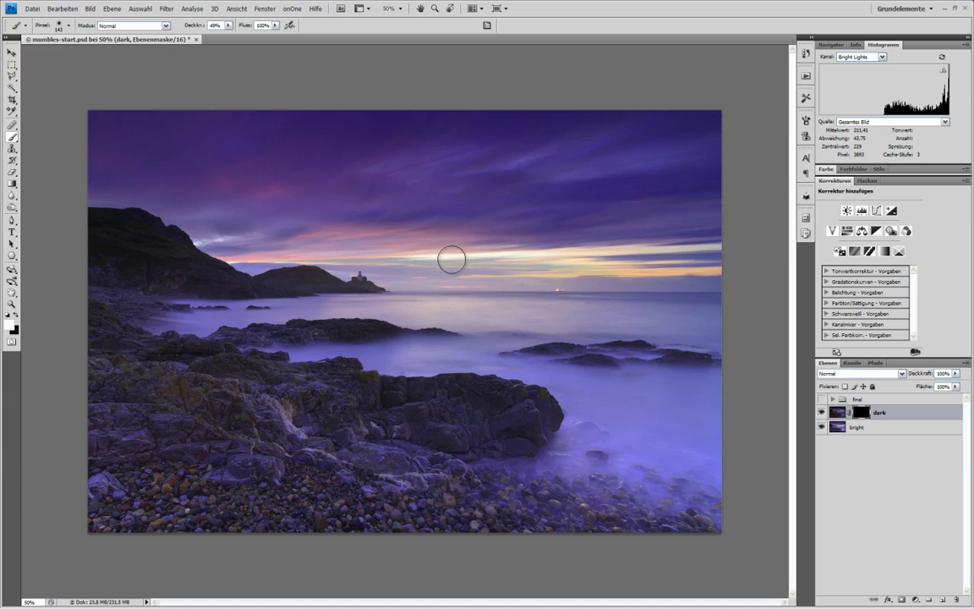
{"action": "mouse_move", "coordinate": [420, 260]}
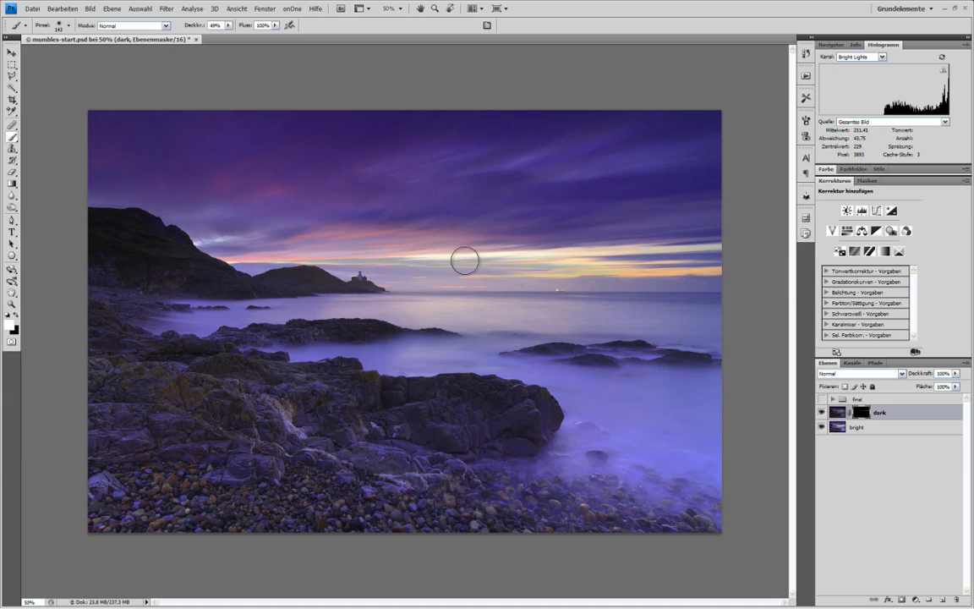
{"action": "mouse_move", "coordinate": [474, 257]}
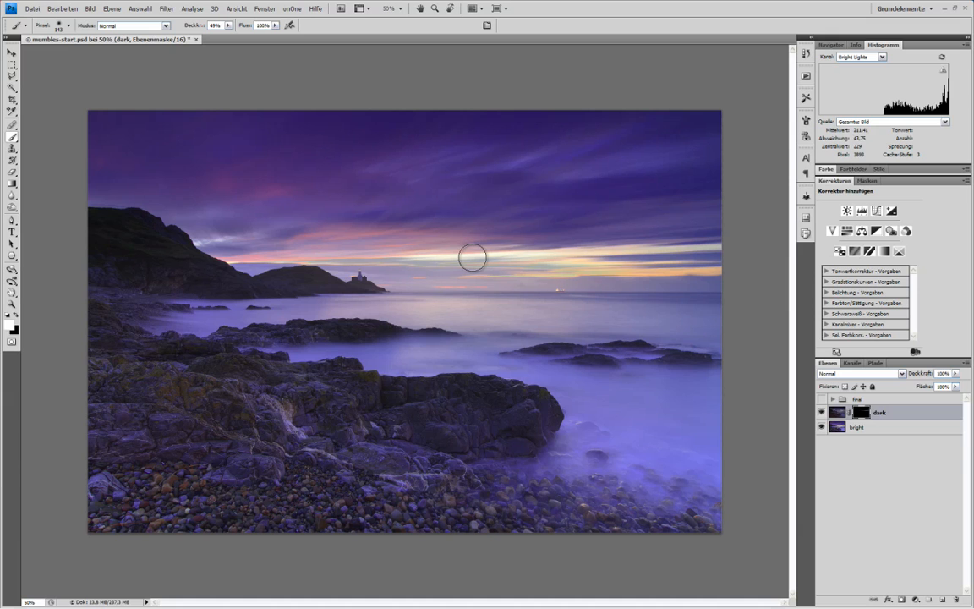
{"action": "key", "text": "ctrl+shift+f"}
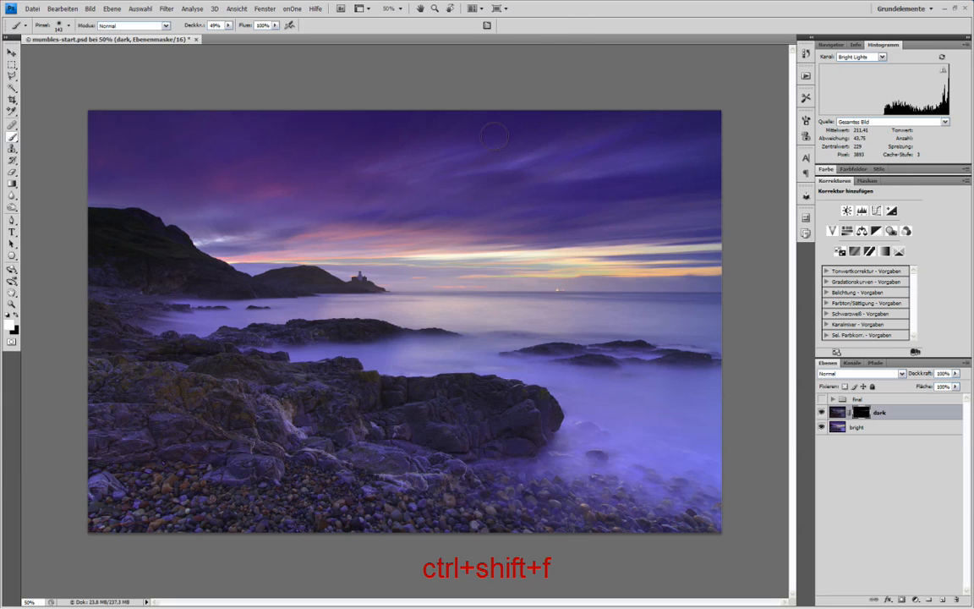
Step: Fade the latest mask brush stroke, testing opacities from 15 to 87 percent before confirming
{"action": "key", "text": "ctrl+shift+f"}
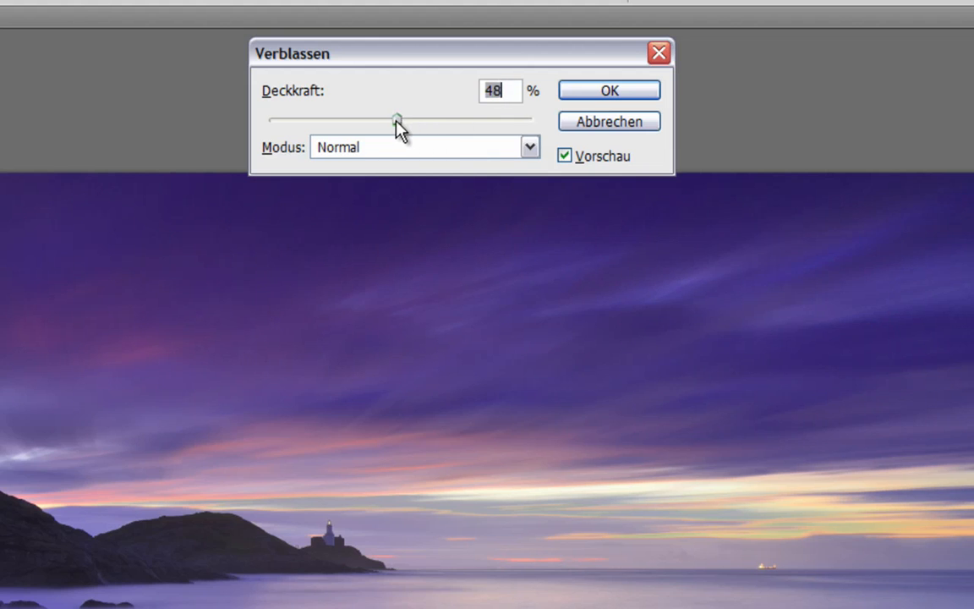
{"action": "left_click_drag", "start_coordinate": [397, 118], "coordinate": [355, 118]}
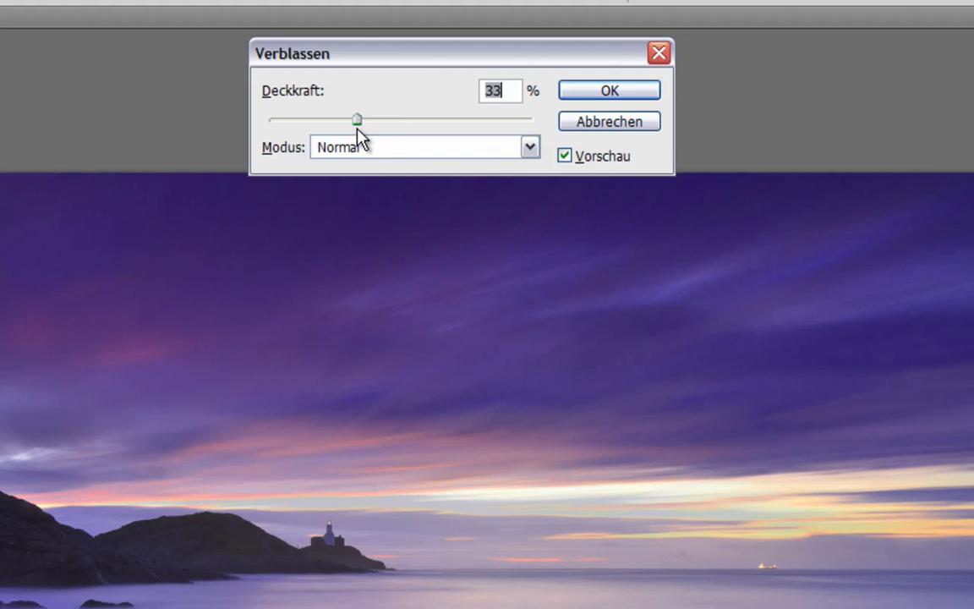
{"action": "left_click_drag", "start_coordinate": [357, 119], "coordinate": [332, 119]}
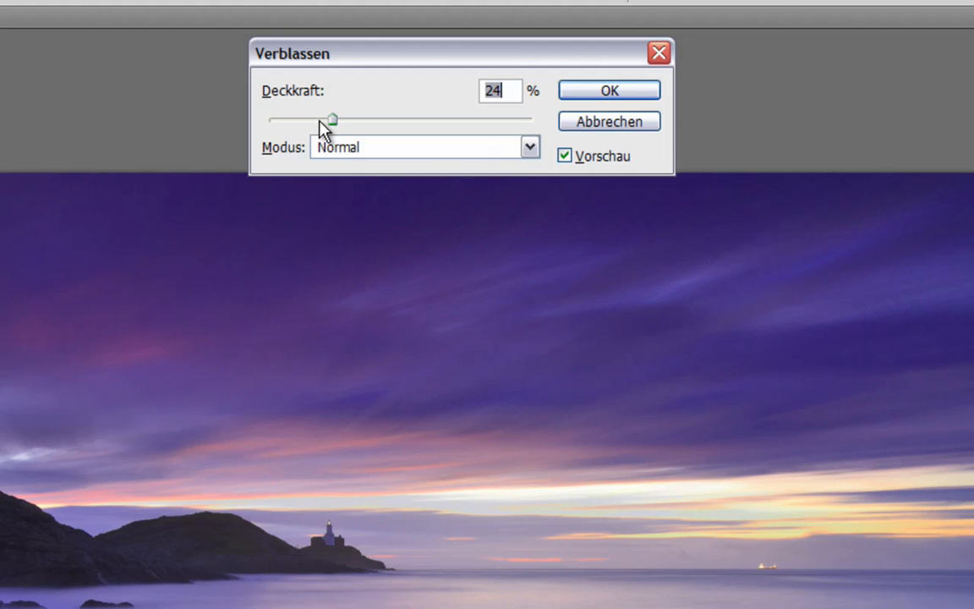
{"action": "left_click_drag", "start_coordinate": [331, 119], "coordinate": [307, 118]}
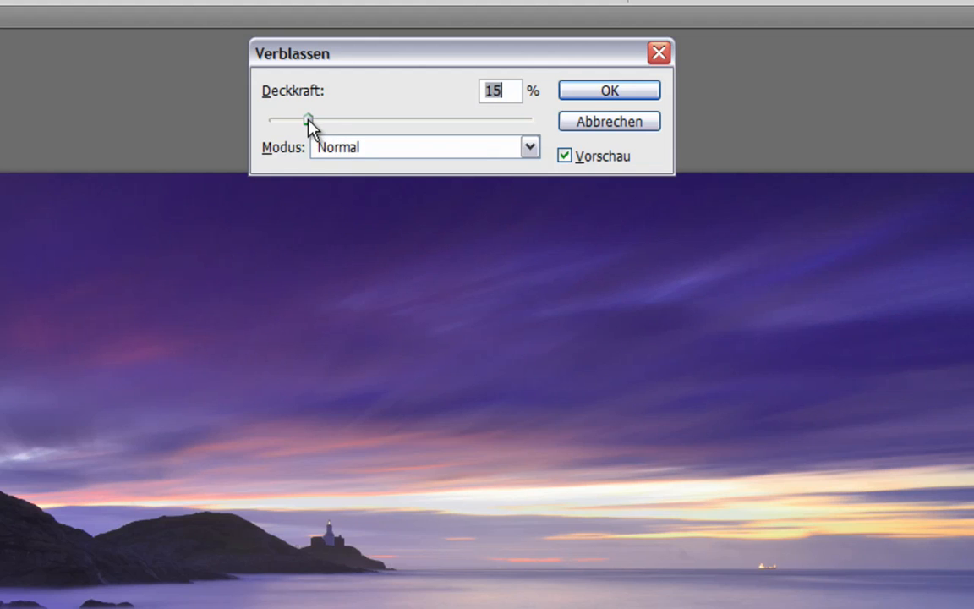
{"action": "left_click_drag", "start_coordinate": [307, 118], "coordinate": [497, 118]}
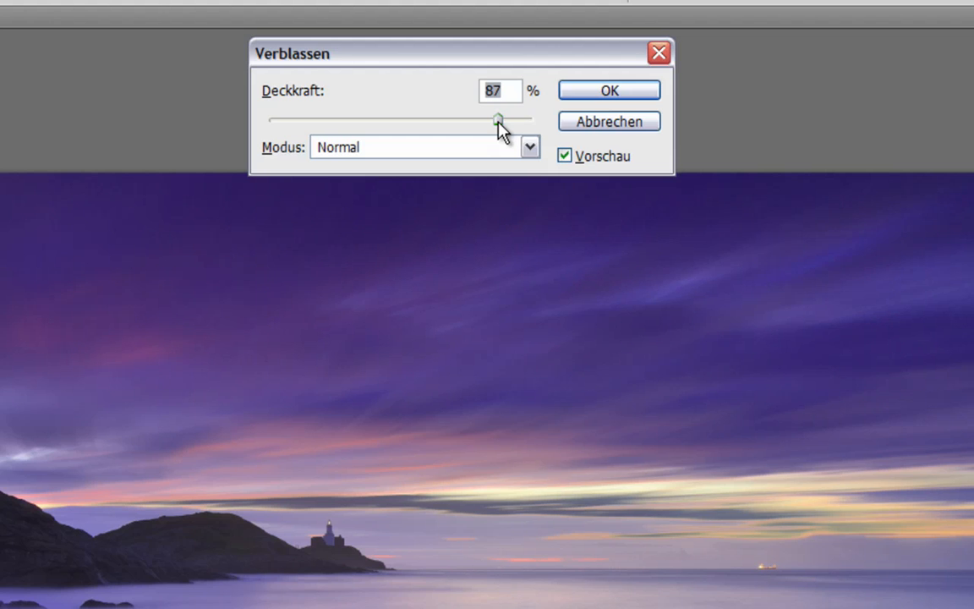
{"action": "left_click_drag", "start_coordinate": [497, 118], "coordinate": [424, 108]}
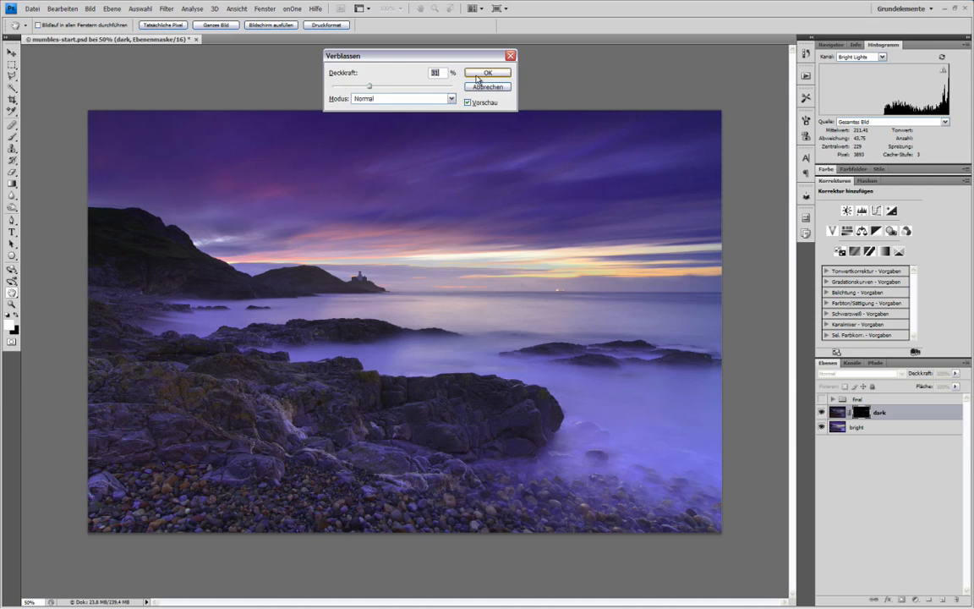
{"action": "left_click", "coordinate": [487, 71]}
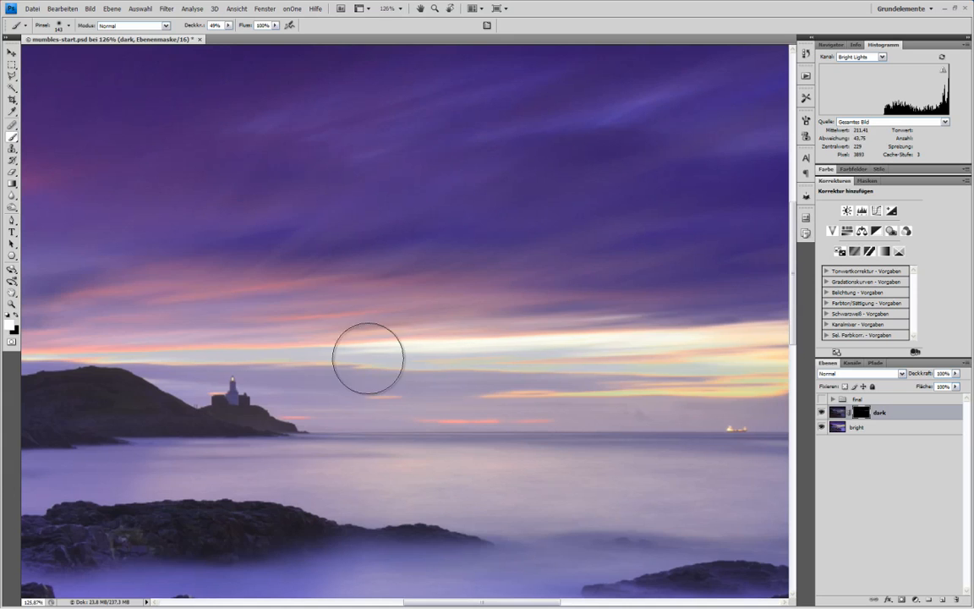
{"action": "mouse_move", "coordinate": [607, 357]}
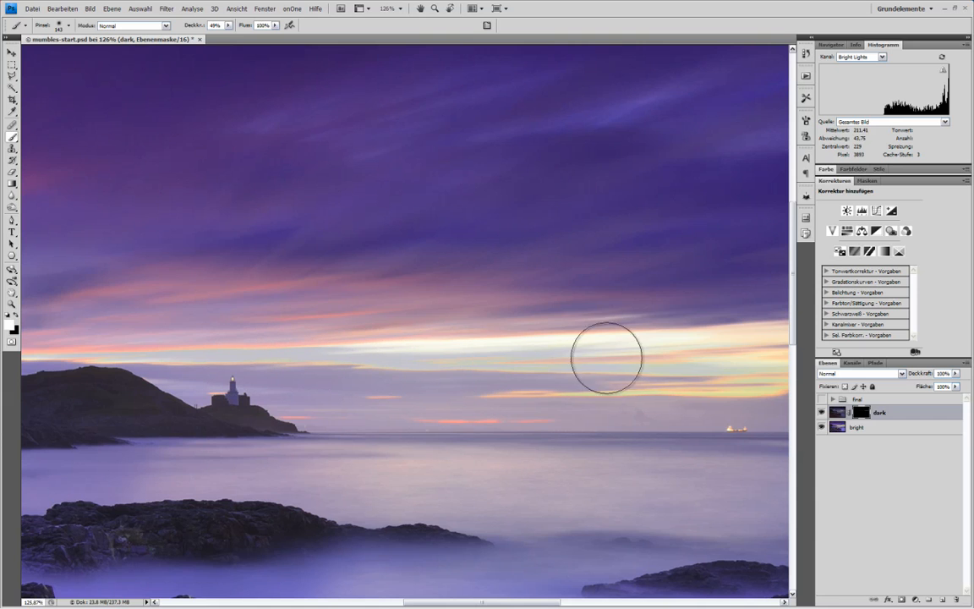
{"action": "mouse_move", "coordinate": [301, 363]}
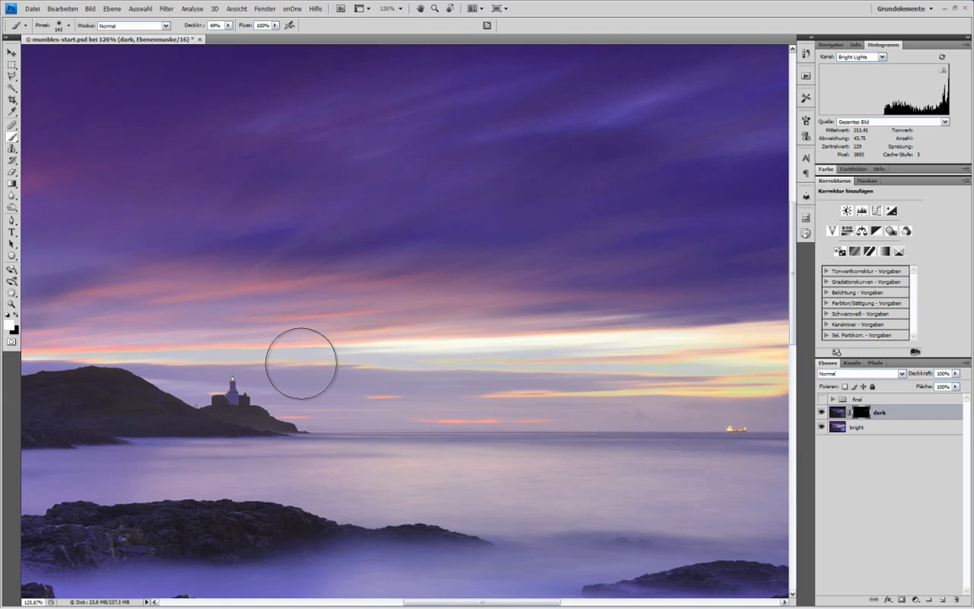
{"action": "mouse_move", "coordinate": [582, 358]}
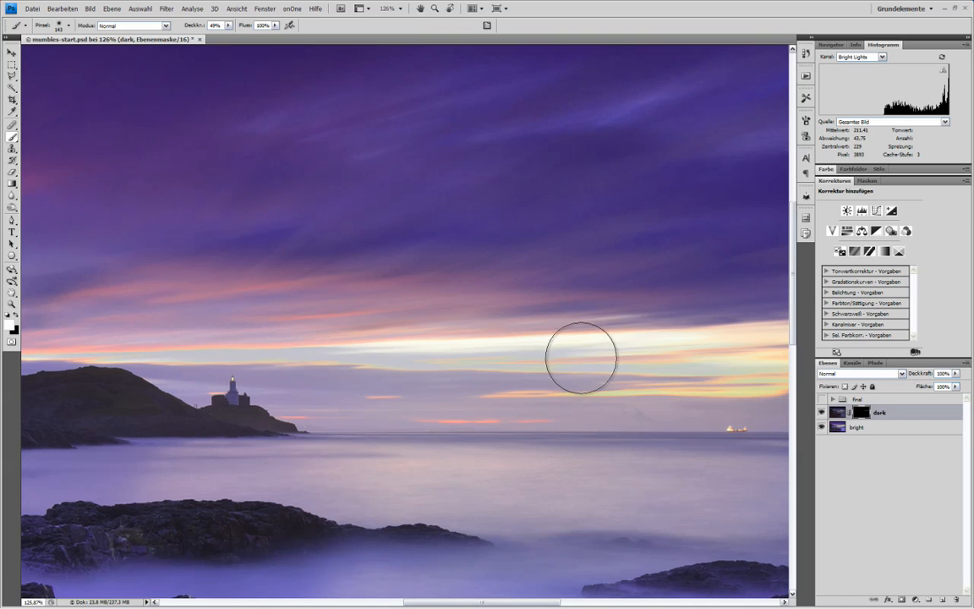
{"action": "mouse_move", "coordinate": [329, 369]}
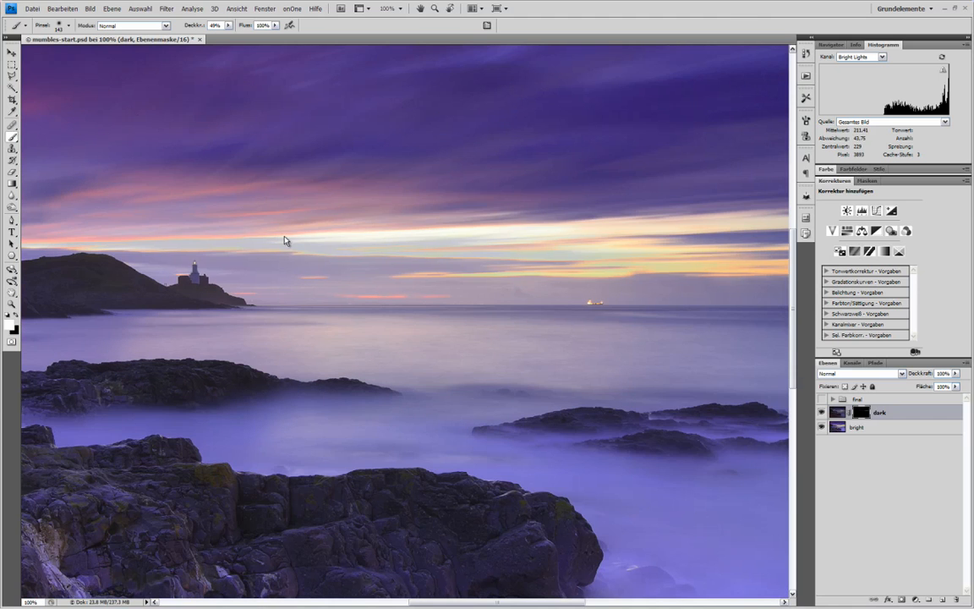
{"action": "mouse_move", "coordinate": [866, 416]}
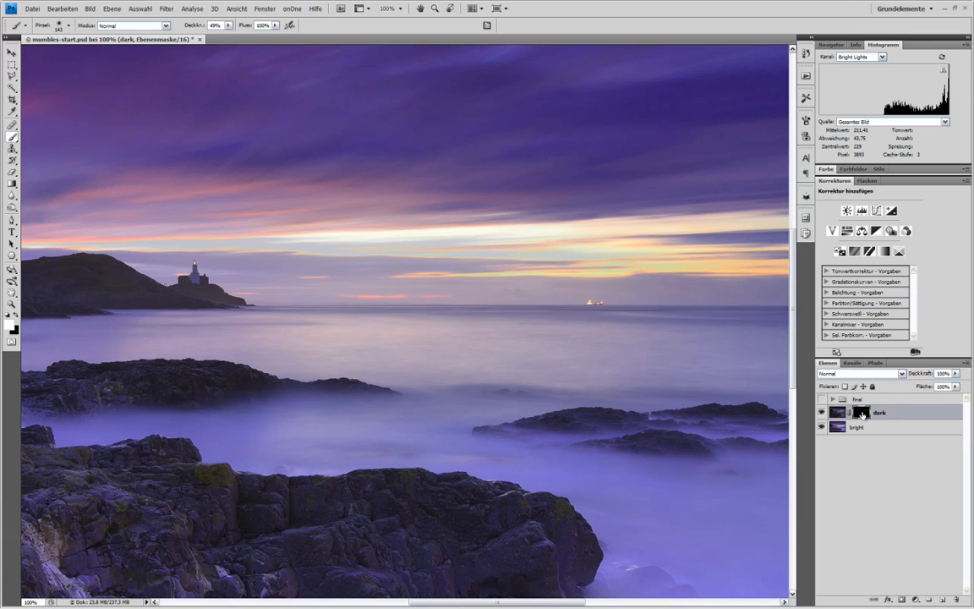
Step: Disable the dark layer's mask to compare the seascape without the horizon blend
{"action": "left_click", "coordinate": [848, 413]}
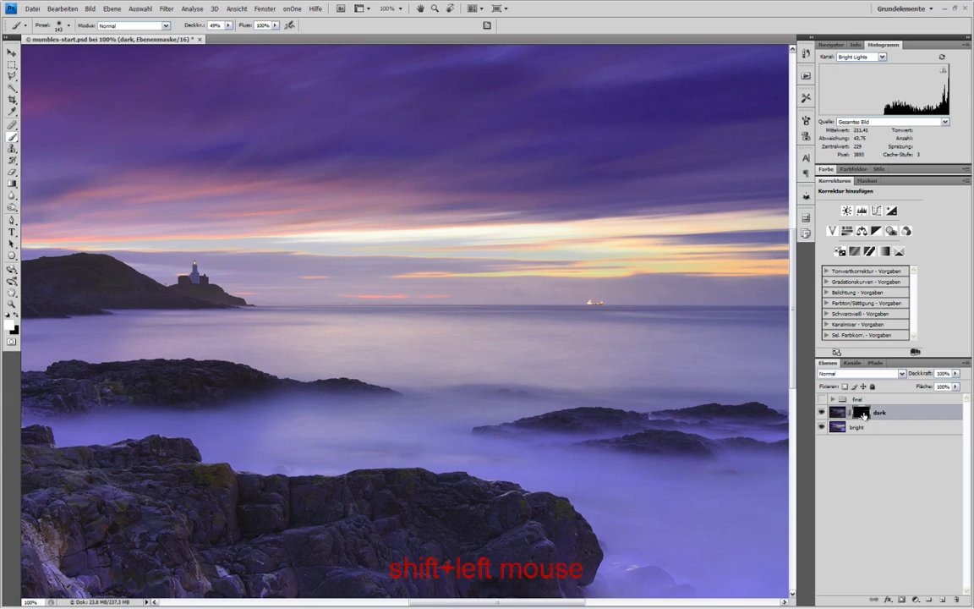
{"action": "left_click", "coordinate": [859, 413]}
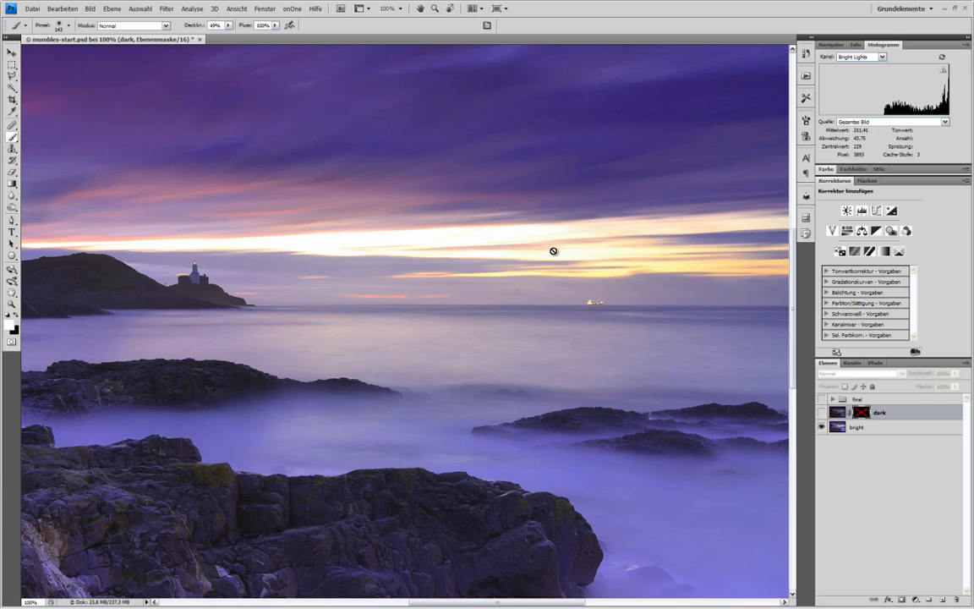
{"action": "mouse_move", "coordinate": [510, 203]}
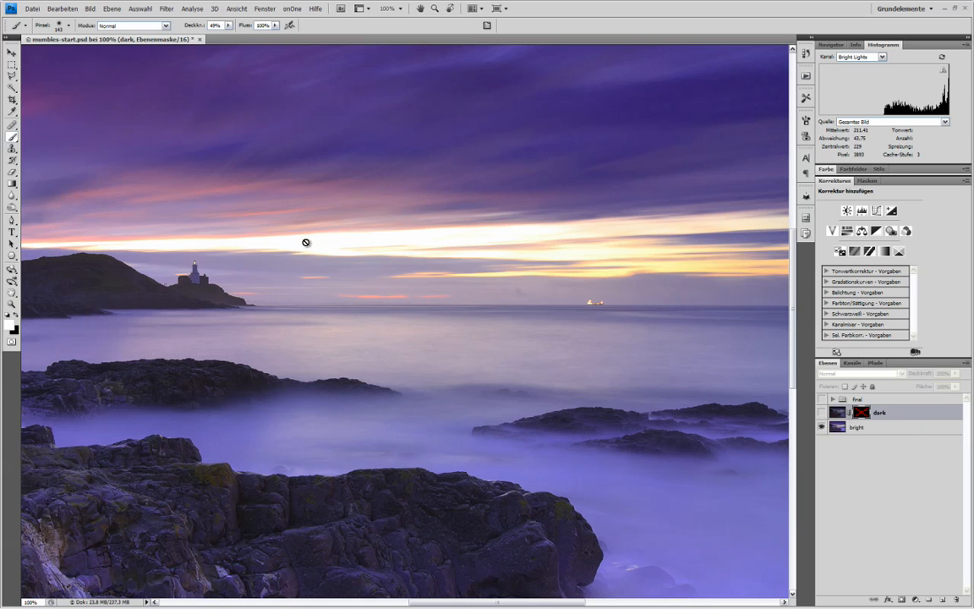
{"action": "mouse_move", "coordinate": [359, 254]}
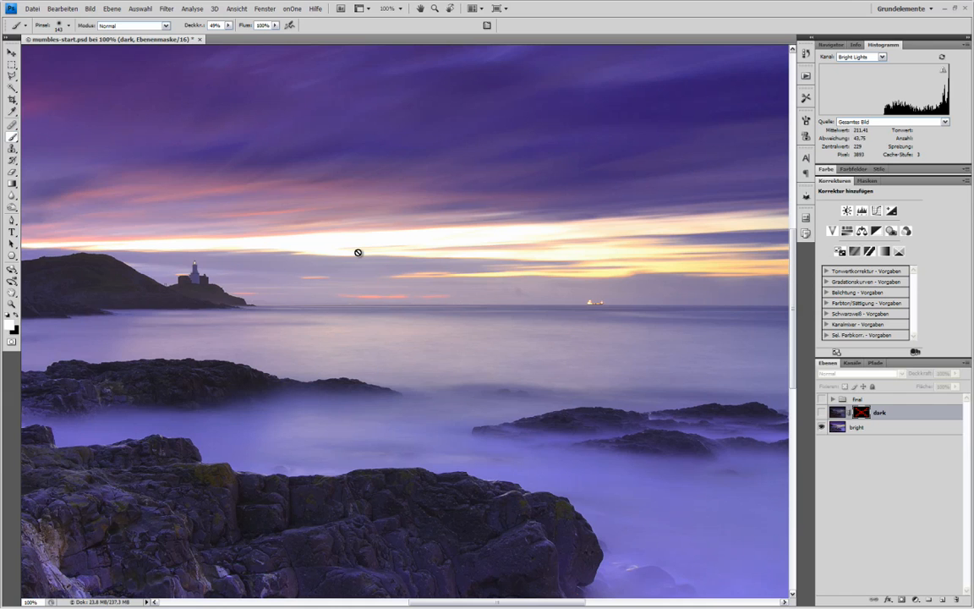
{"action": "mouse_move", "coordinate": [550, 290]}
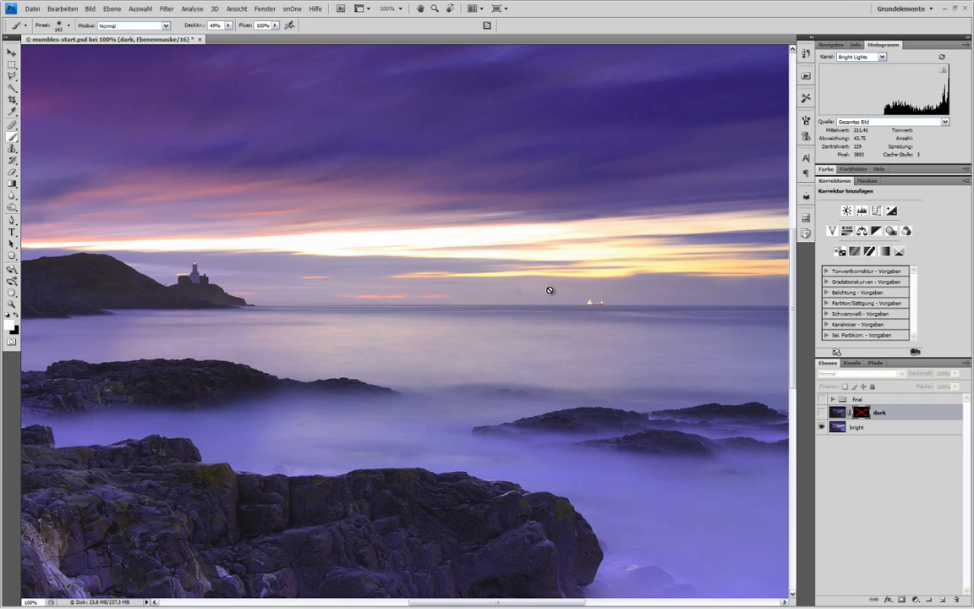
{"action": "mouse_move", "coordinate": [592, 301]}
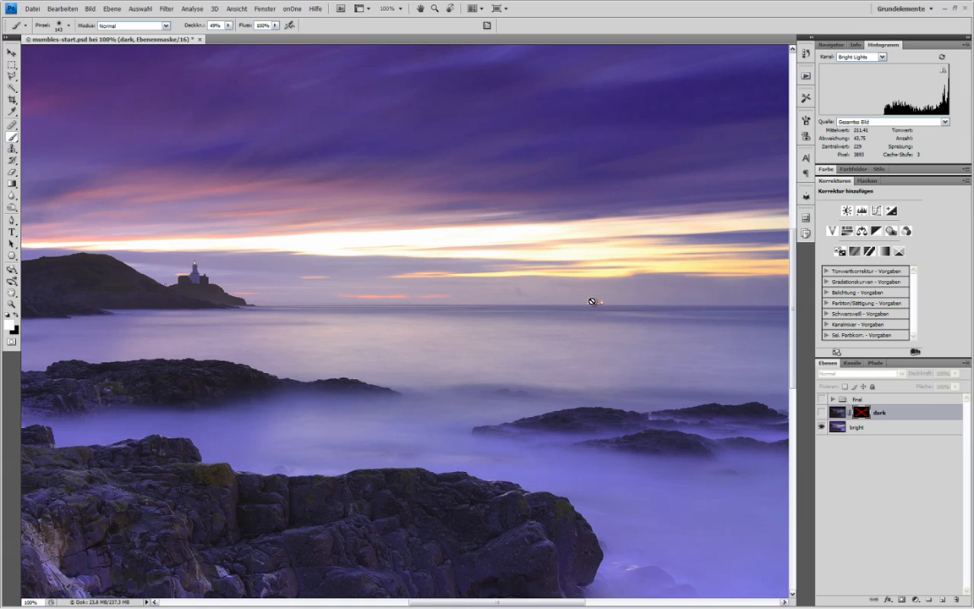
{"action": "mouse_move", "coordinate": [598, 301]}
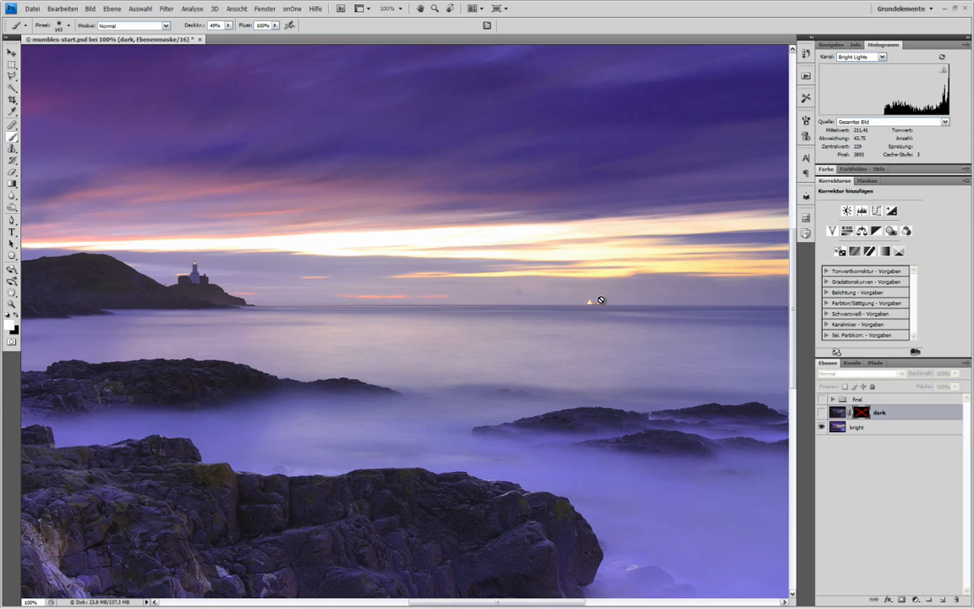
{"action": "mouse_move", "coordinate": [601, 304]}
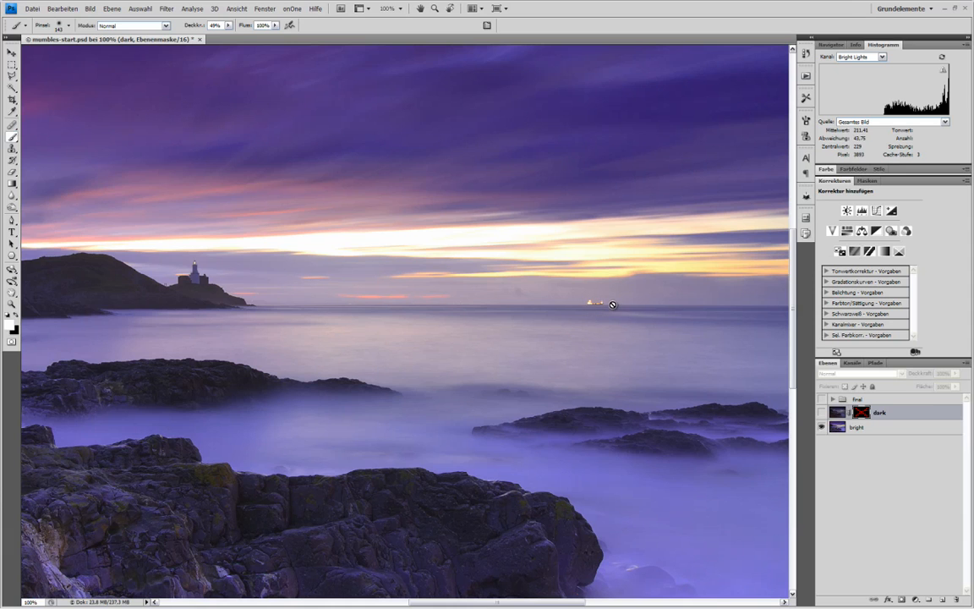
{"action": "mouse_move", "coordinate": [592, 298]}
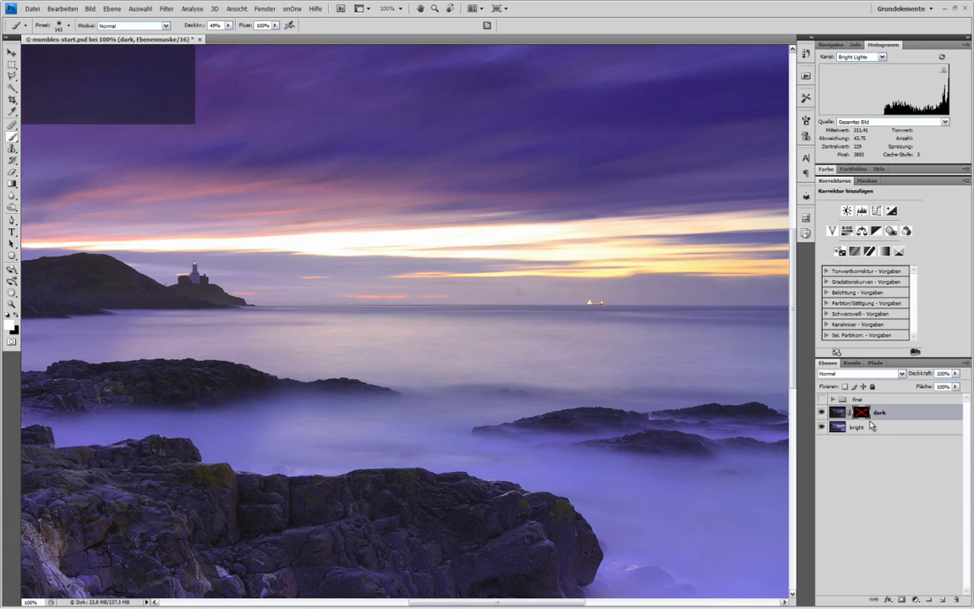
Step: Re-enable the dark layer's mask, restoring the horizon blend
{"action": "left_click", "coordinate": [860, 412]}
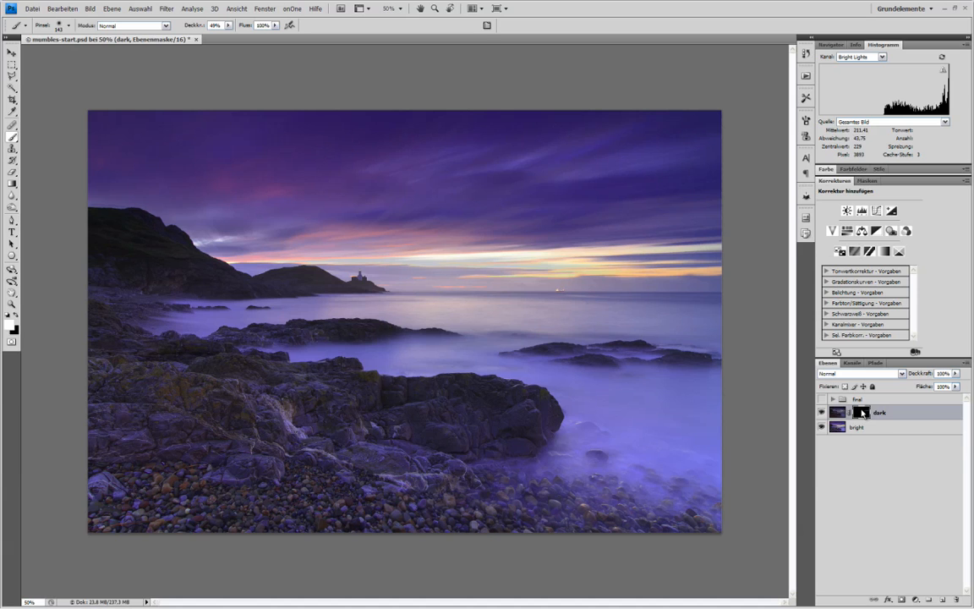
{"action": "mouse_move", "coordinate": [862, 413]}
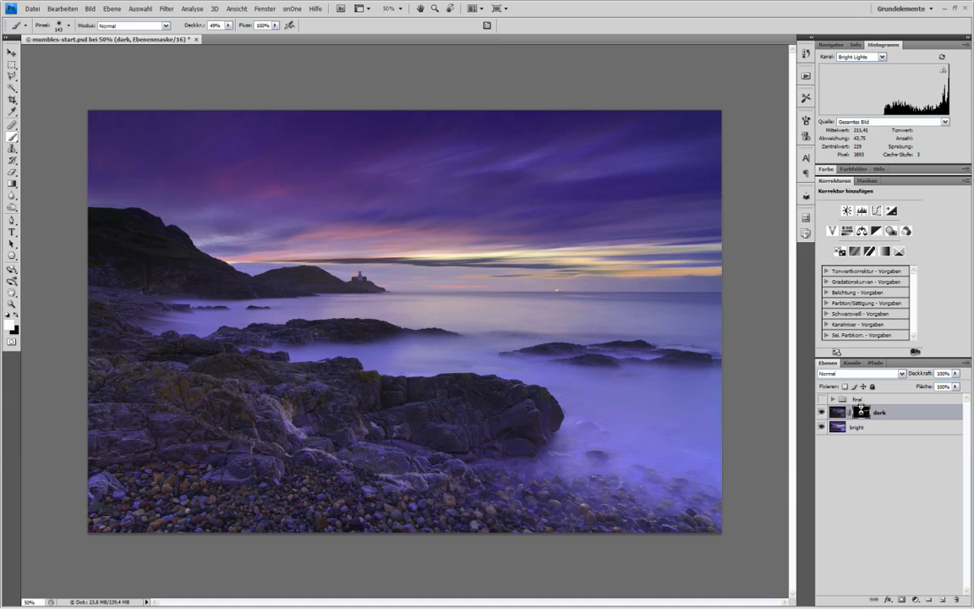
{"action": "left_click", "coordinate": [860, 412]}
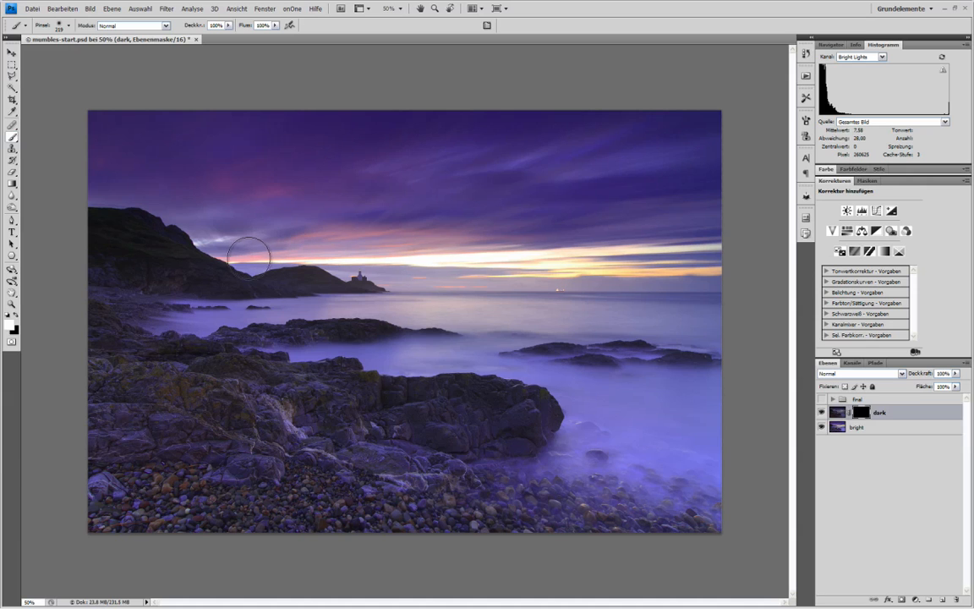
{"action": "mouse_move", "coordinate": [247, 253]}
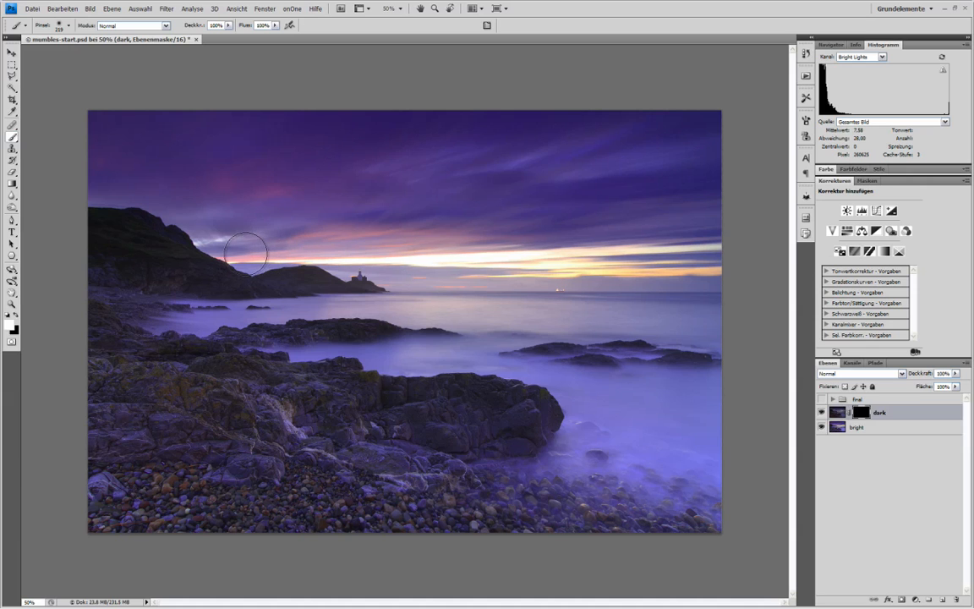
{"action": "mouse_move", "coordinate": [238, 257]}
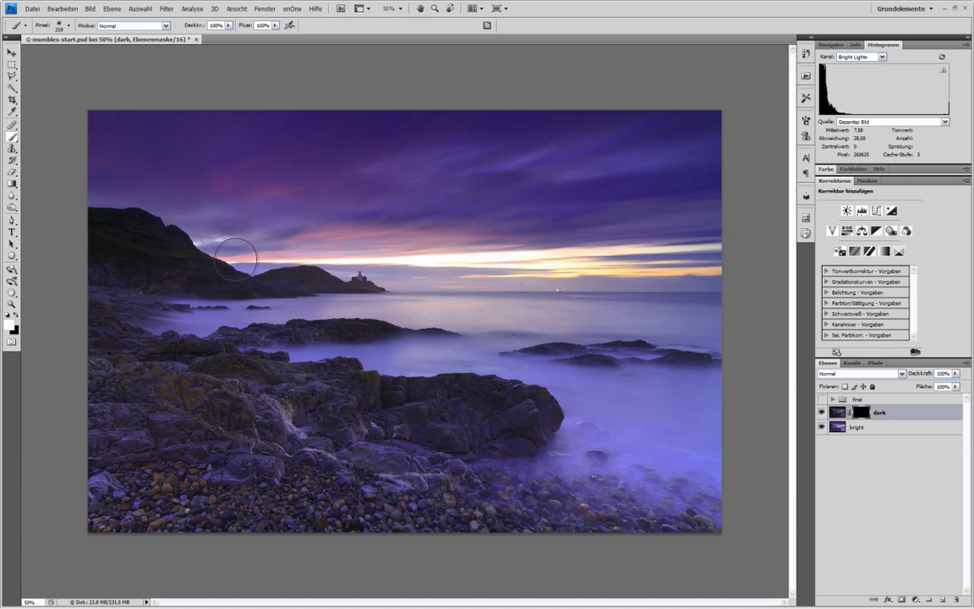
Step: Paint more of the dark exposure into the bright sky band above the headland and lighthouse
{"action": "left_click_drag", "start_coordinate": [240, 254], "coordinate": [426, 257]}
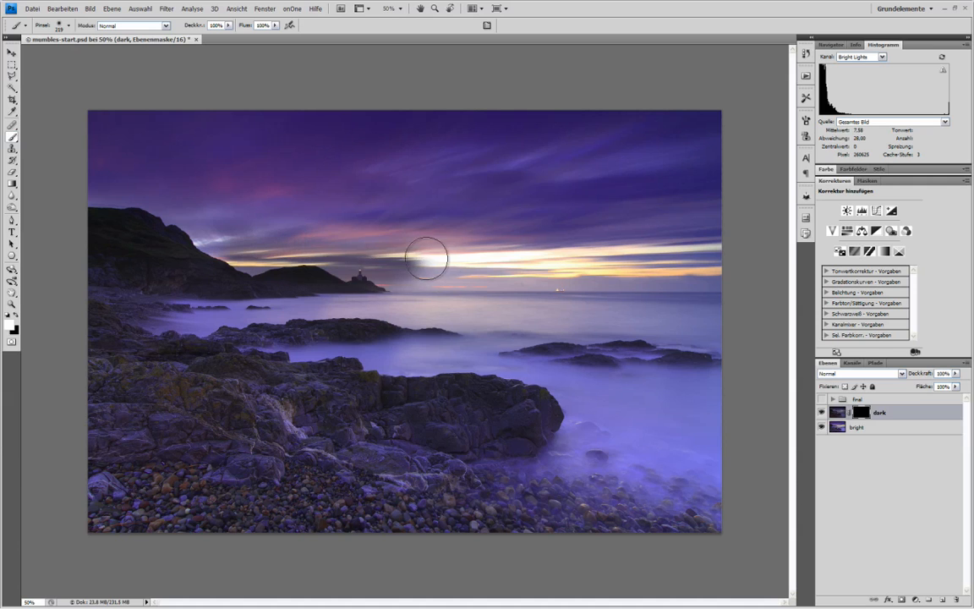
{"action": "left_click_drag", "start_coordinate": [426, 257], "coordinate": [616, 247]}
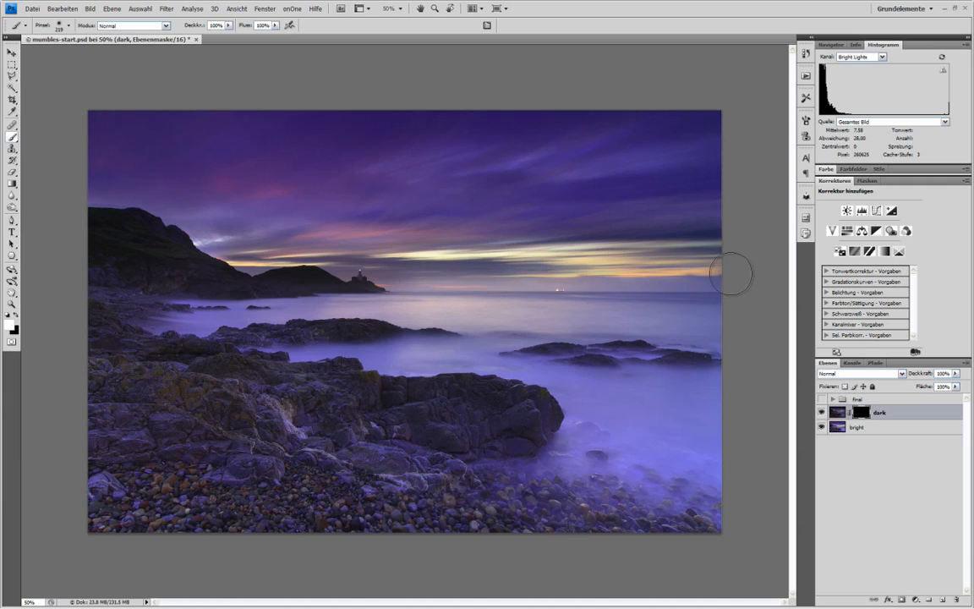
{"action": "left_click_drag", "start_coordinate": [730, 274], "coordinate": [527, 291]}
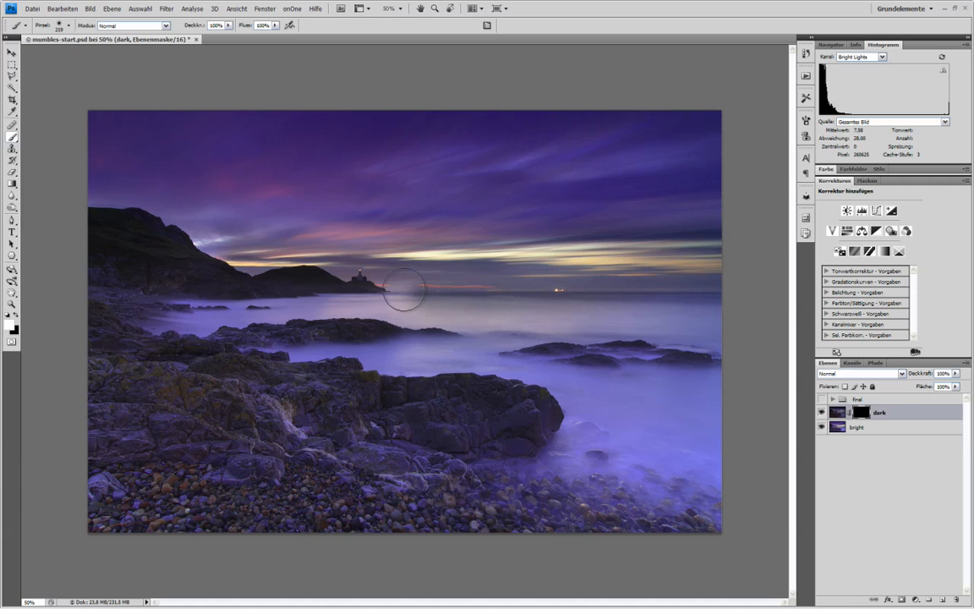
{"action": "left_click_drag", "start_coordinate": [406, 288], "coordinate": [257, 271]}
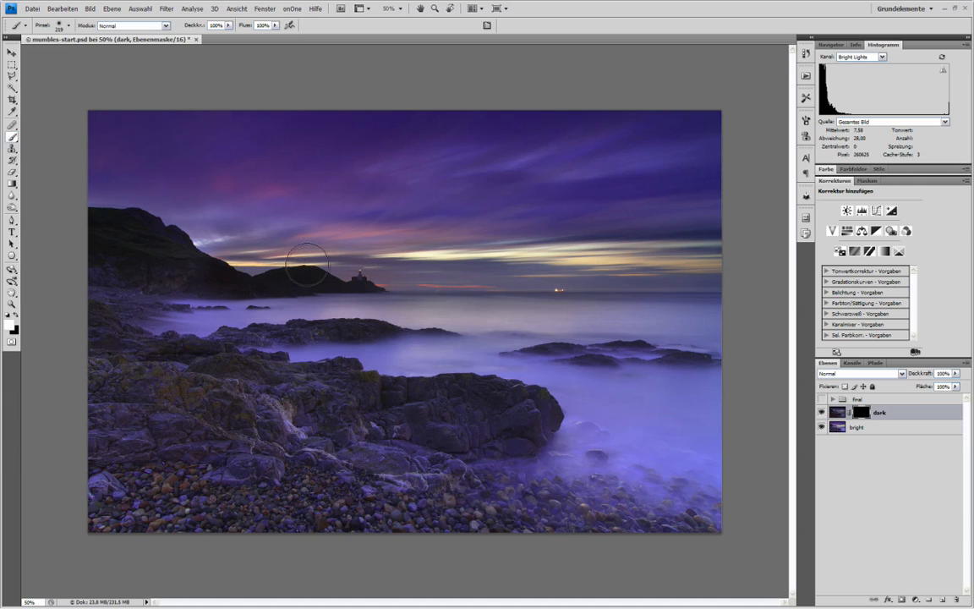
{"action": "left_click_drag", "start_coordinate": [308, 262], "coordinate": [656, 237]}
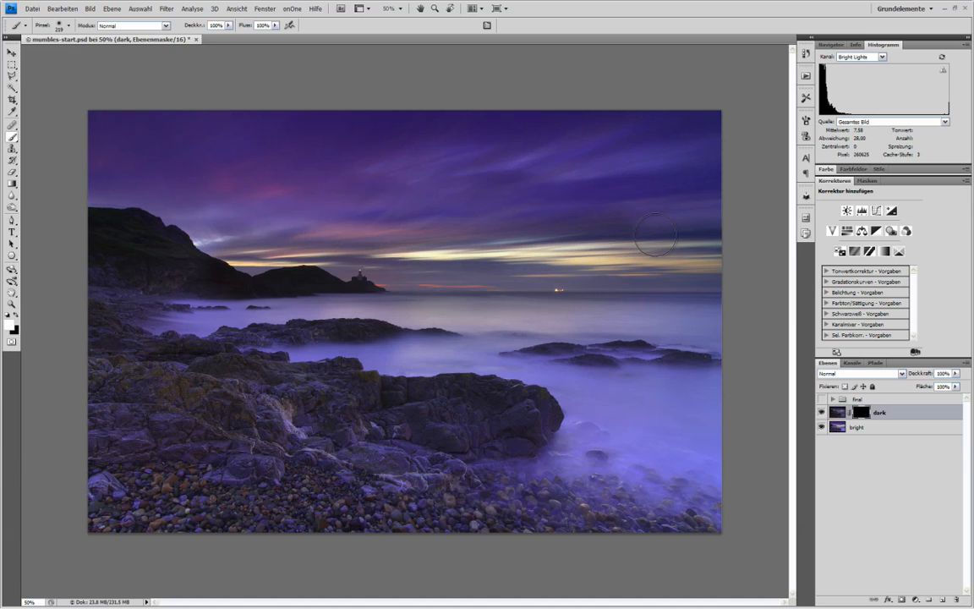
{"action": "mouse_move", "coordinate": [724, 237]}
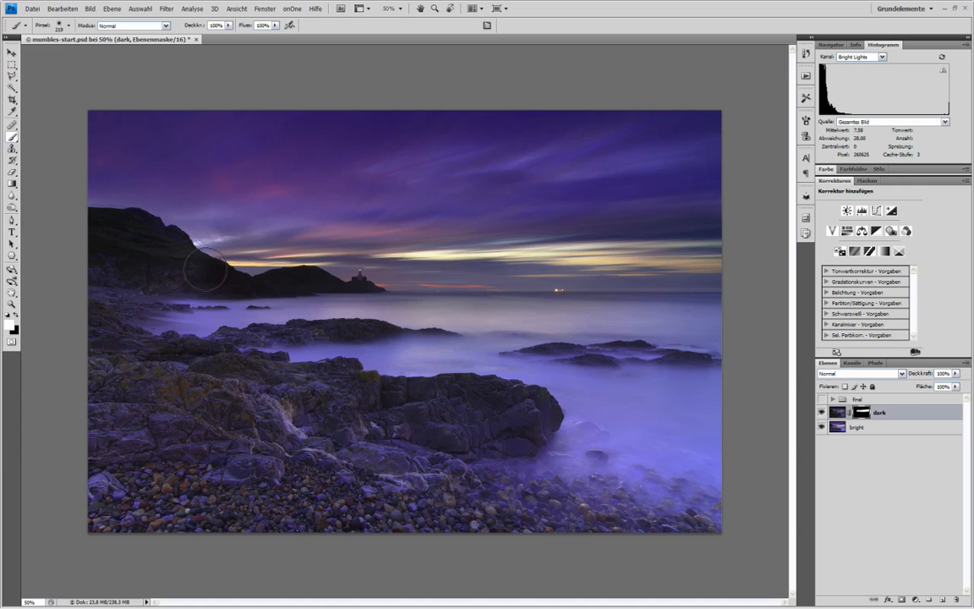
{"action": "mouse_move", "coordinate": [188, 257]}
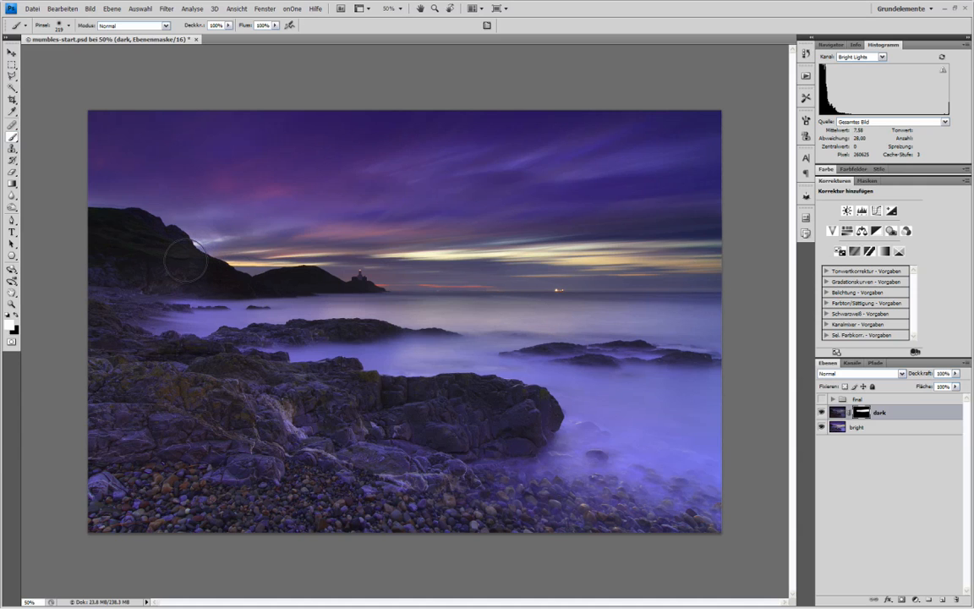
{"action": "mouse_move", "coordinate": [714, 245]}
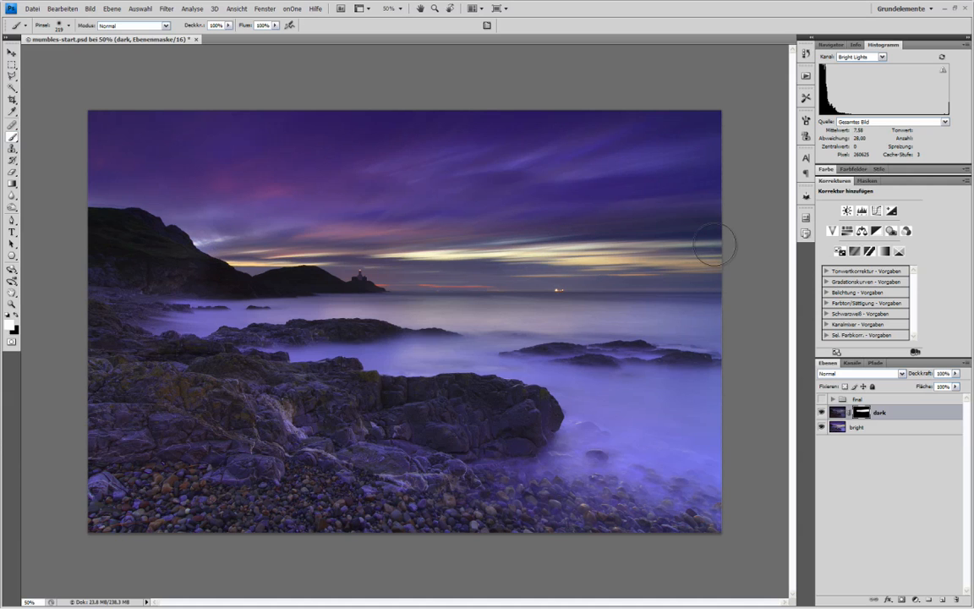
{"action": "mouse_move", "coordinate": [692, 359]}
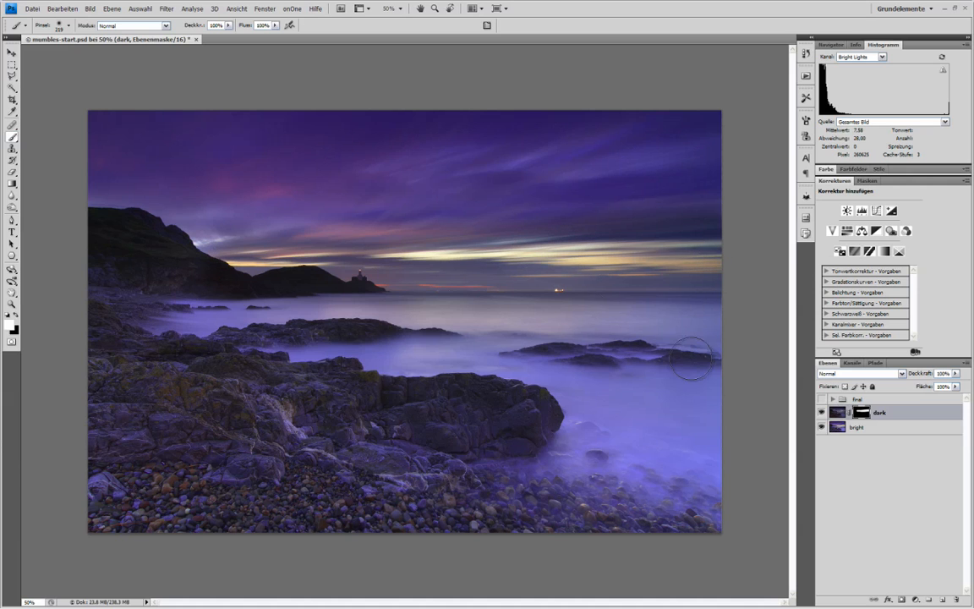
{"action": "mouse_move", "coordinate": [453, 274]}
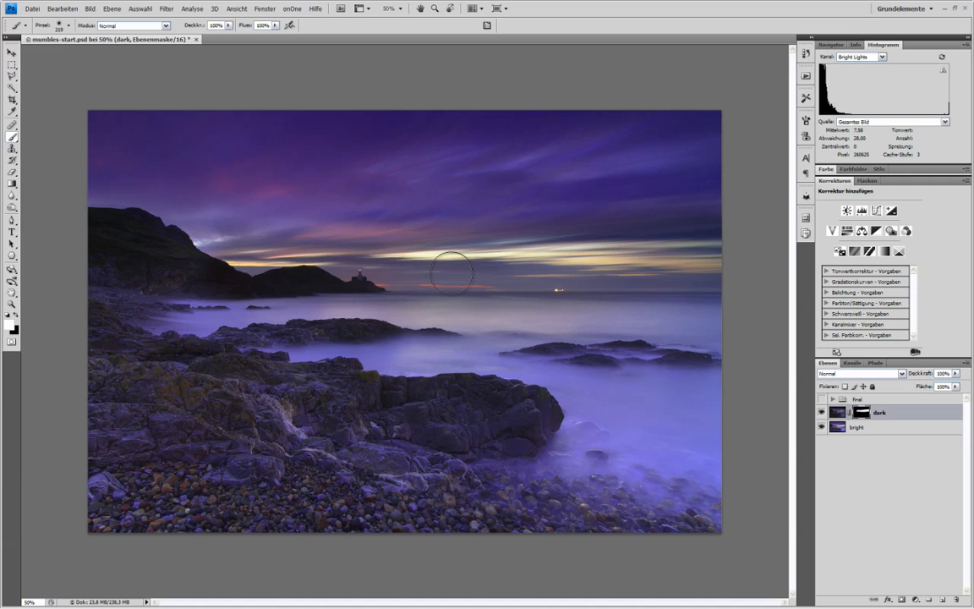
{"action": "mouse_move", "coordinate": [477, 263]}
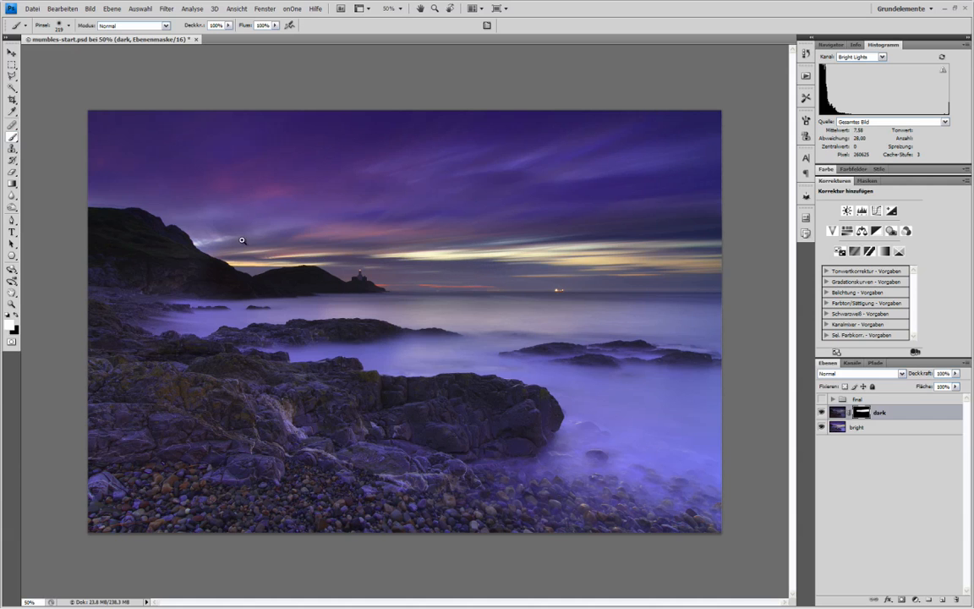
{"action": "mouse_move", "coordinate": [456, 318]}
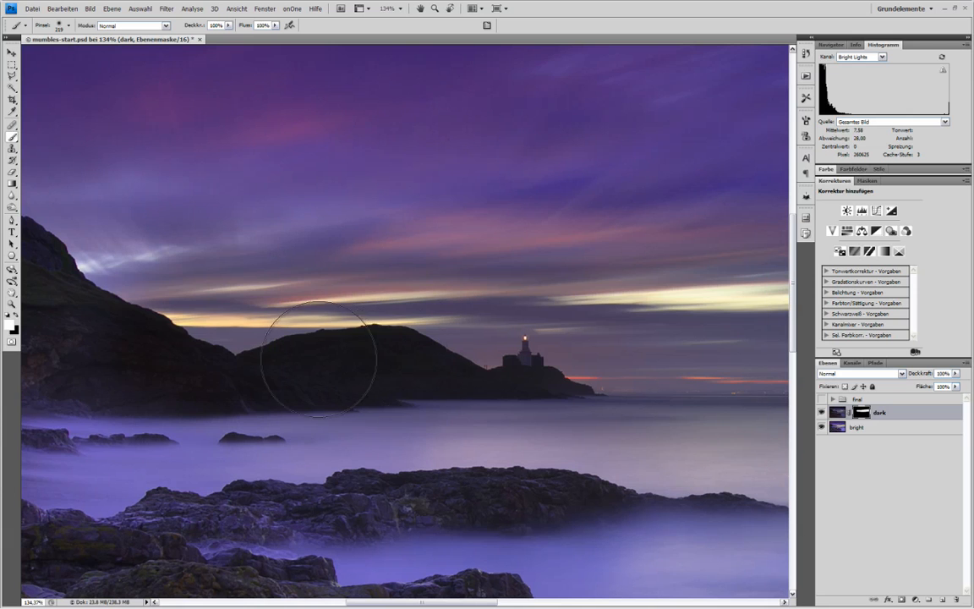
{"action": "mouse_move", "coordinate": [414, 363]}
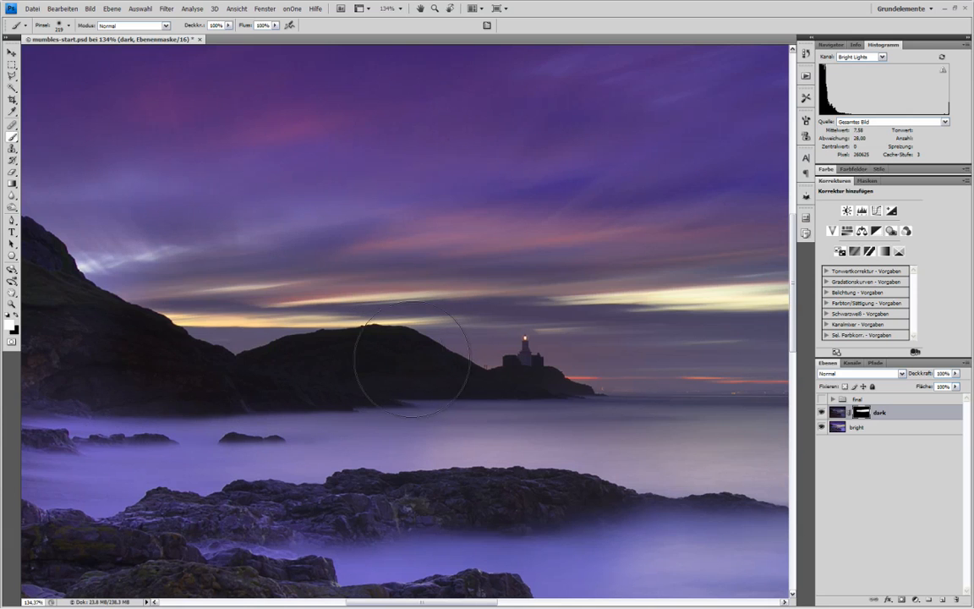
{"action": "mouse_move", "coordinate": [85, 291]}
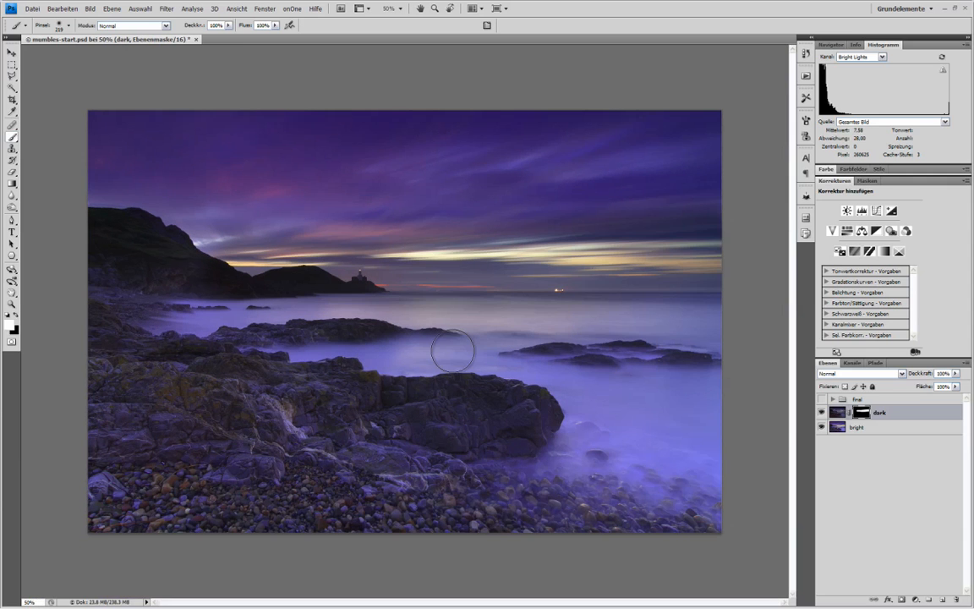
{"action": "mouse_move", "coordinate": [456, 270]}
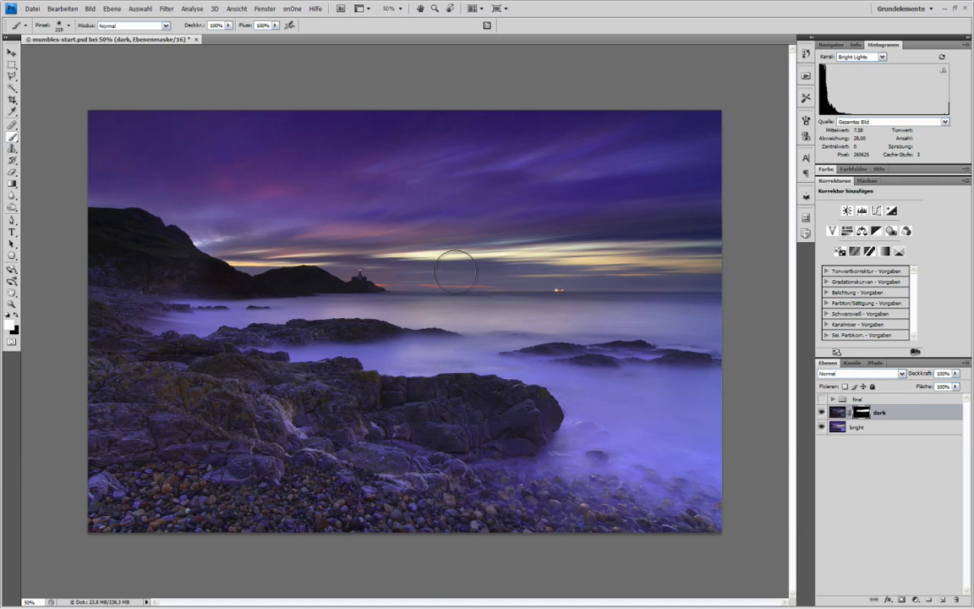
{"action": "mouse_move", "coordinate": [220, 267]}
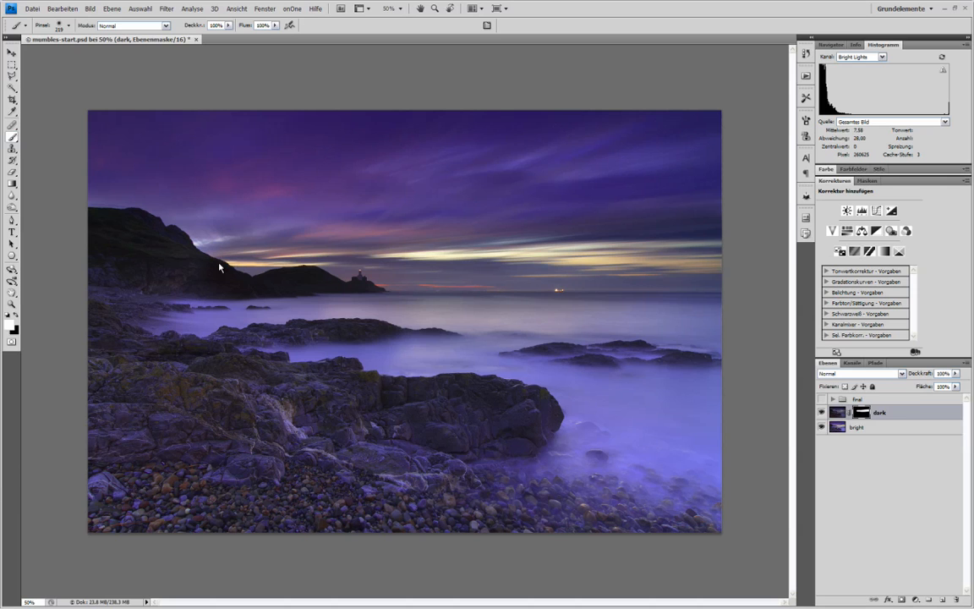
{"action": "mouse_move", "coordinate": [250, 284]}
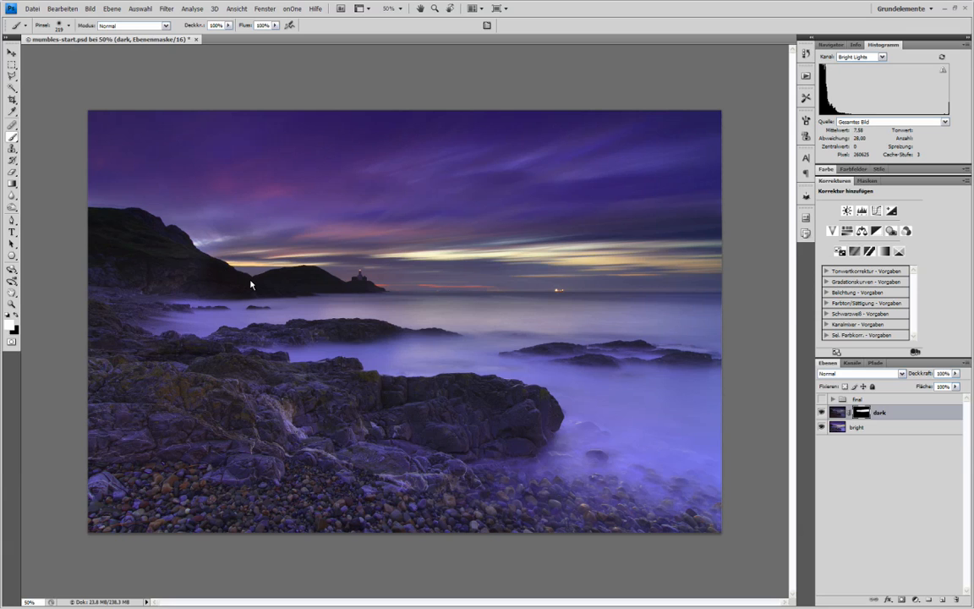
{"action": "mouse_move", "coordinate": [237, 277]}
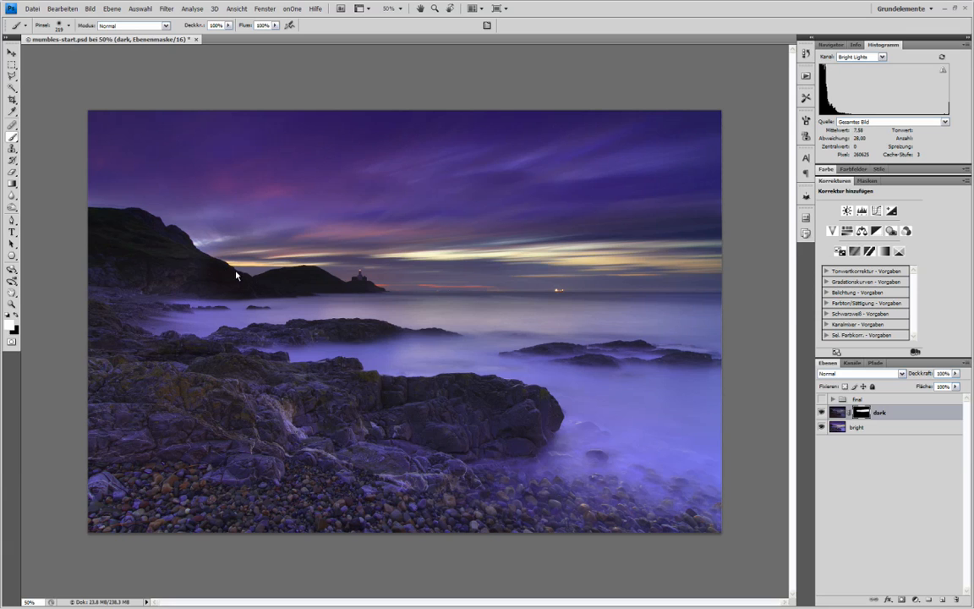
{"action": "mouse_move", "coordinate": [255, 284]}
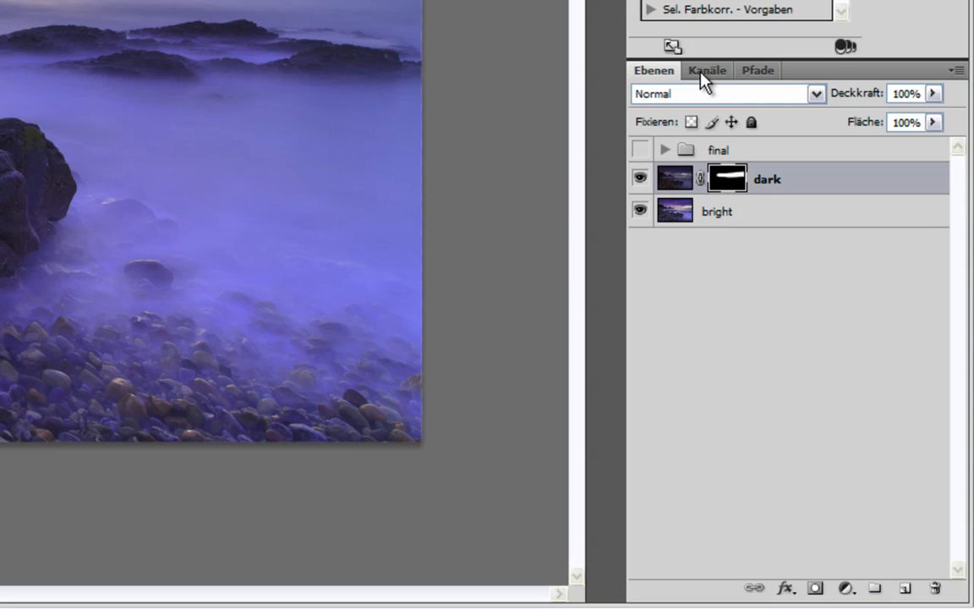
Step: Preview the Dark Darks then Shadow Darks channels and zoom in on the headland and lighthouse
{"action": "left_click", "coordinate": [707, 71]}
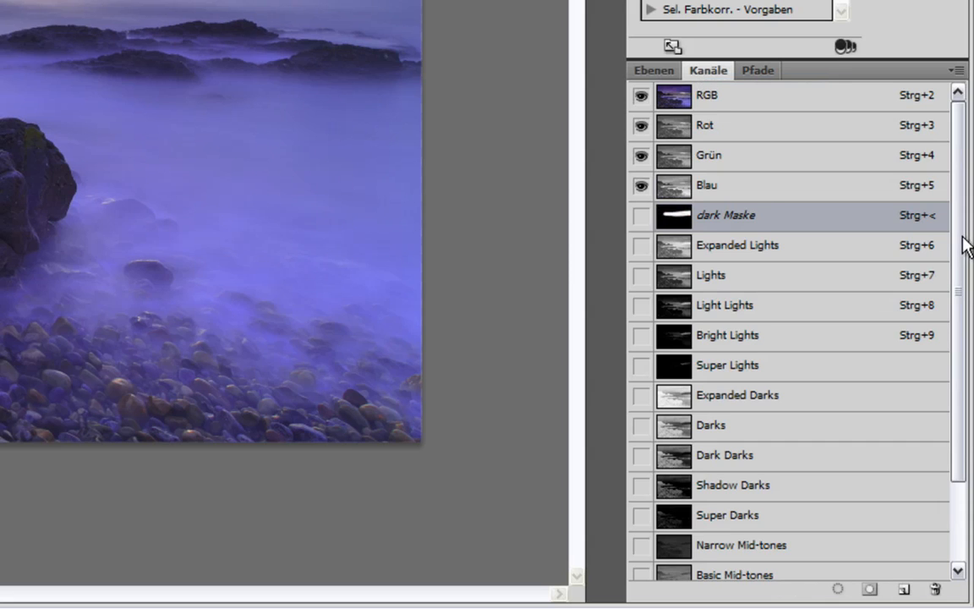
{"action": "scroll", "scroll_direction": "down", "scroll_amount": 3}
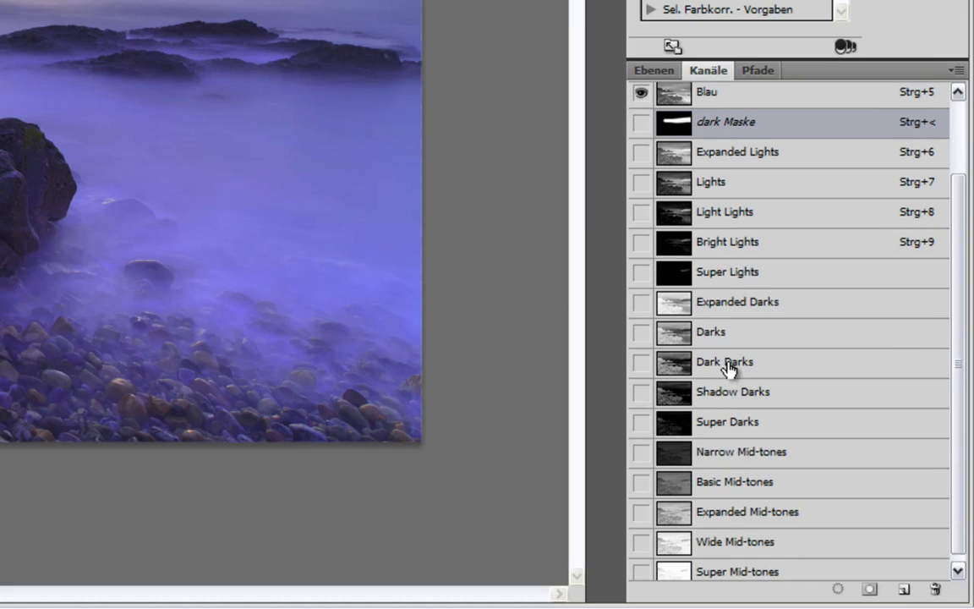
{"action": "left_click", "coordinate": [724, 362]}
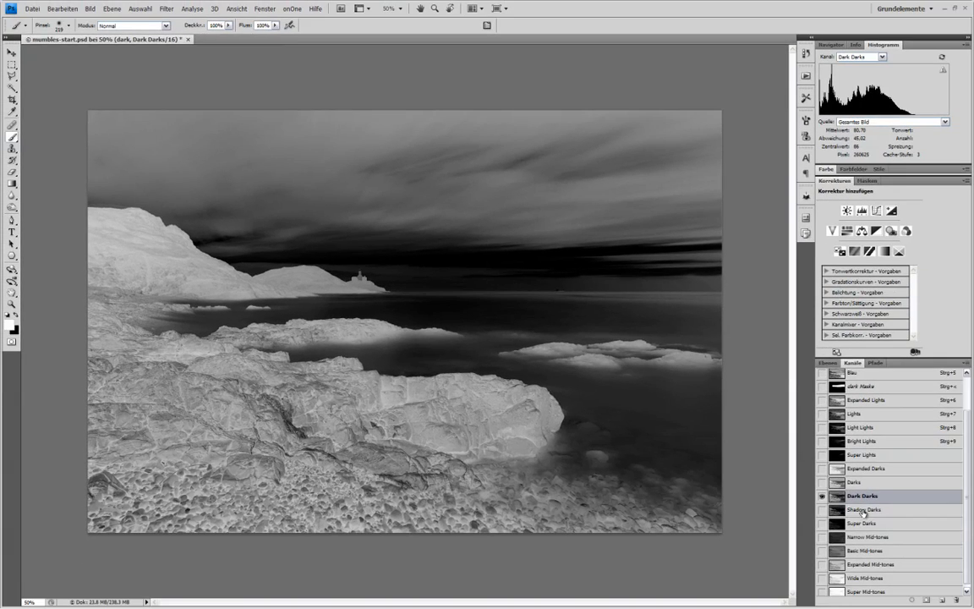
{"action": "left_click", "coordinate": [865, 509]}
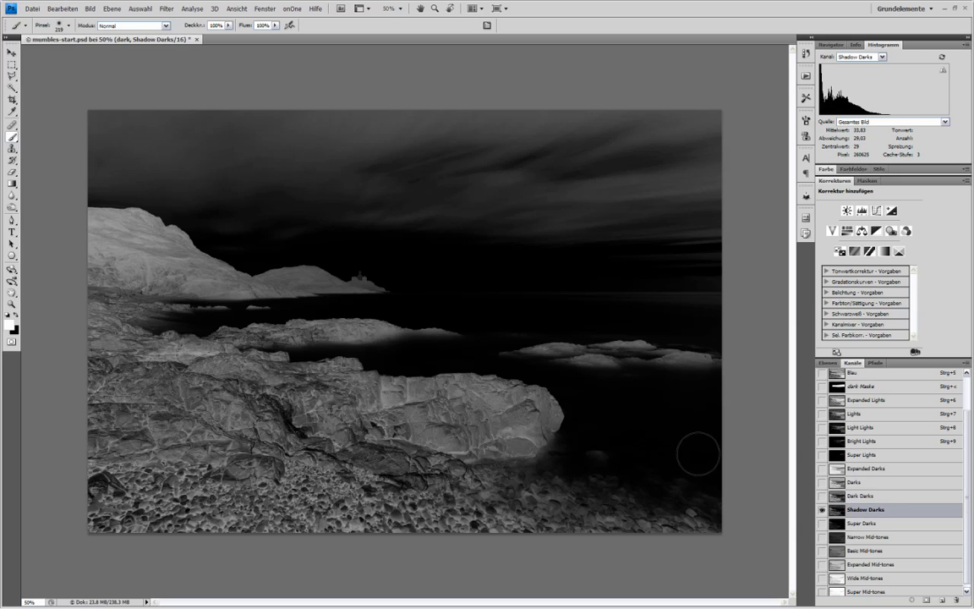
{"action": "mouse_move", "coordinate": [405, 284]}
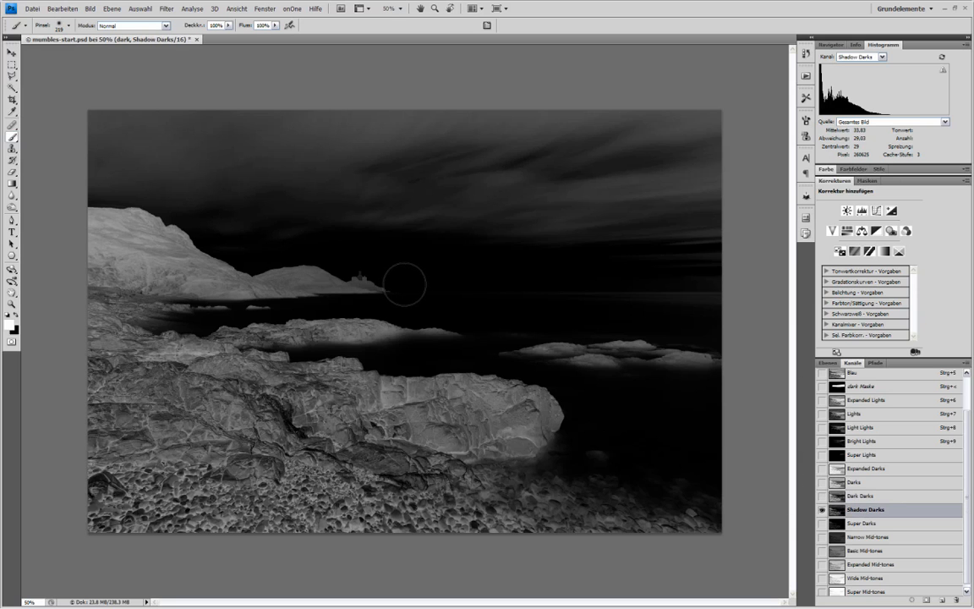
{"action": "left_click_drag", "start_coordinate": [129, 185], "coordinate": [386, 341]}
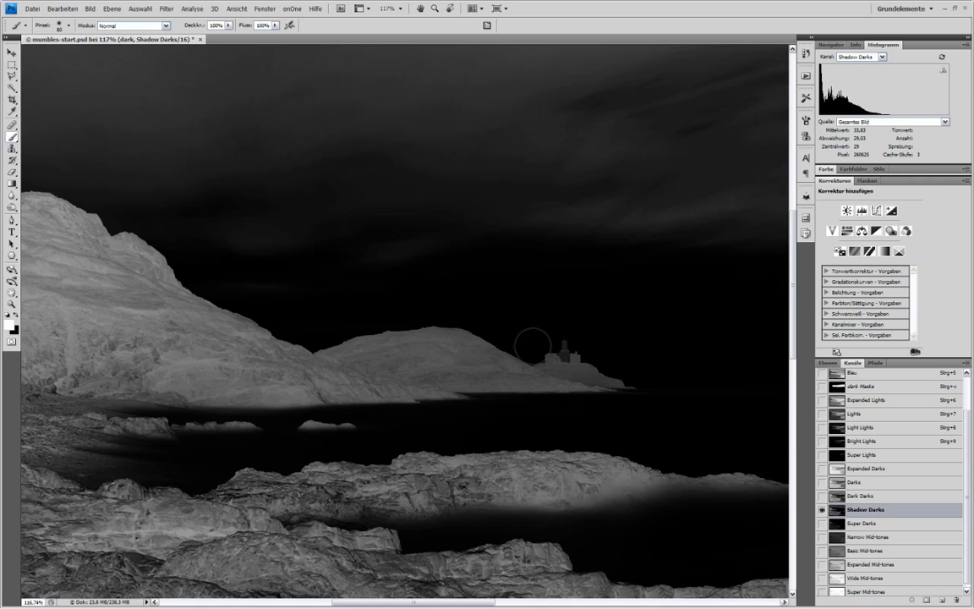
{"action": "mouse_move", "coordinate": [271, 315]}
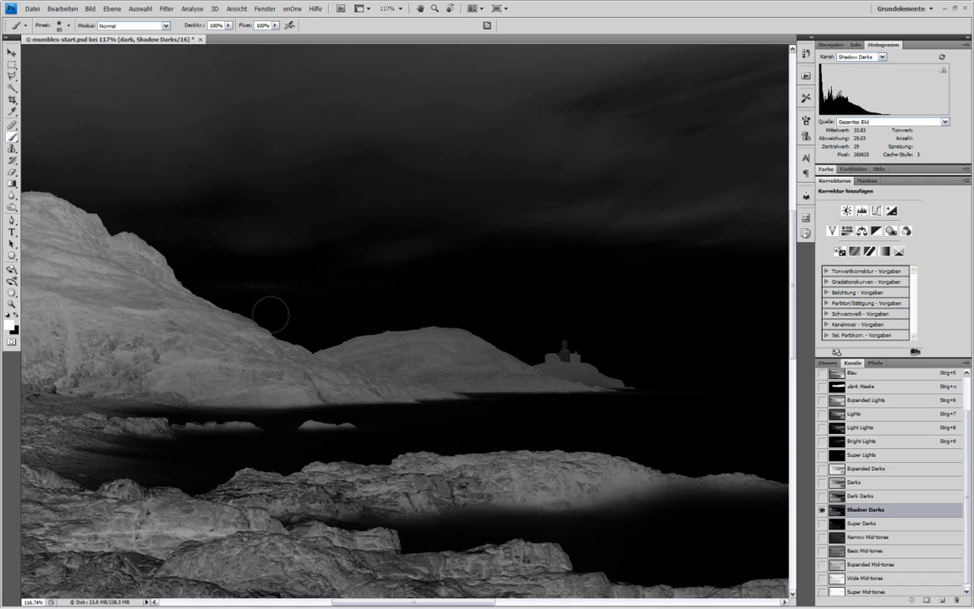
{"action": "mouse_move", "coordinate": [534, 328]}
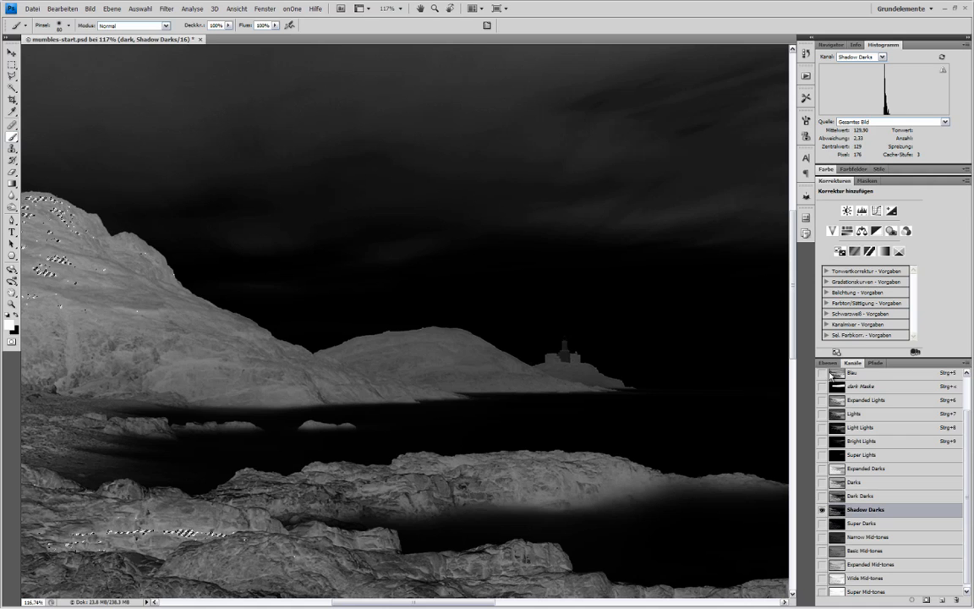
Step: Return to the Layers panel and target the dark layer's mask with the colour image shown
{"action": "left_click", "coordinate": [826, 362]}
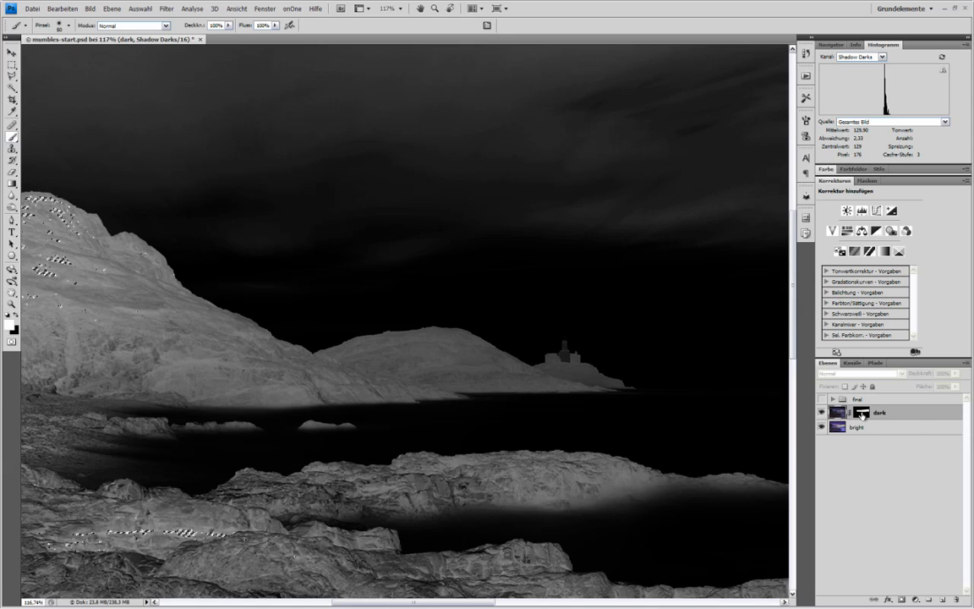
{"action": "left_click", "coordinate": [863, 412]}
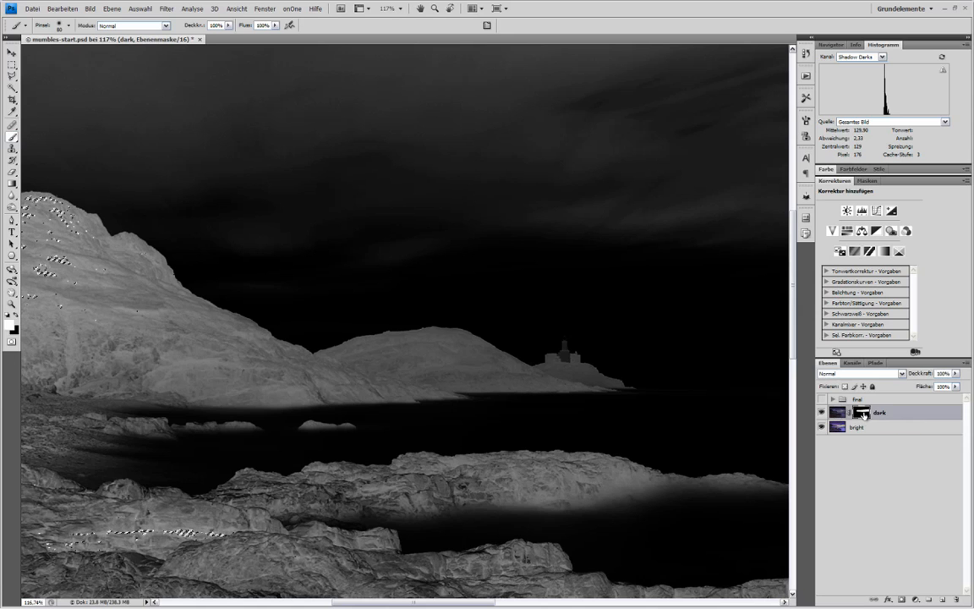
{"action": "left_click", "coordinate": [822, 413]}
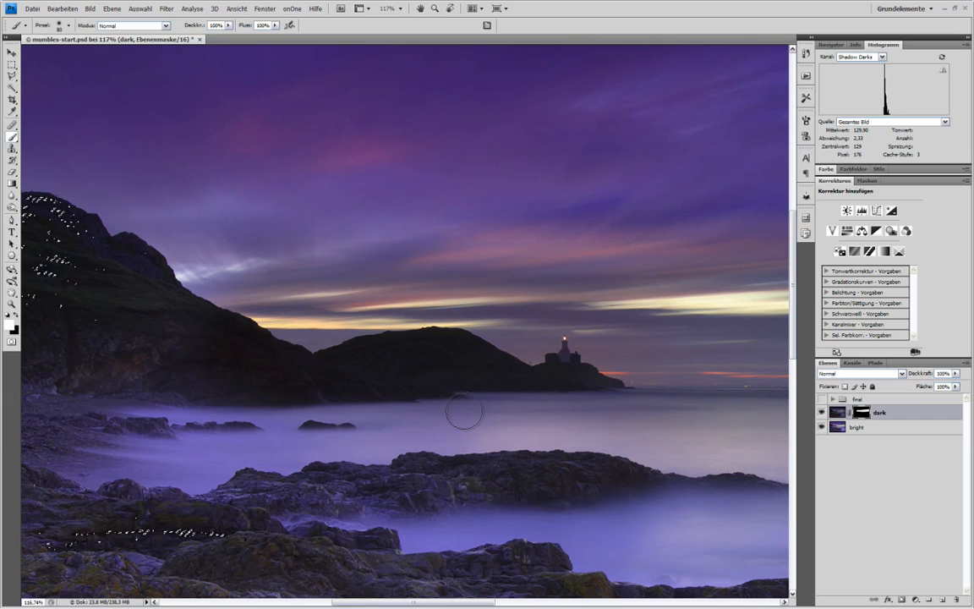
{"action": "mouse_move", "coordinate": [404, 369]}
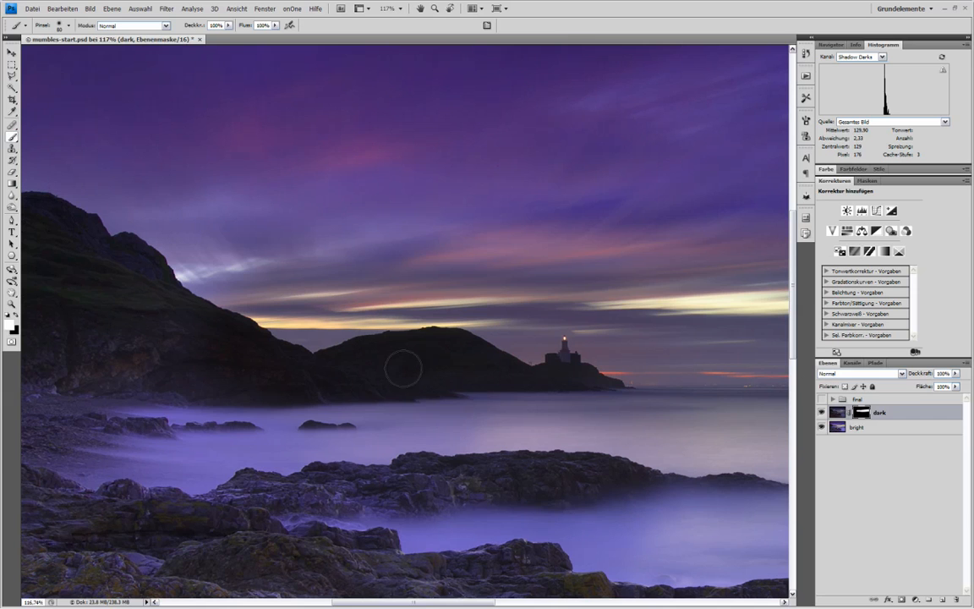
{"action": "mouse_move", "coordinate": [440, 371]}
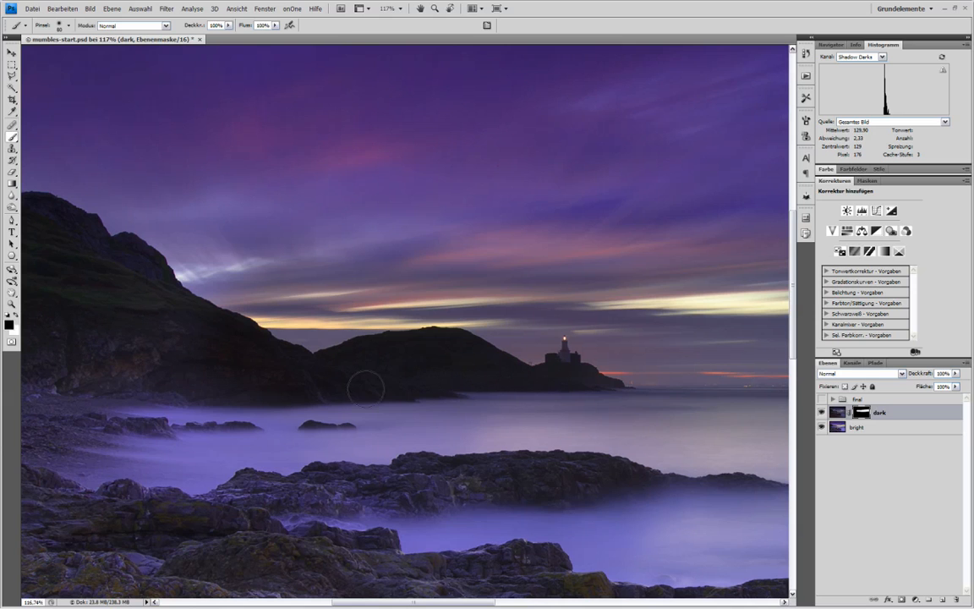
{"action": "mouse_move", "coordinate": [398, 358]}
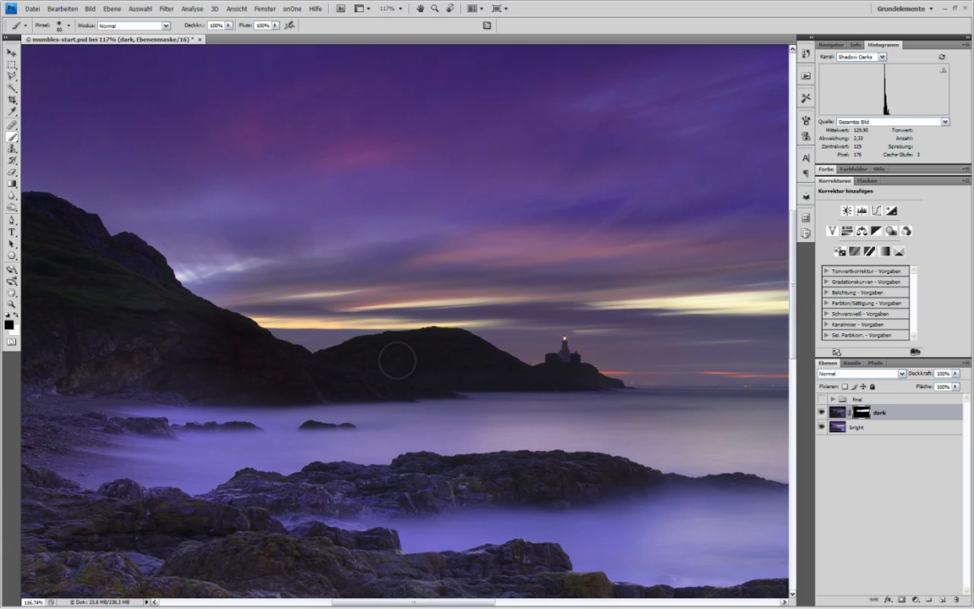
Step: Brush onto the dark layer's mask over the headland through the Shadow Darks selection
{"action": "left_click", "coordinate": [392, 364]}
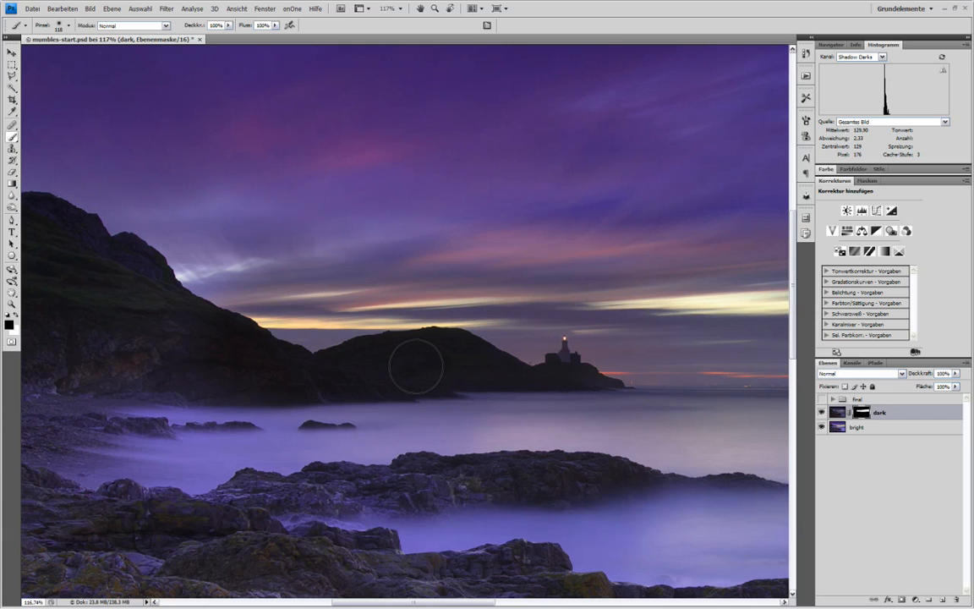
{"action": "mouse_move", "coordinate": [438, 356]}
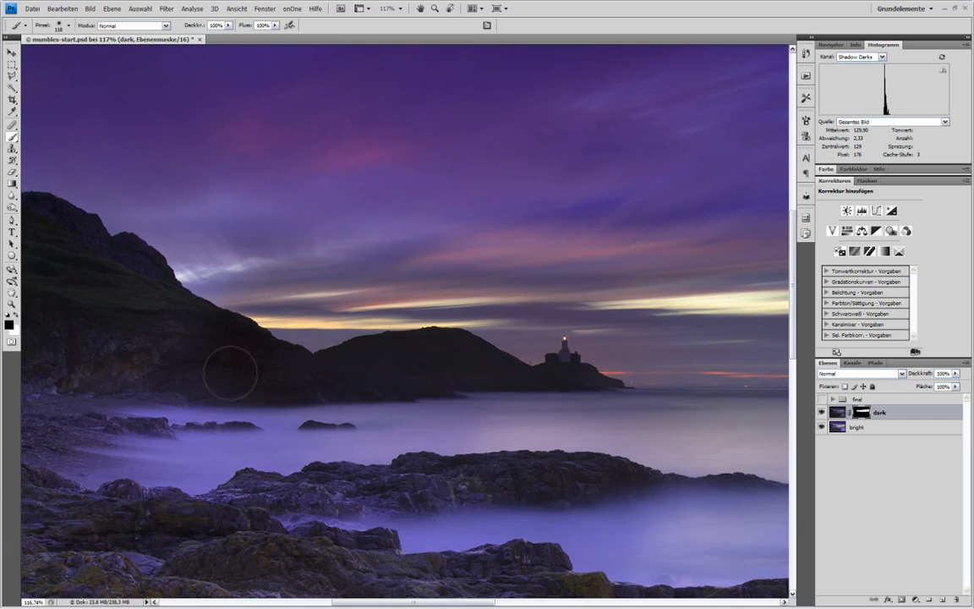
{"action": "mouse_move", "coordinate": [457, 397]}
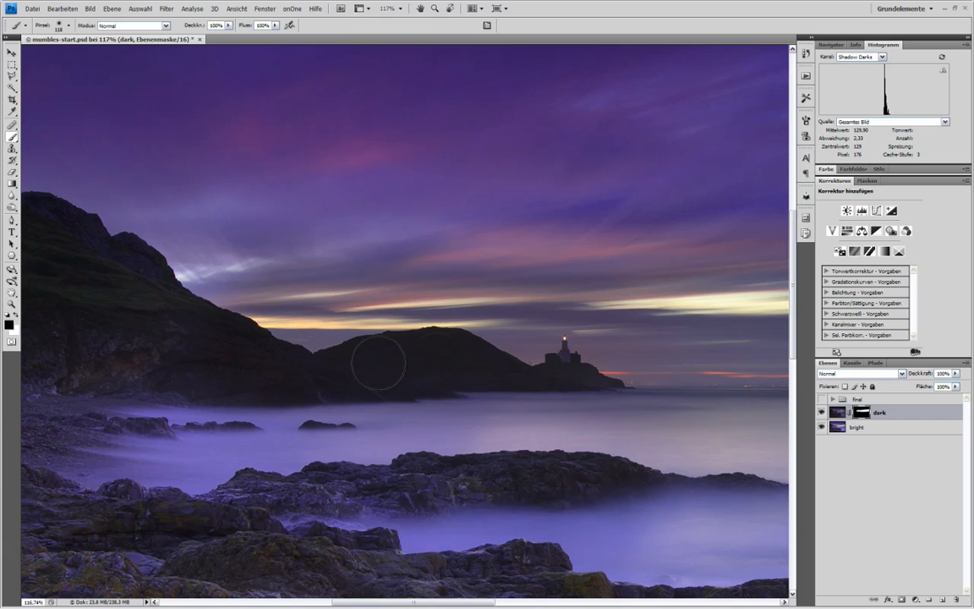
{"action": "mouse_move", "coordinate": [229, 354]}
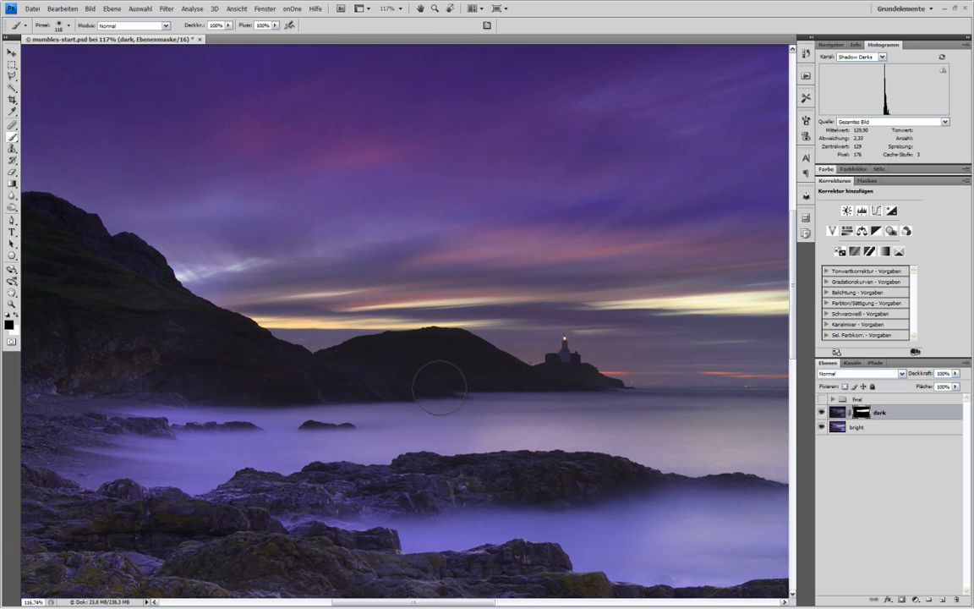
{"action": "mouse_move", "coordinate": [270, 382]}
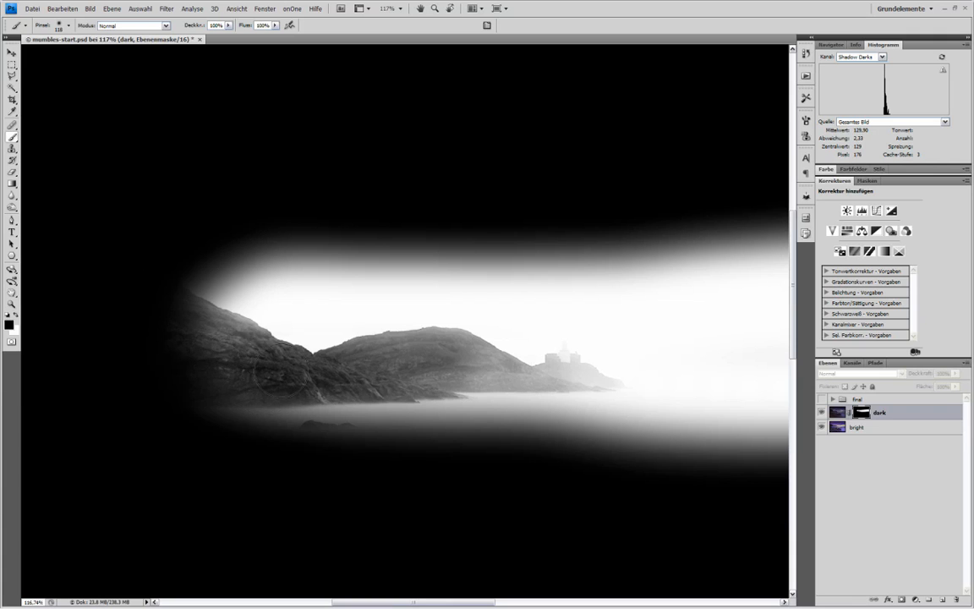
{"action": "left_click_drag", "start_coordinate": [279, 375], "coordinate": [605, 374]}
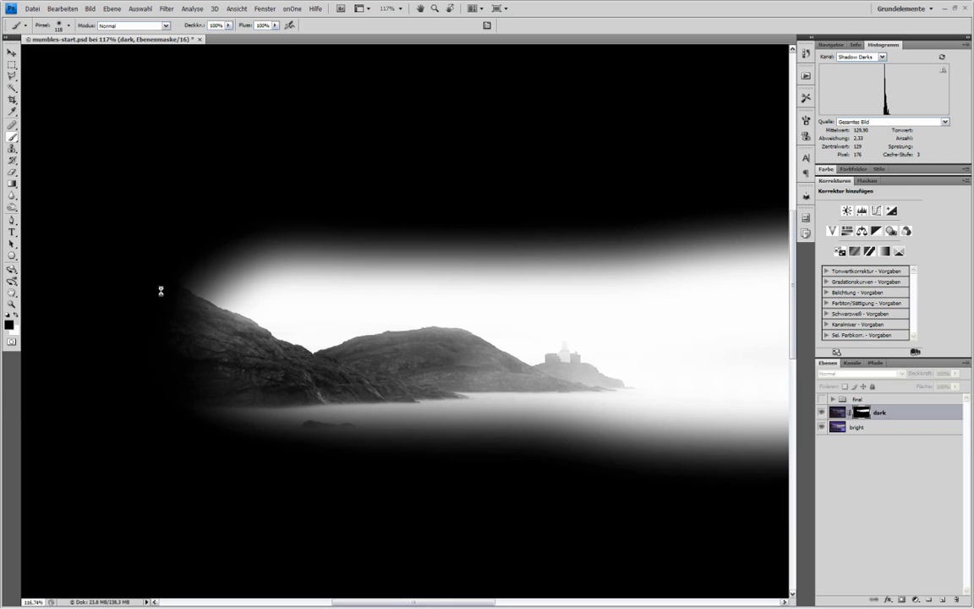
{"action": "left_click", "coordinate": [837, 412]}
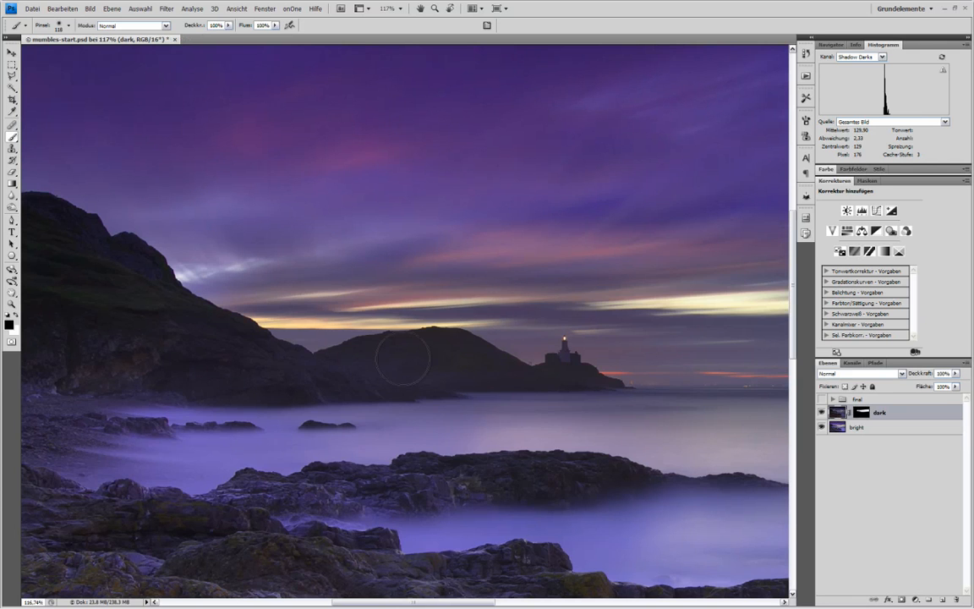
{"action": "mouse_move", "coordinate": [426, 346]}
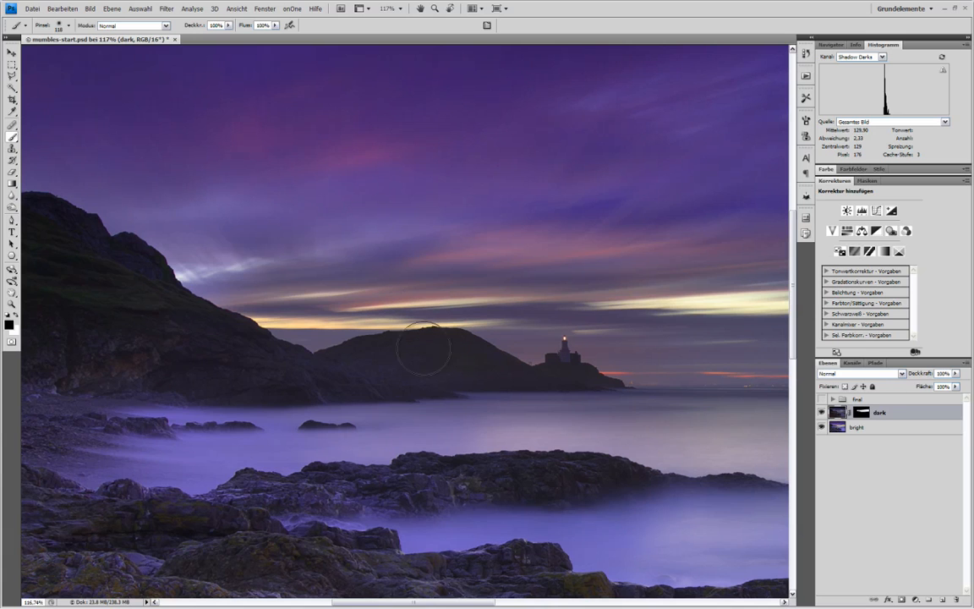
{"action": "mouse_move", "coordinate": [487, 355]}
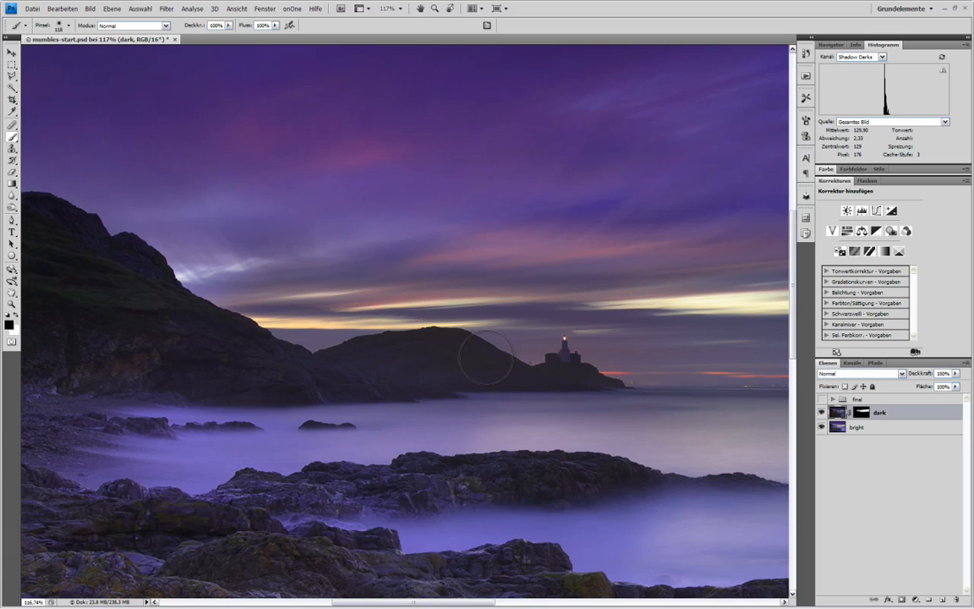
{"action": "mouse_move", "coordinate": [460, 365]}
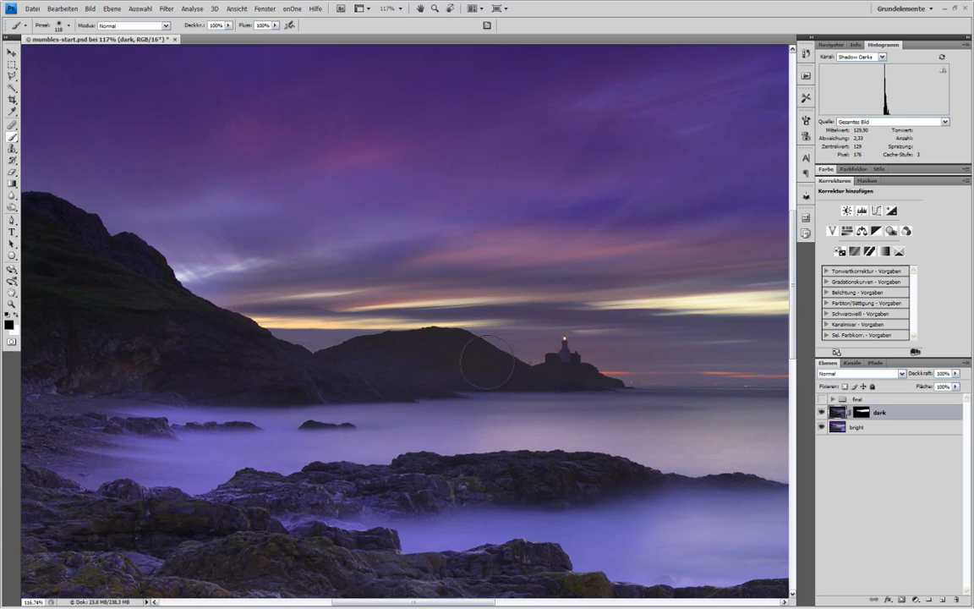
{"action": "mouse_move", "coordinate": [474, 358]}
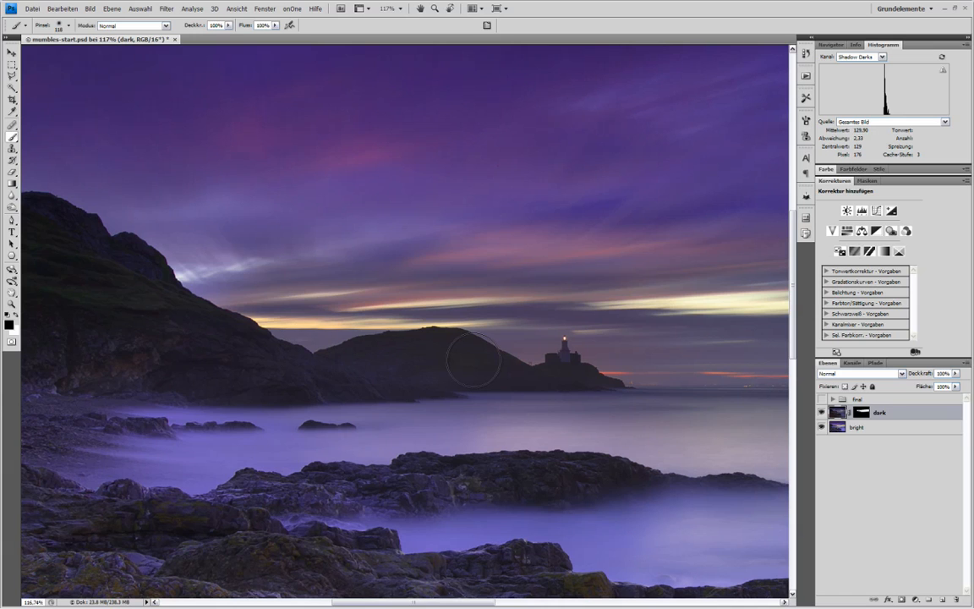
{"action": "left_click", "coordinate": [860, 412]}
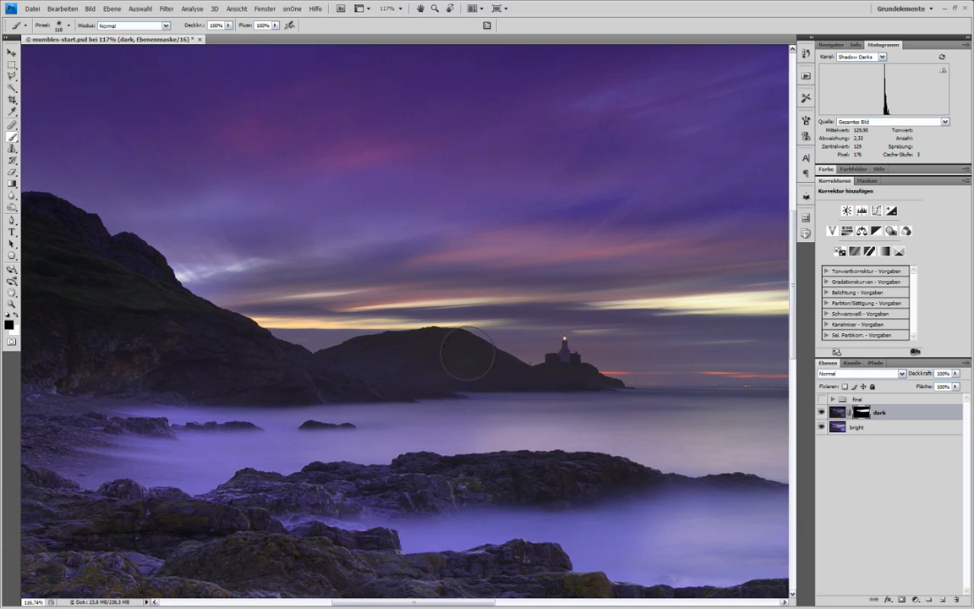
{"action": "mouse_move", "coordinate": [501, 379]}
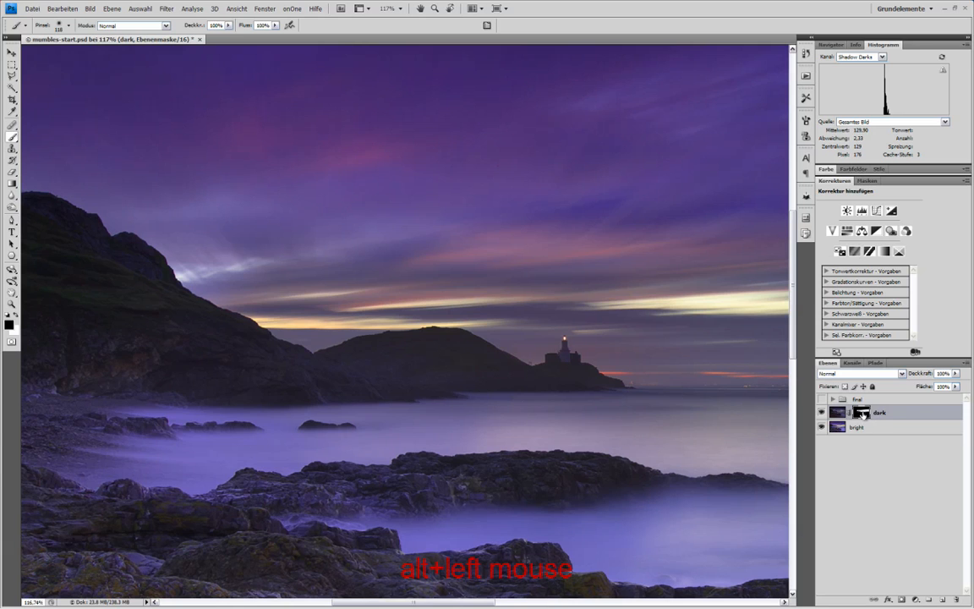
Step: Display the dark layer's mask alone, showing the white band across horizon and headland
{"action": "left_click", "coordinate": [859, 412]}
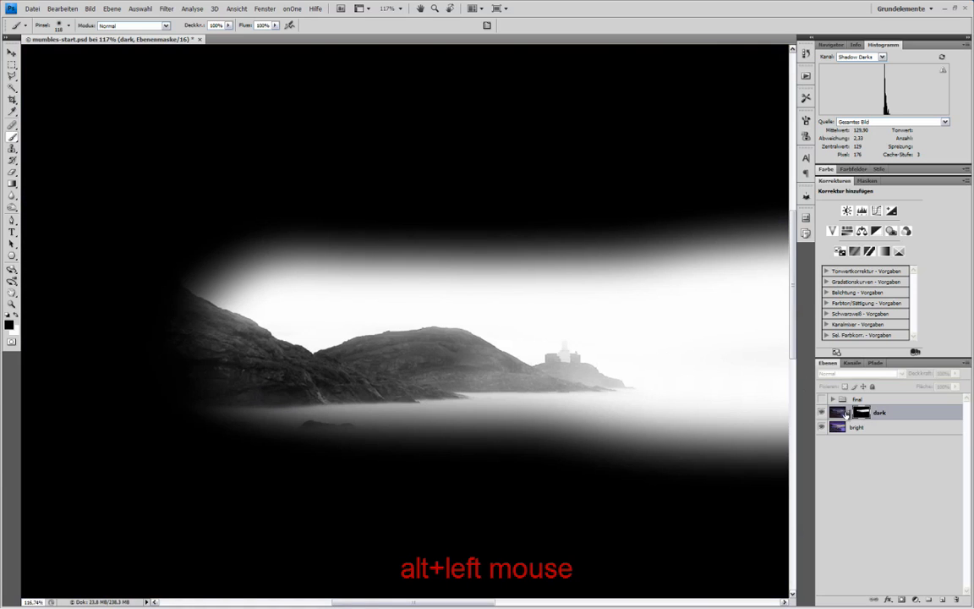
{"action": "mouse_move", "coordinate": [581, 376]}
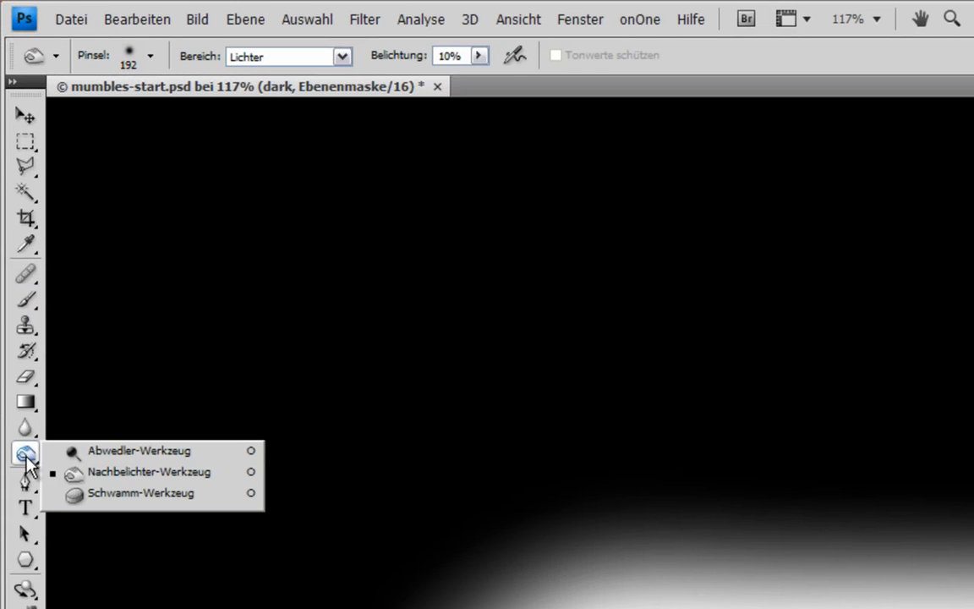
{"action": "mouse_move", "coordinate": [122, 478]}
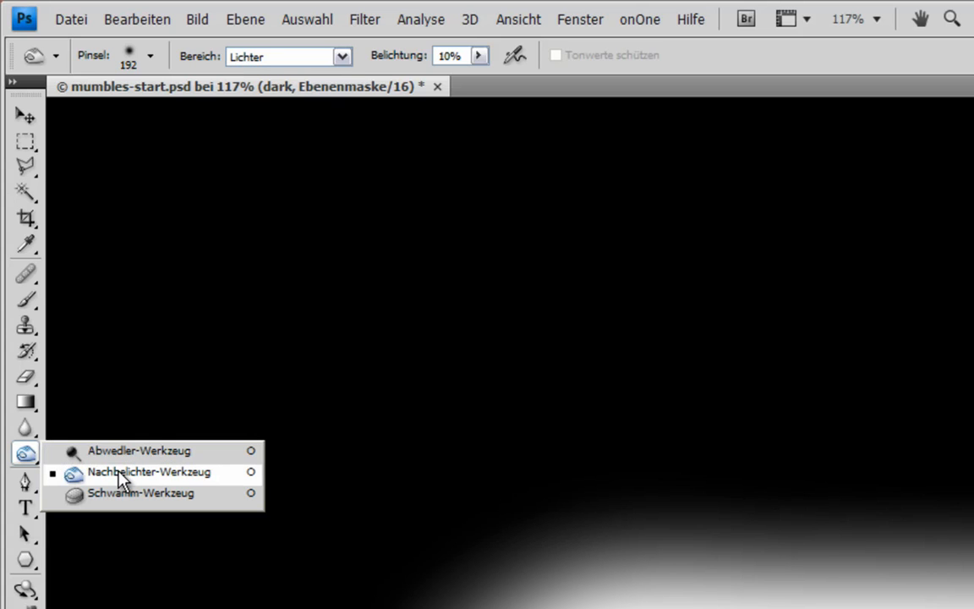
{"action": "mouse_move", "coordinate": [137, 482]}
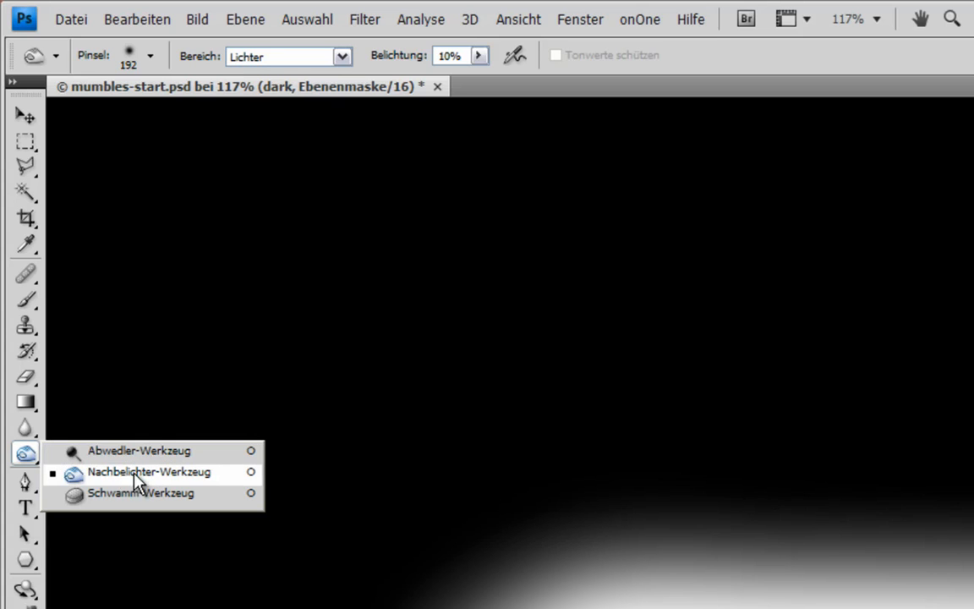
{"action": "mouse_move", "coordinate": [112, 482]}
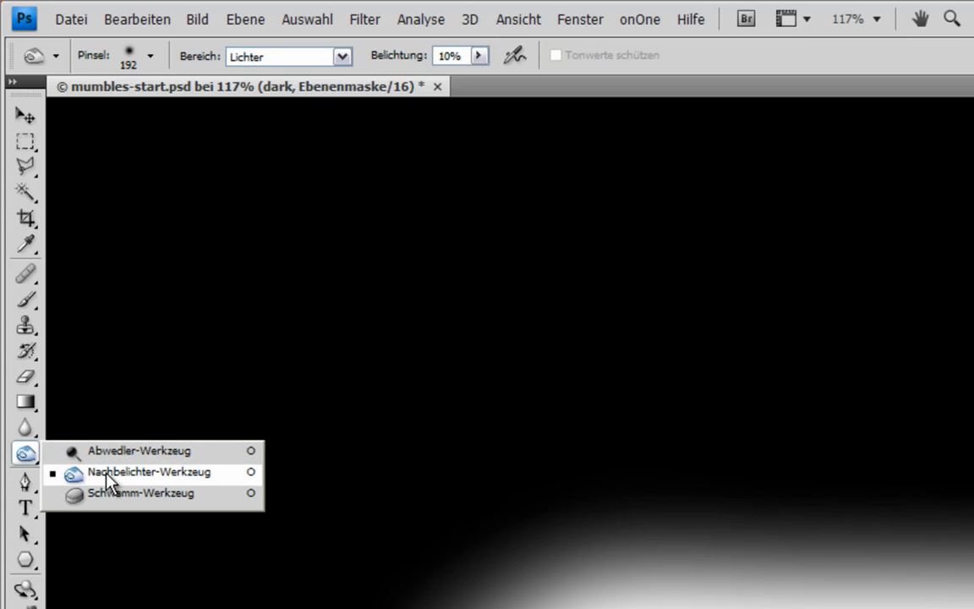
{"action": "mouse_move", "coordinate": [99, 483]}
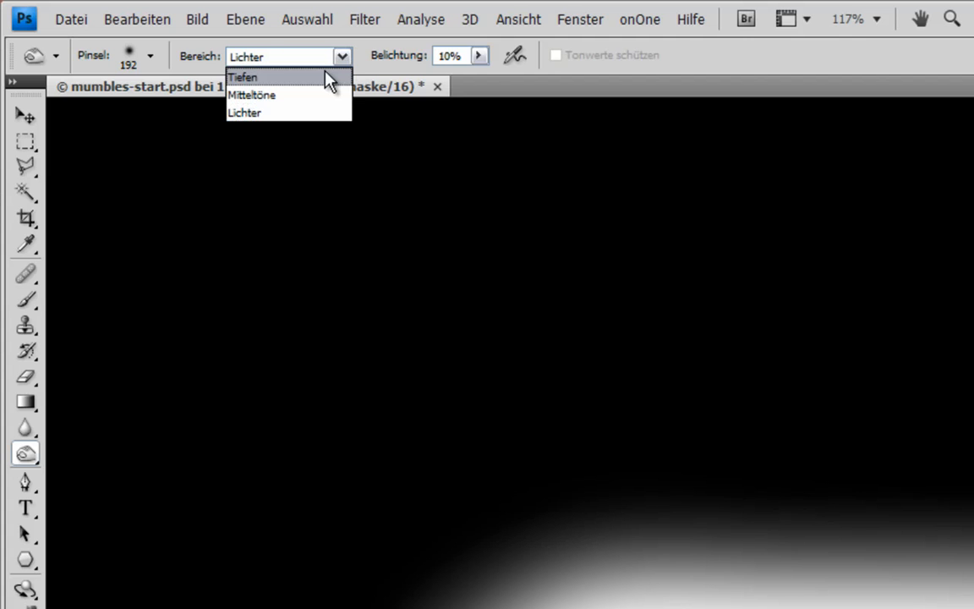
Step: Set the Burn Tool's range to Shadows
{"action": "left_click", "coordinate": [244, 78]}
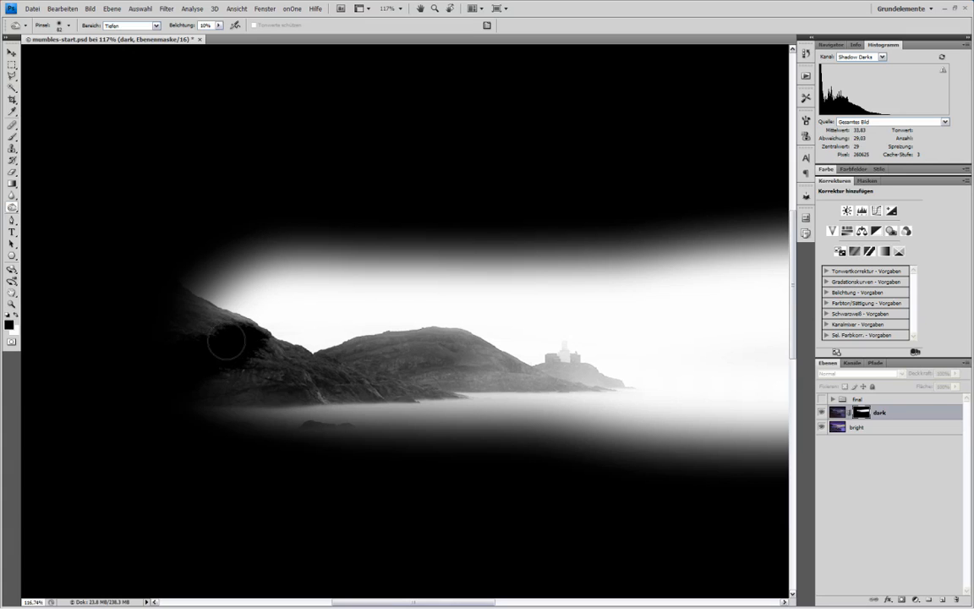
Step: Burn the mask along the left hillside, cliff edge and central hill, then return to the blended image
{"action": "left_click_drag", "start_coordinate": [228, 342], "coordinate": [218, 308]}
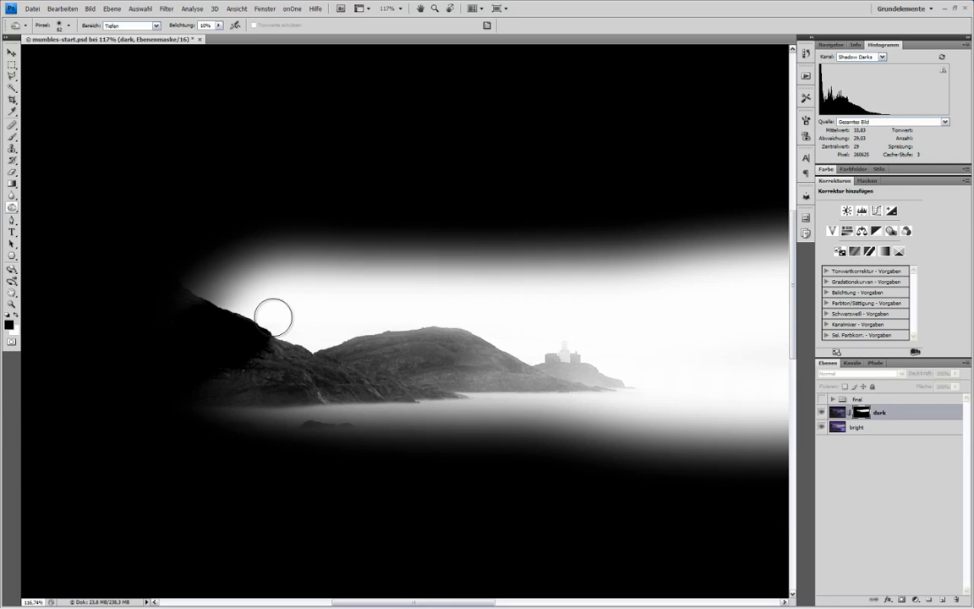
{"action": "left_click_drag", "start_coordinate": [274, 318], "coordinate": [294, 350]}
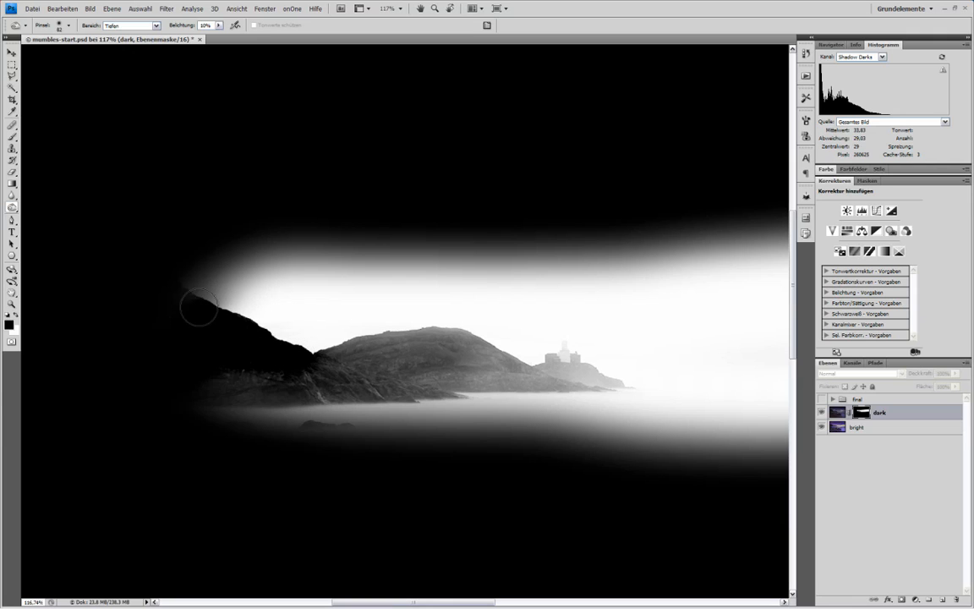
{"action": "left_click_drag", "start_coordinate": [199, 306], "coordinate": [321, 359]}
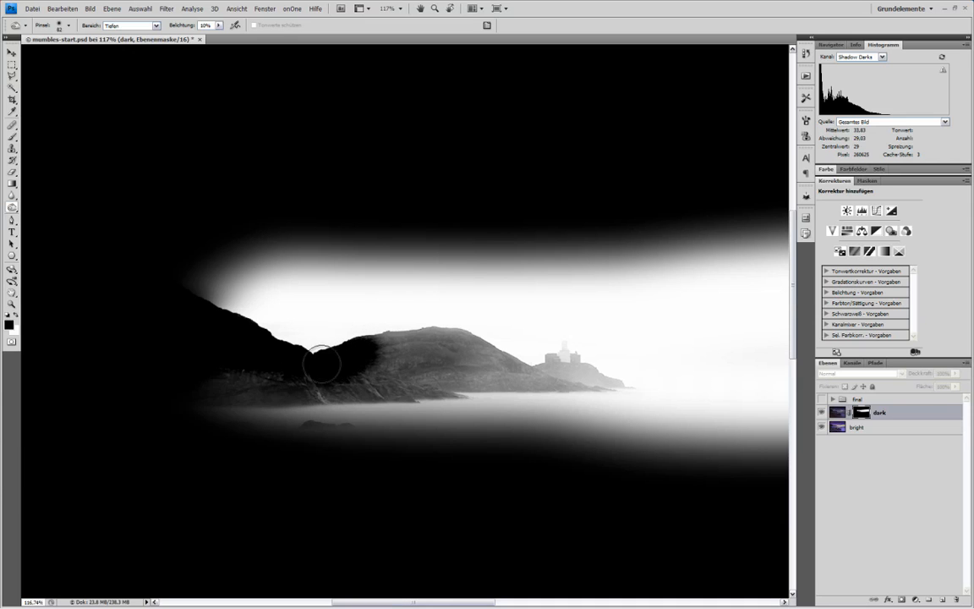
{"action": "left_click_drag", "start_coordinate": [325, 363], "coordinate": [386, 347]}
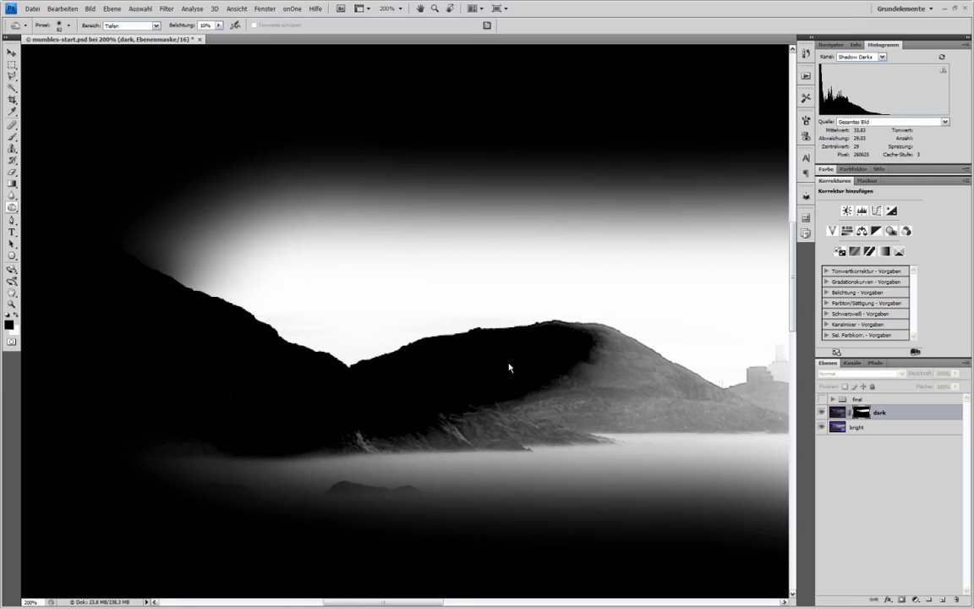
{"action": "mouse_move", "coordinate": [210, 306]}
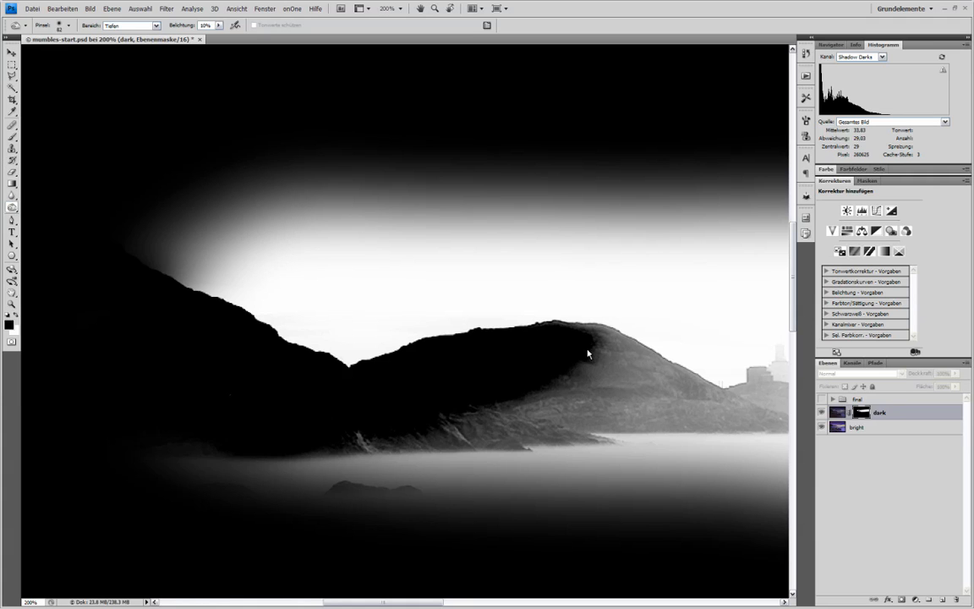
{"action": "mouse_move", "coordinate": [545, 368]}
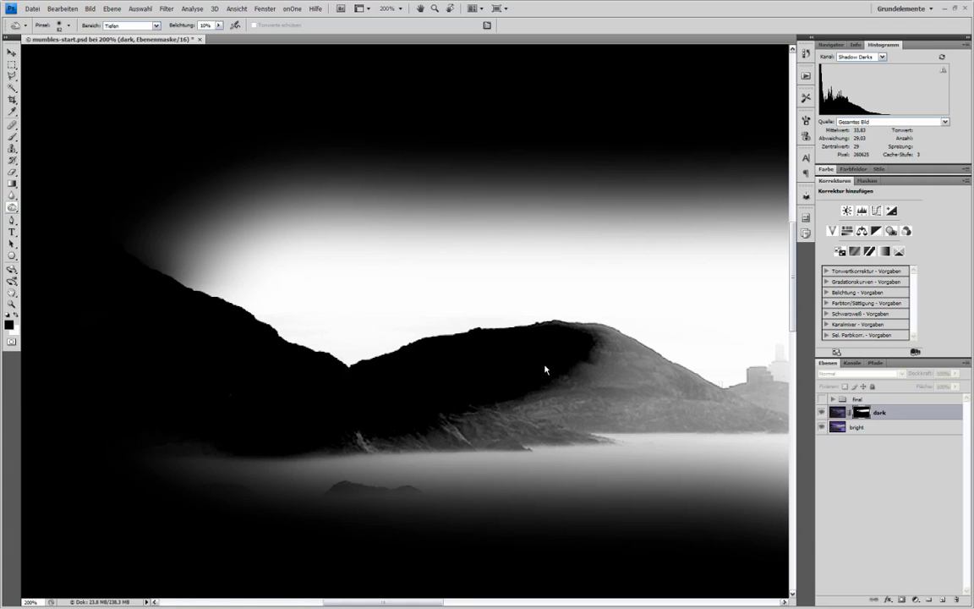
{"action": "mouse_move", "coordinate": [545, 366]}
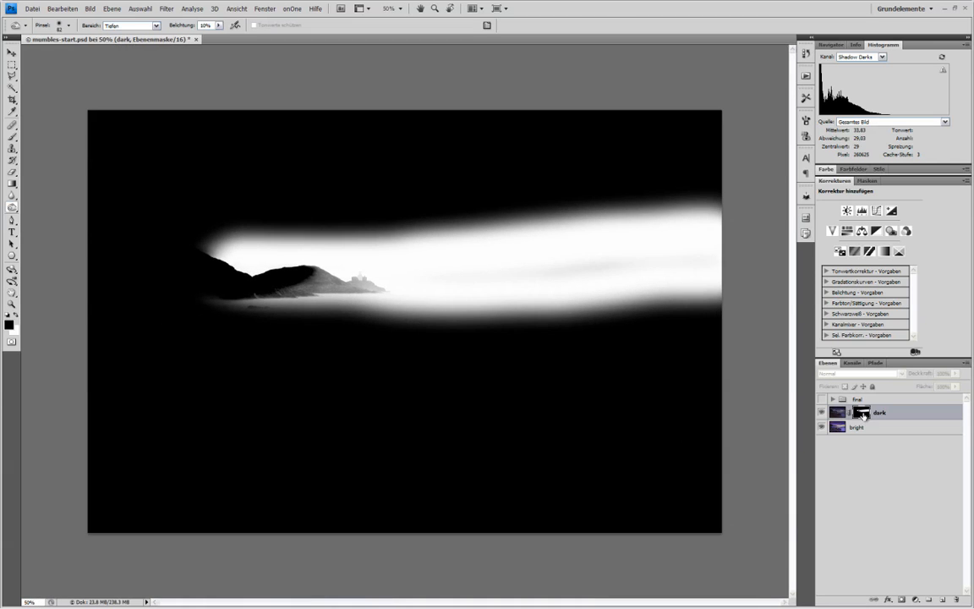
{"action": "left_click", "coordinate": [837, 412]}
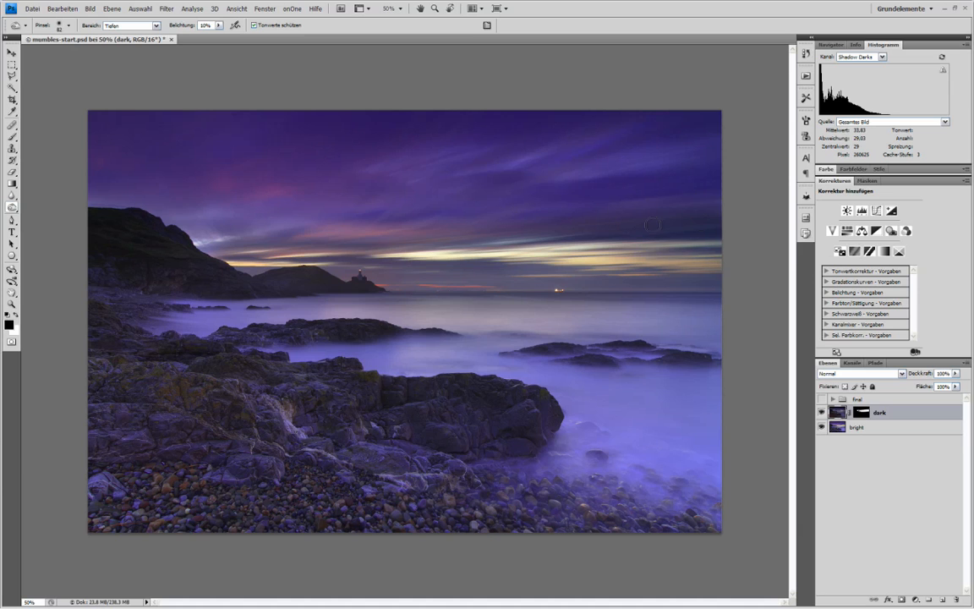
{"action": "mouse_move", "coordinate": [697, 205]}
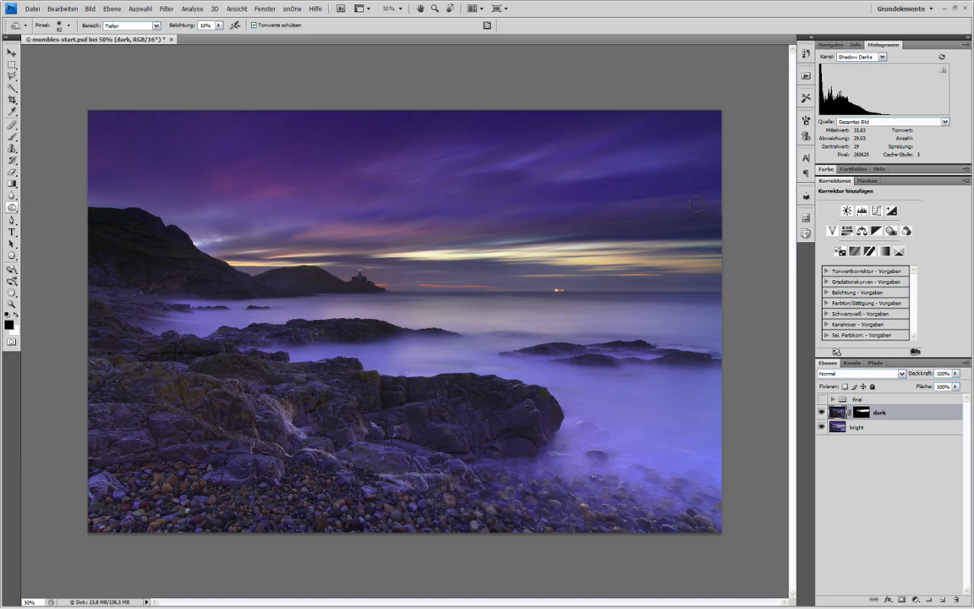
{"action": "mouse_move", "coordinate": [708, 223]}
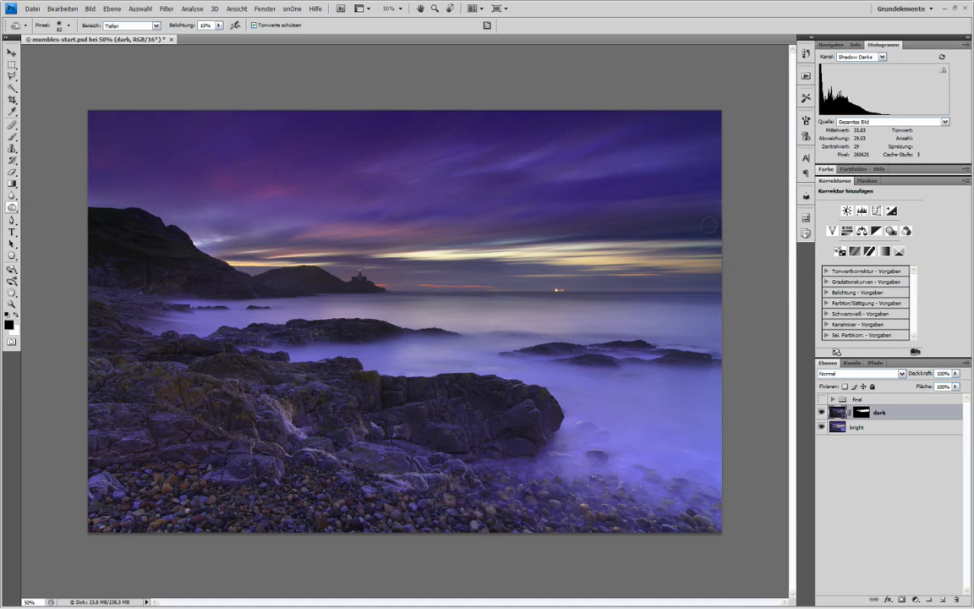
{"action": "mouse_move", "coordinate": [548, 226]}
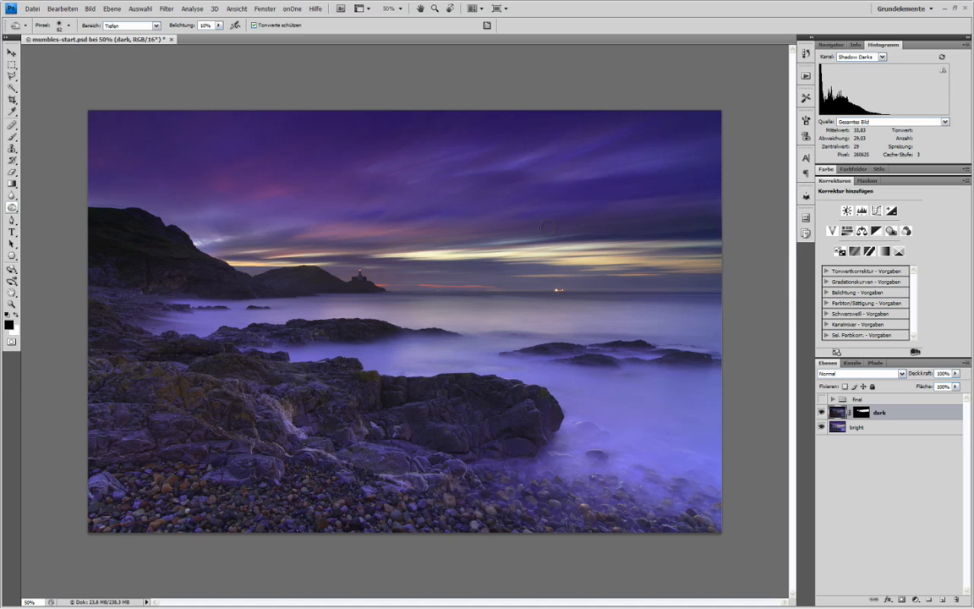
{"action": "mouse_move", "coordinate": [670, 216]}
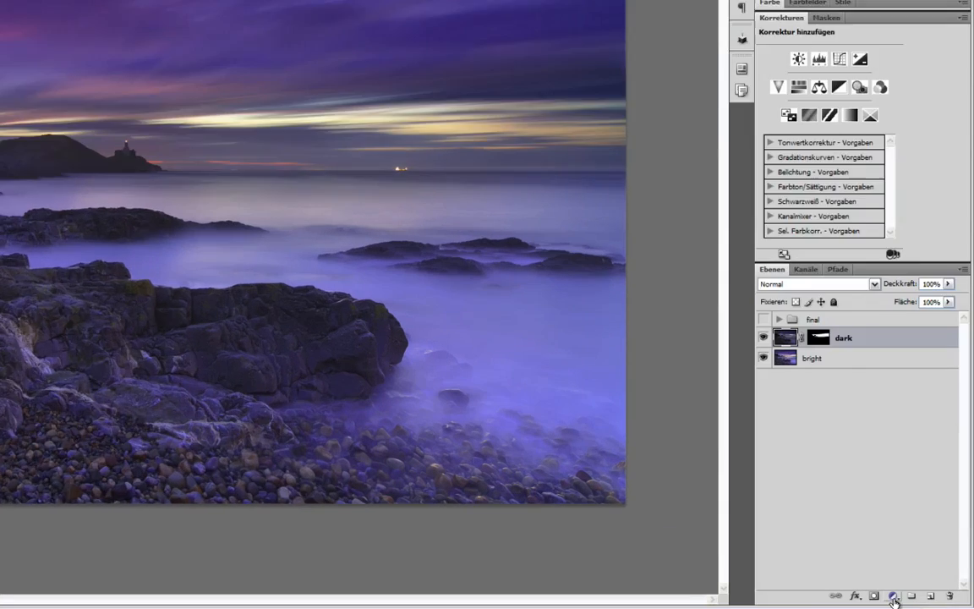
Step: Add a Curves (Gradationskurven) adjustment layer and lift its midtones to brighten the scene
{"action": "left_click", "coordinate": [893, 595]}
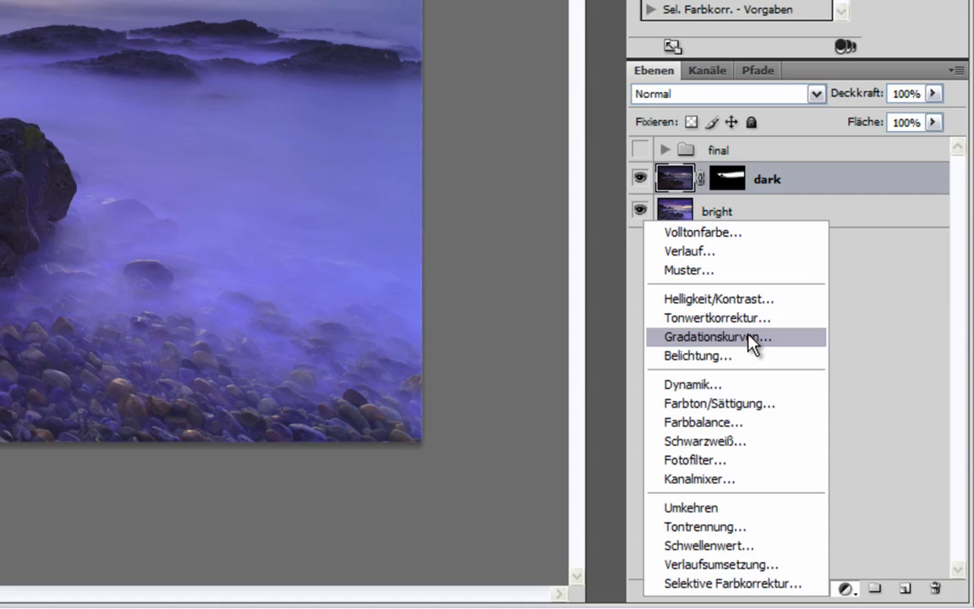
{"action": "left_click", "coordinate": [721, 337]}
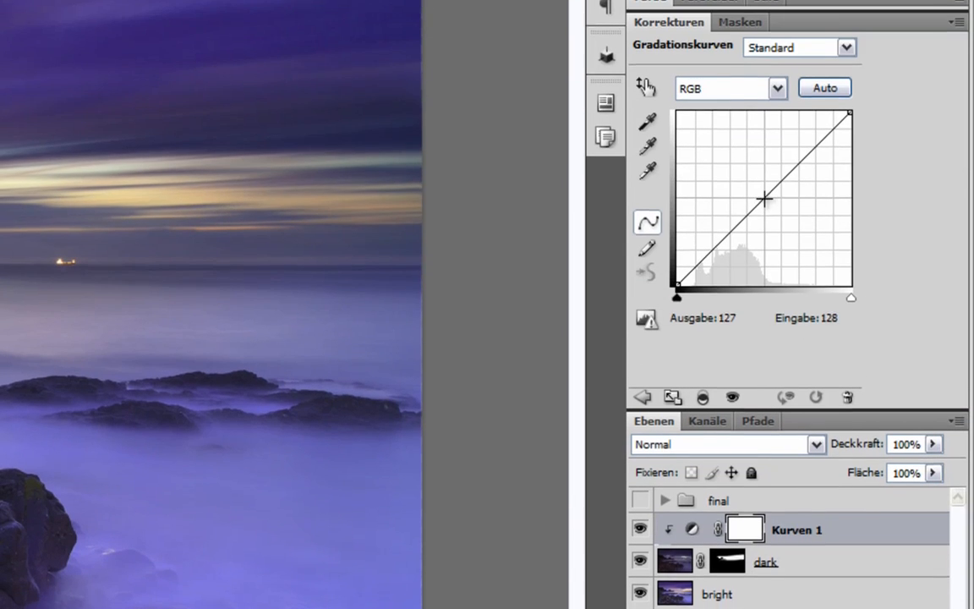
{"action": "left_click_drag", "start_coordinate": [763, 200], "coordinate": [768, 196]}
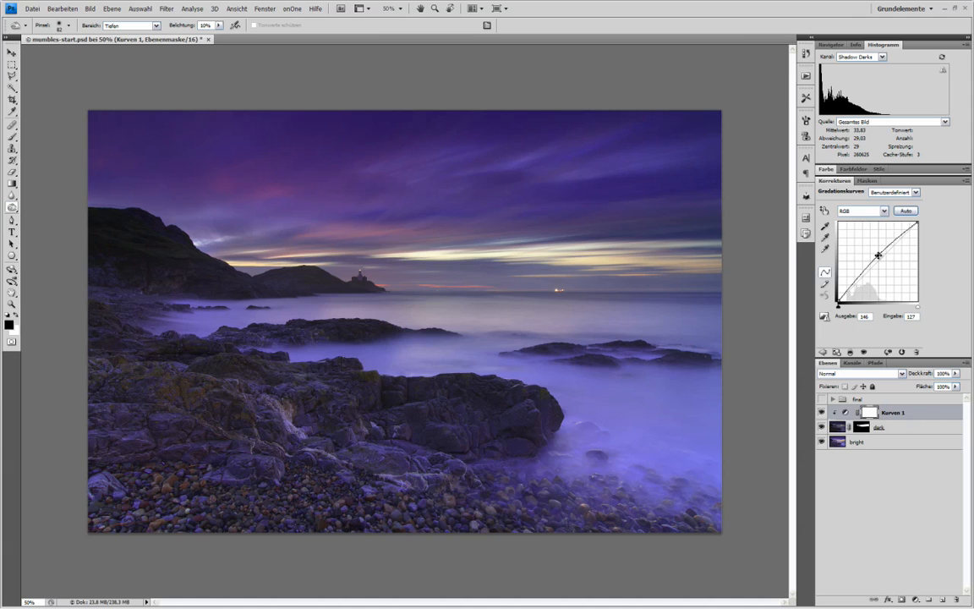
{"action": "left_click_drag", "start_coordinate": [878, 256], "coordinate": [879, 250]}
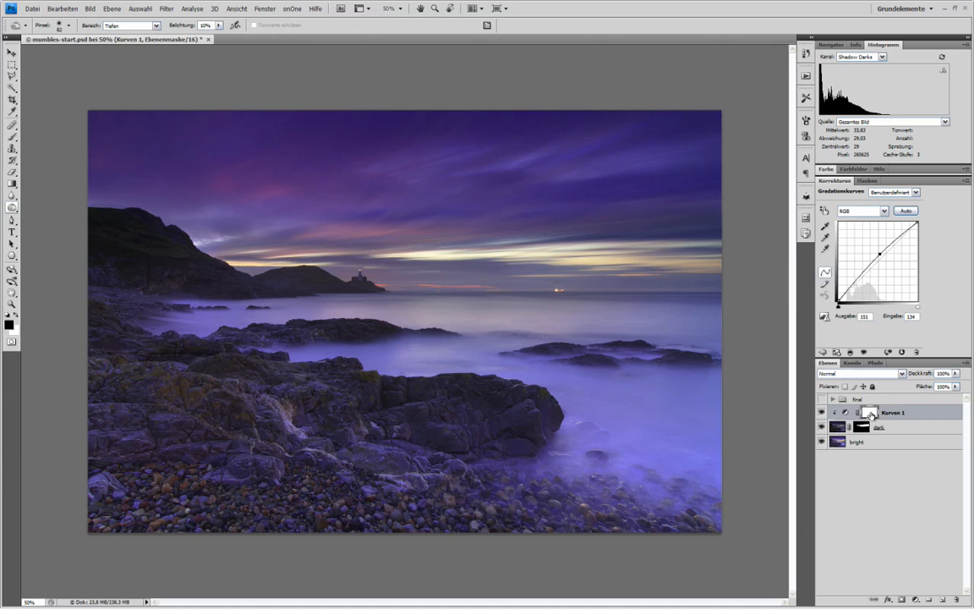
Step: Brush on the Curves 1 mask over the sky above the headland
{"action": "left_click", "coordinate": [13, 149]}
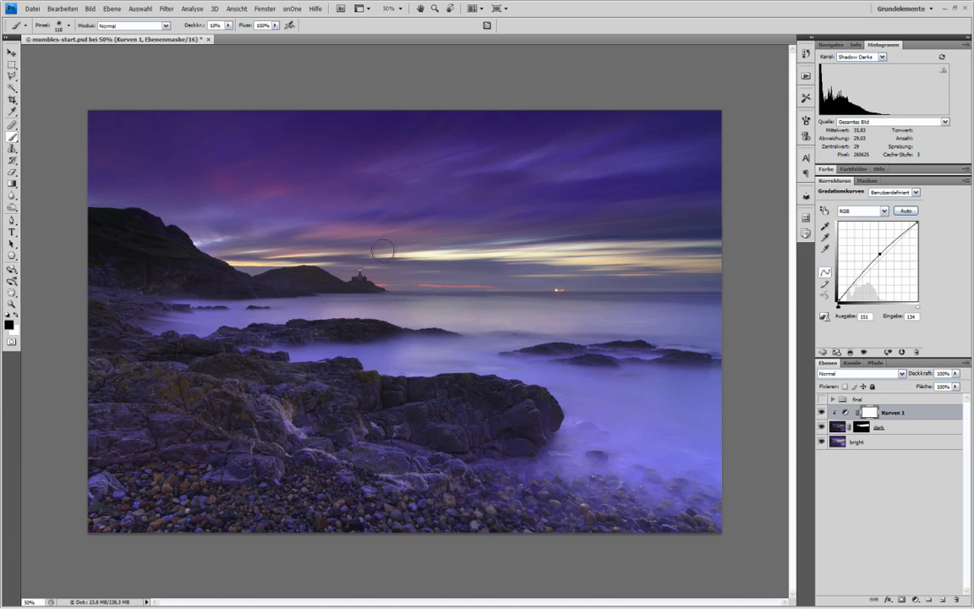
{"action": "mouse_move", "coordinate": [449, 257]}
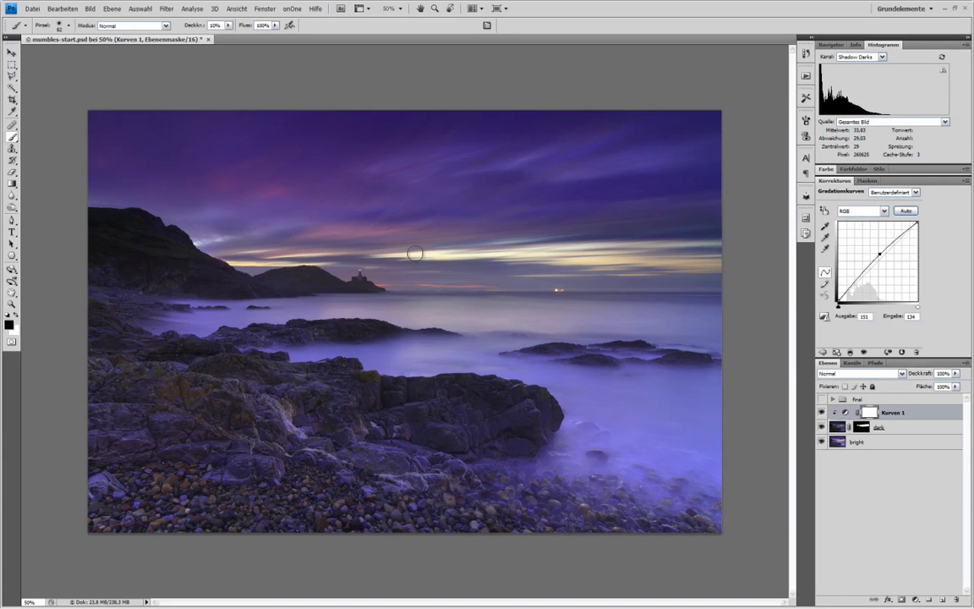
{"action": "mouse_move", "coordinate": [446, 253]}
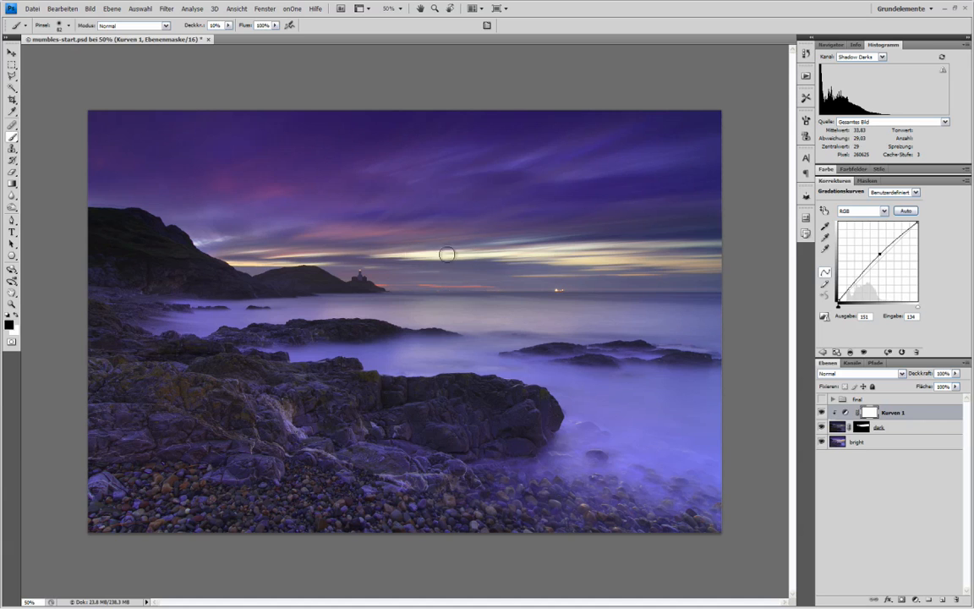
{"action": "mouse_move", "coordinate": [693, 252]}
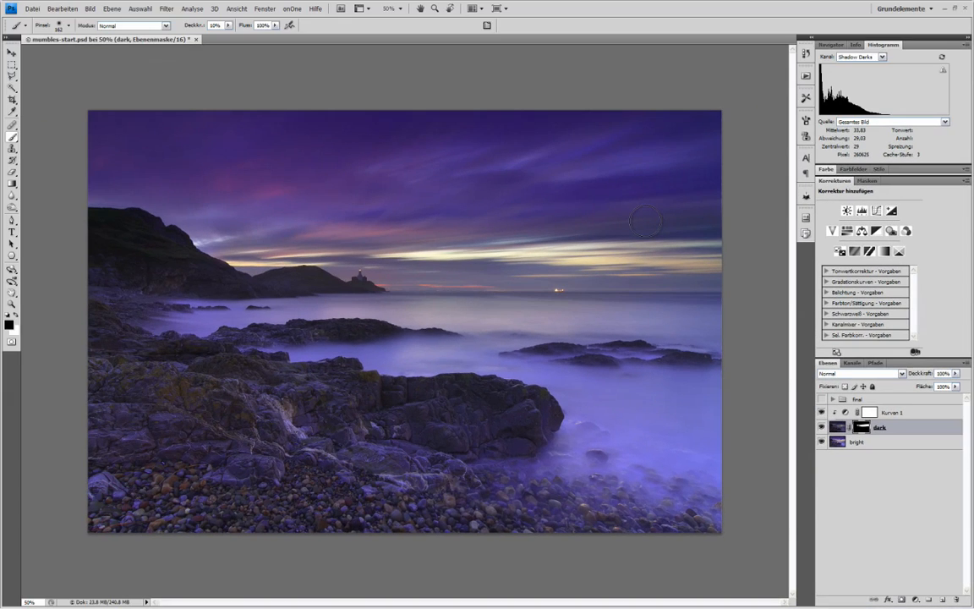
{"action": "left_click", "coordinate": [626, 227]}
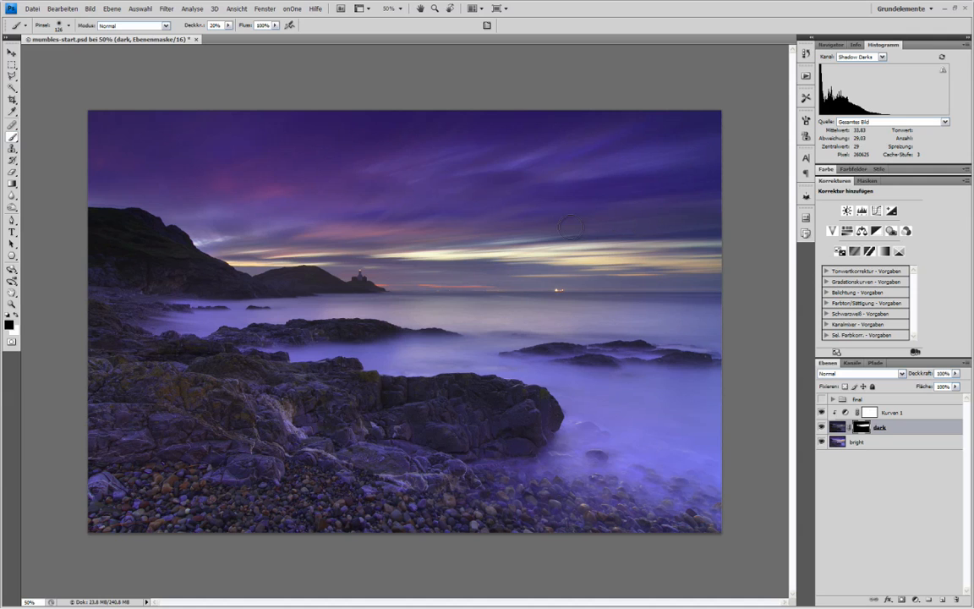
{"action": "mouse_move", "coordinate": [693, 224]}
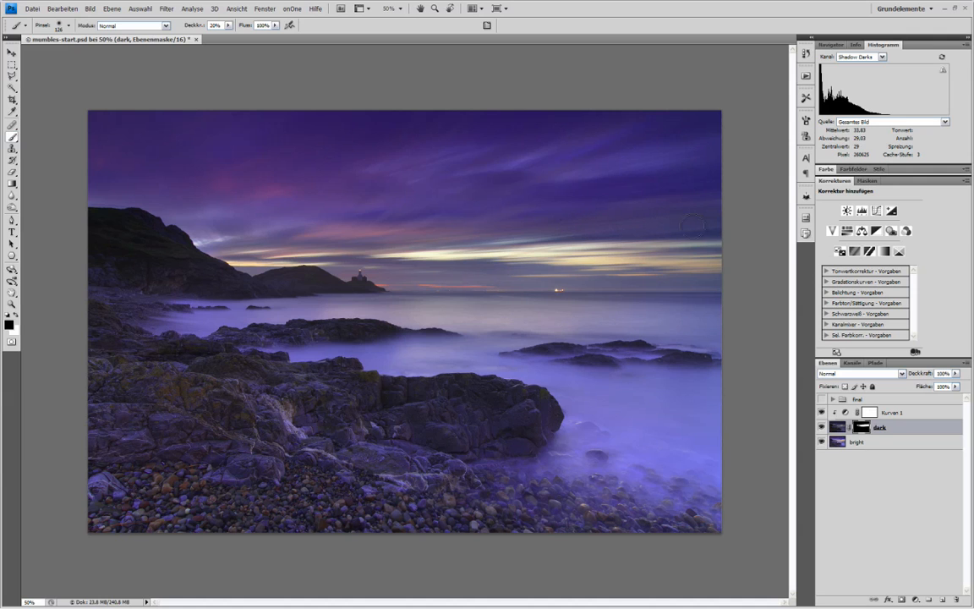
{"action": "mouse_move", "coordinate": [261, 201]}
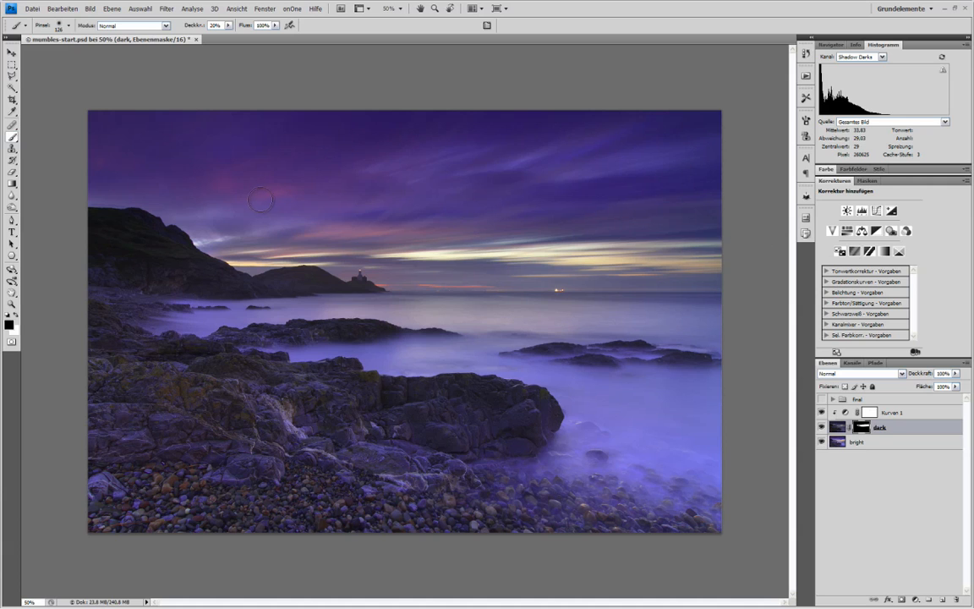
{"action": "mouse_move", "coordinate": [725, 223]}
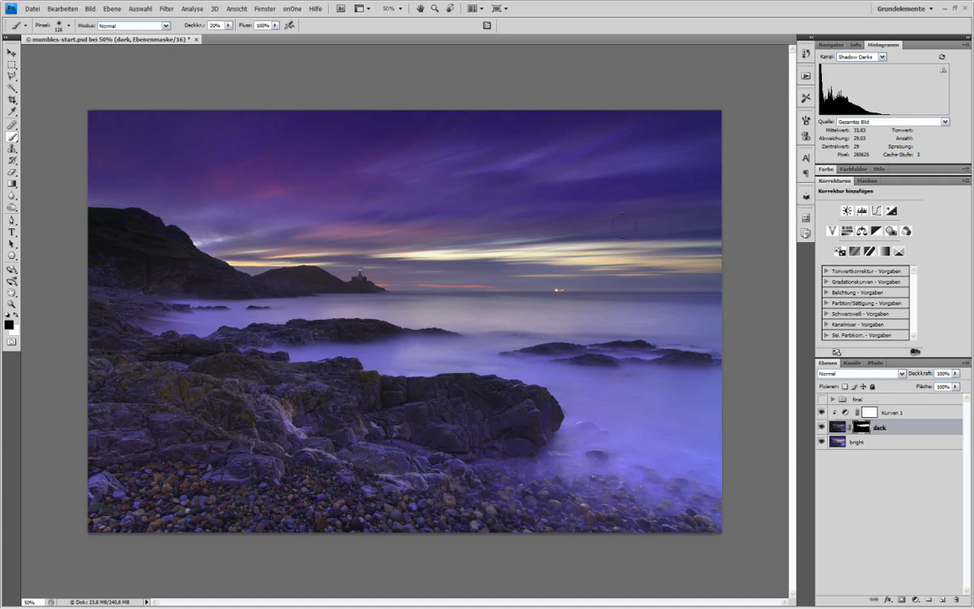
{"action": "mouse_move", "coordinate": [453, 242]}
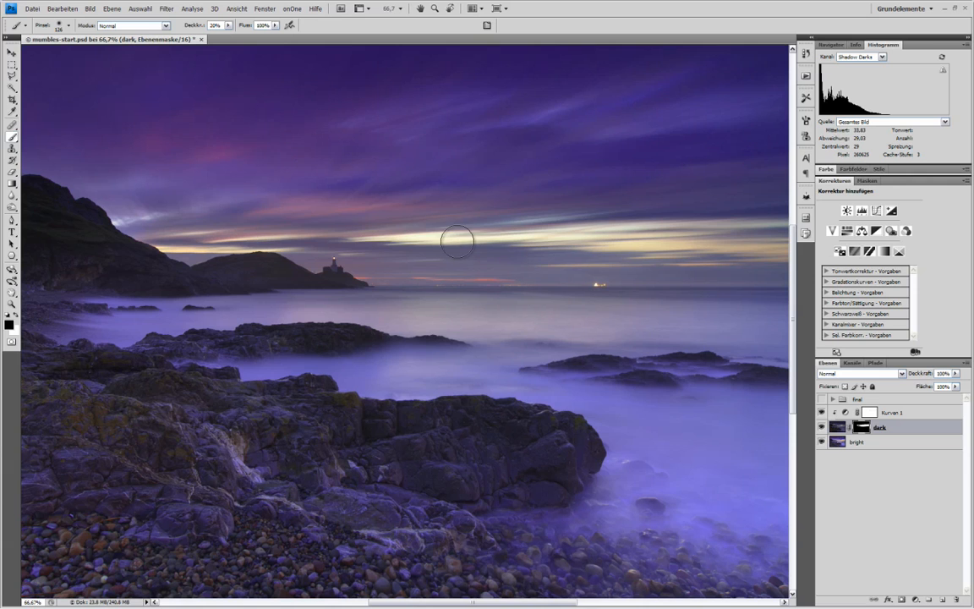
{"action": "mouse_move", "coordinate": [414, 186]}
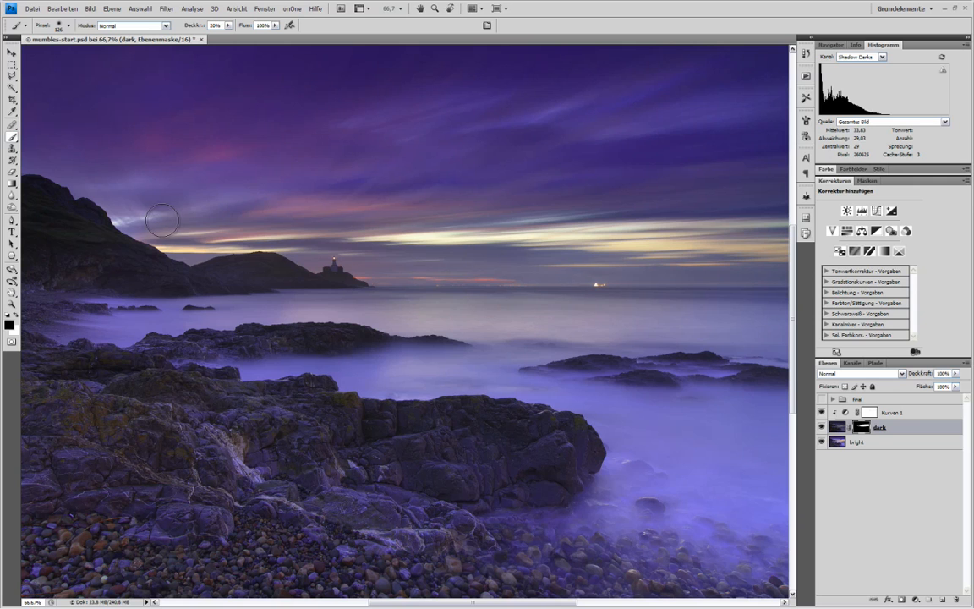
{"action": "mouse_move", "coordinate": [409, 199]}
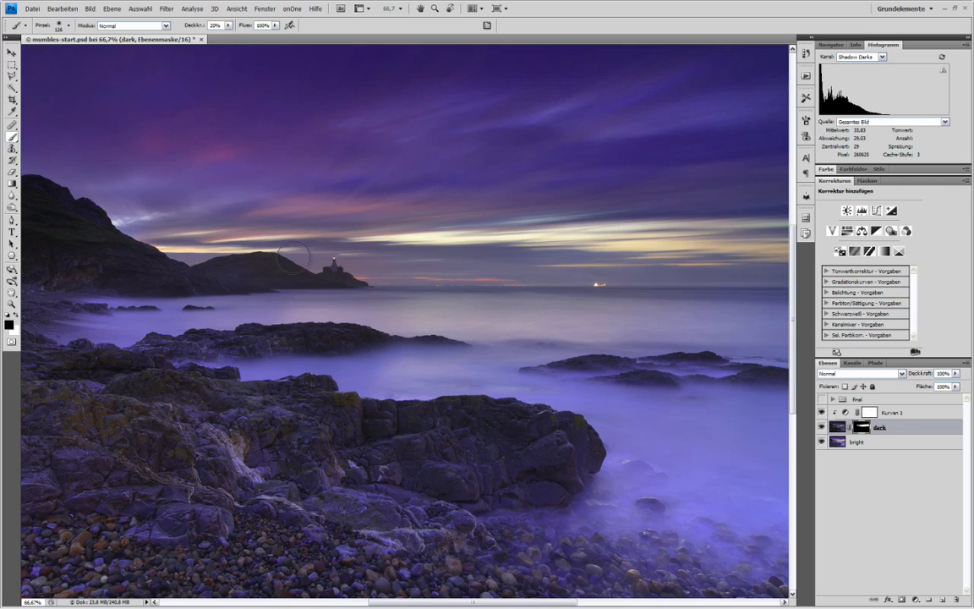
{"action": "mouse_move", "coordinate": [245, 257]}
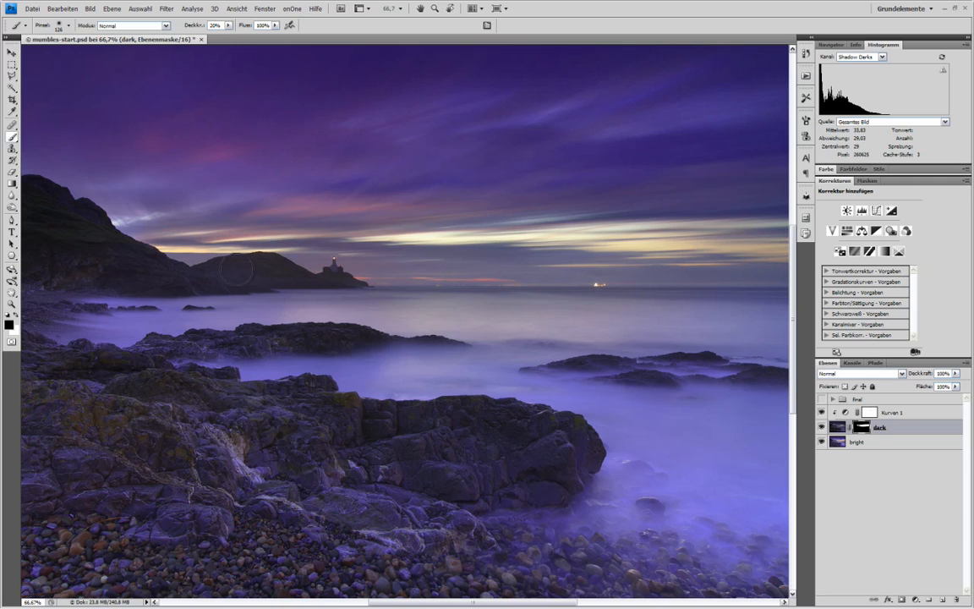
{"action": "mouse_move", "coordinate": [260, 269]}
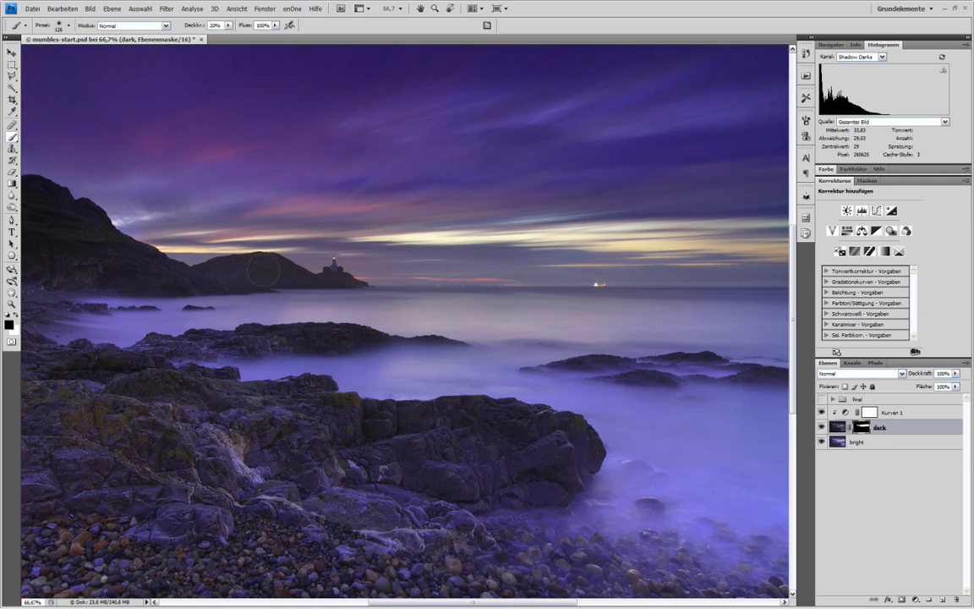
{"action": "mouse_move", "coordinate": [632, 267]}
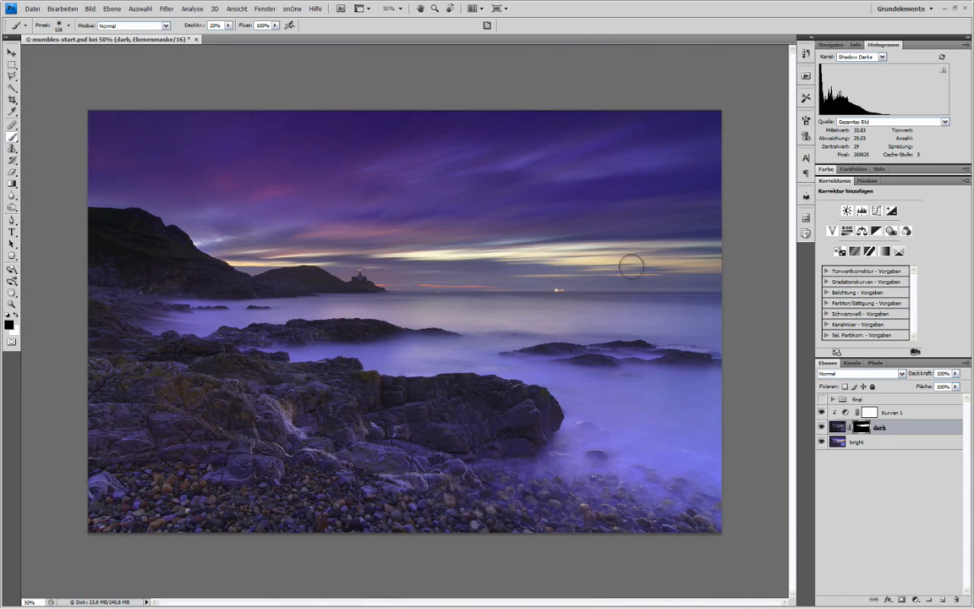
{"action": "mouse_move", "coordinate": [634, 264]}
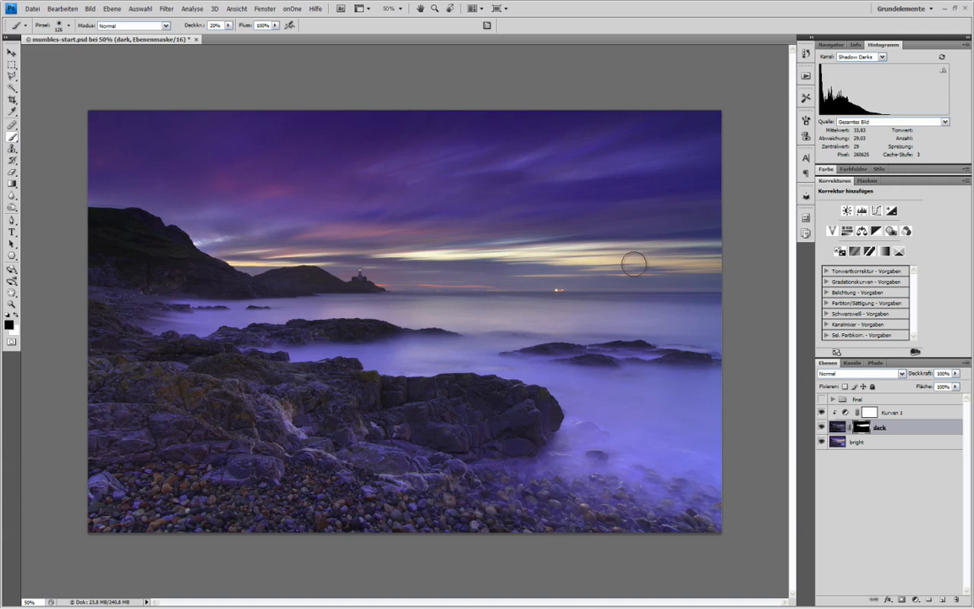
{"action": "mouse_move", "coordinate": [634, 264]}
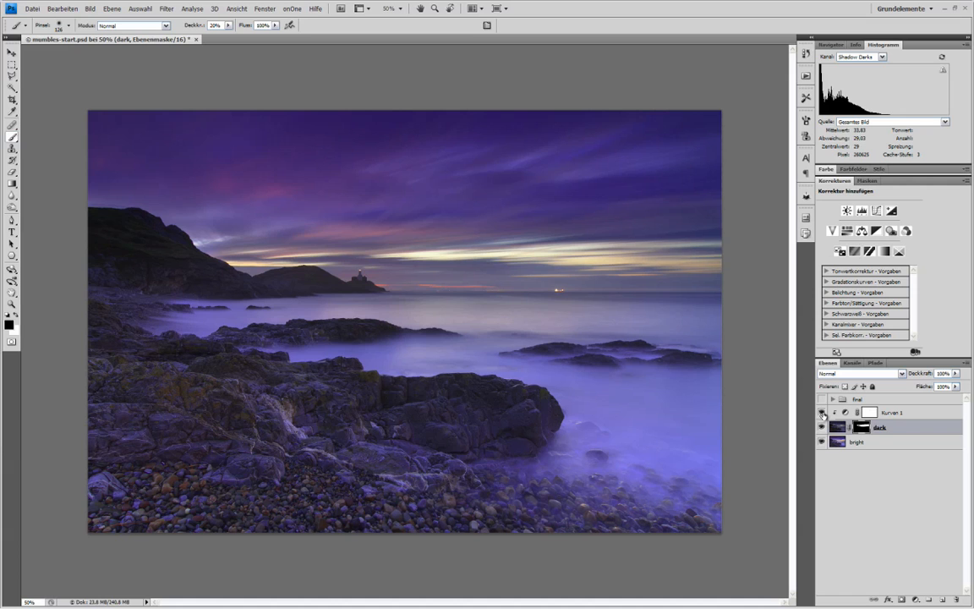
{"action": "left_click", "coordinate": [822, 399]}
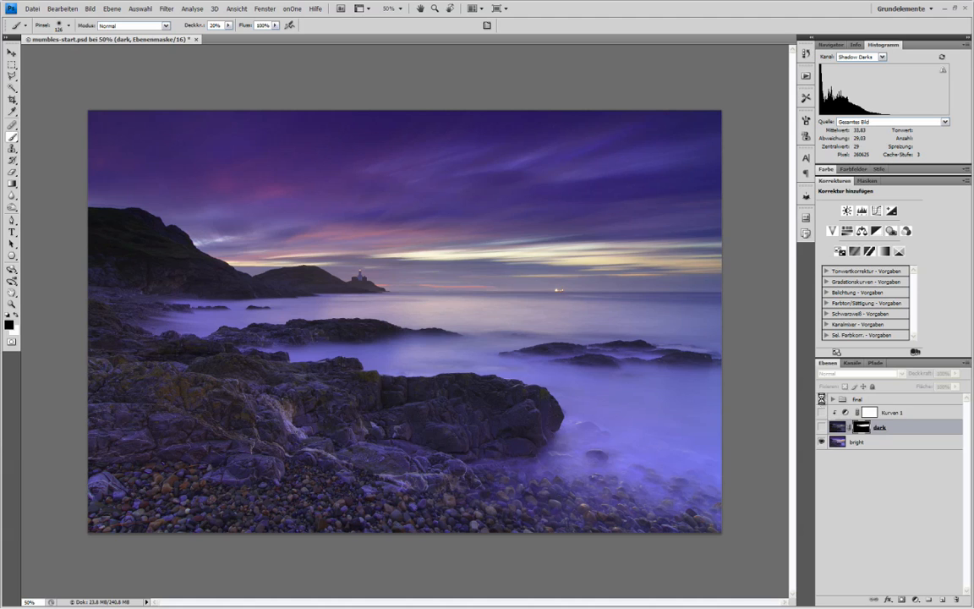
{"action": "left_click", "coordinate": [822, 399]}
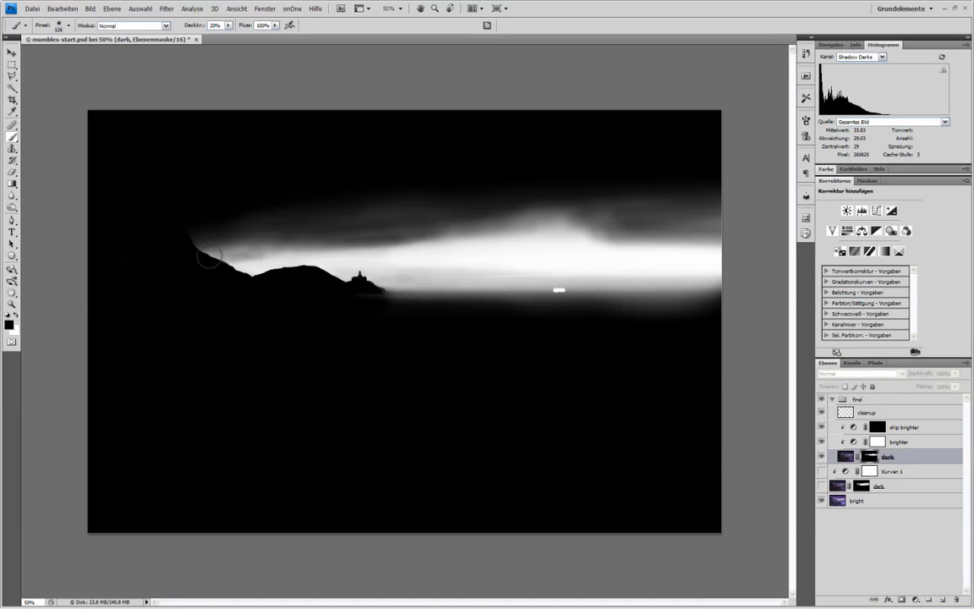
Step: Paint the mask along the headland's sky edge and near the bright horizon band
{"action": "left_click_drag", "start_coordinate": [209, 257], "coordinate": [294, 267]}
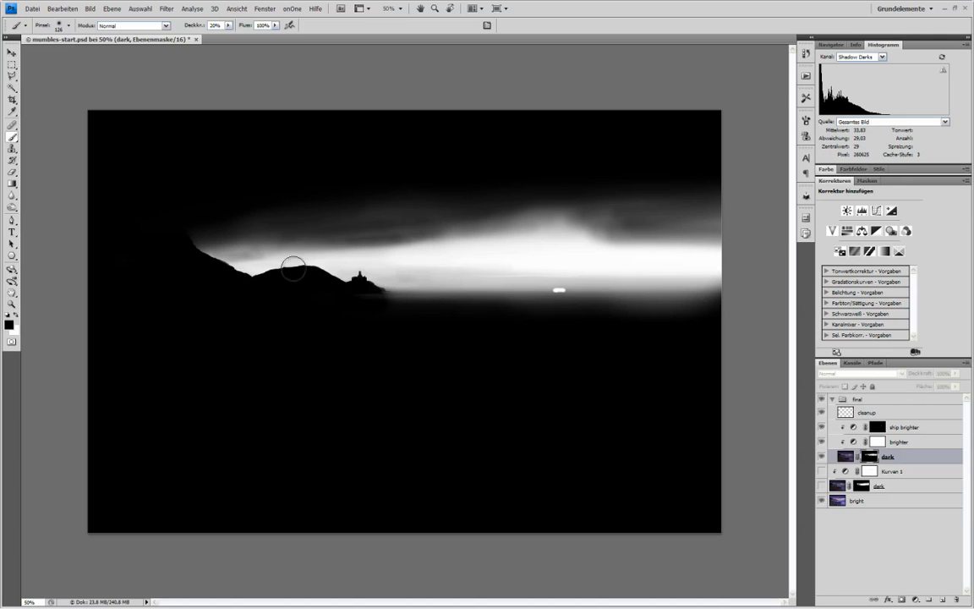
{"action": "mouse_move", "coordinate": [306, 241]}
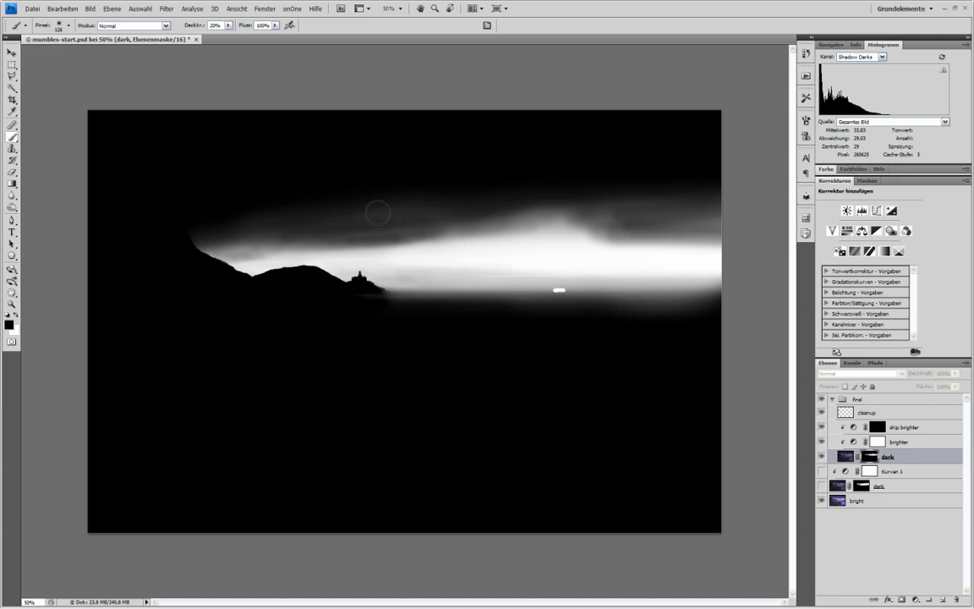
{"action": "mouse_move", "coordinate": [482, 250]}
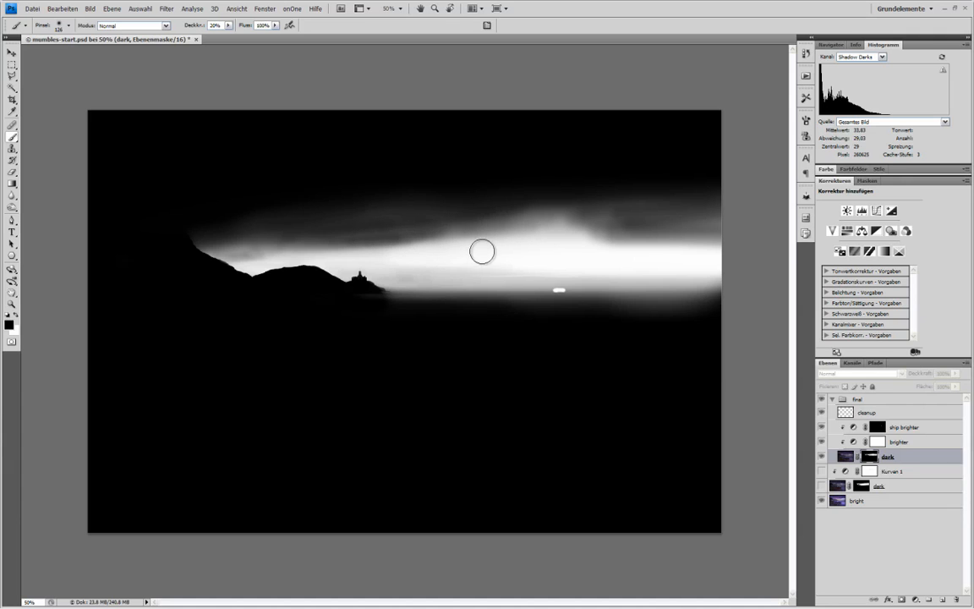
{"action": "mouse_move", "coordinate": [526, 257]}
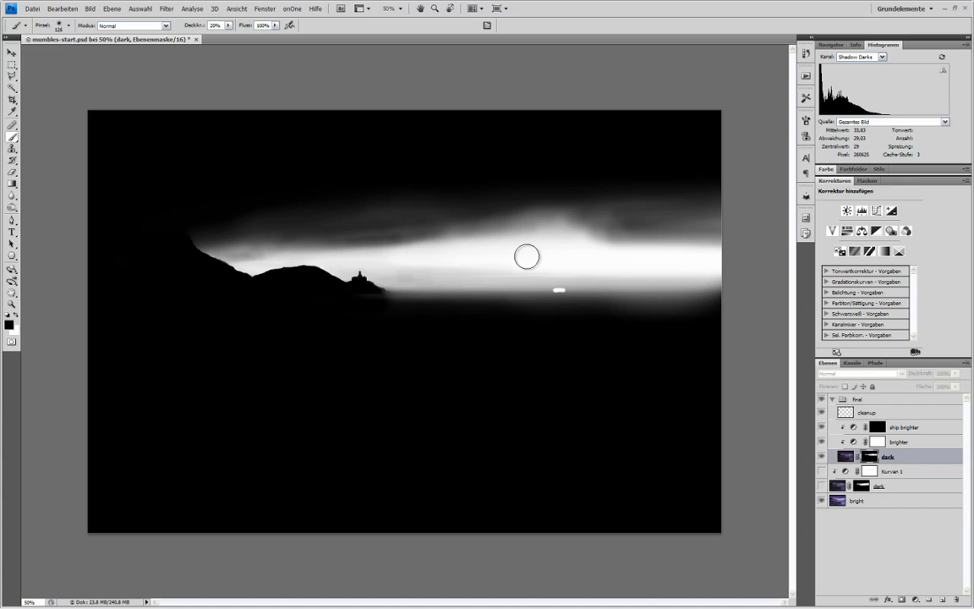
{"action": "mouse_move", "coordinate": [549, 253]}
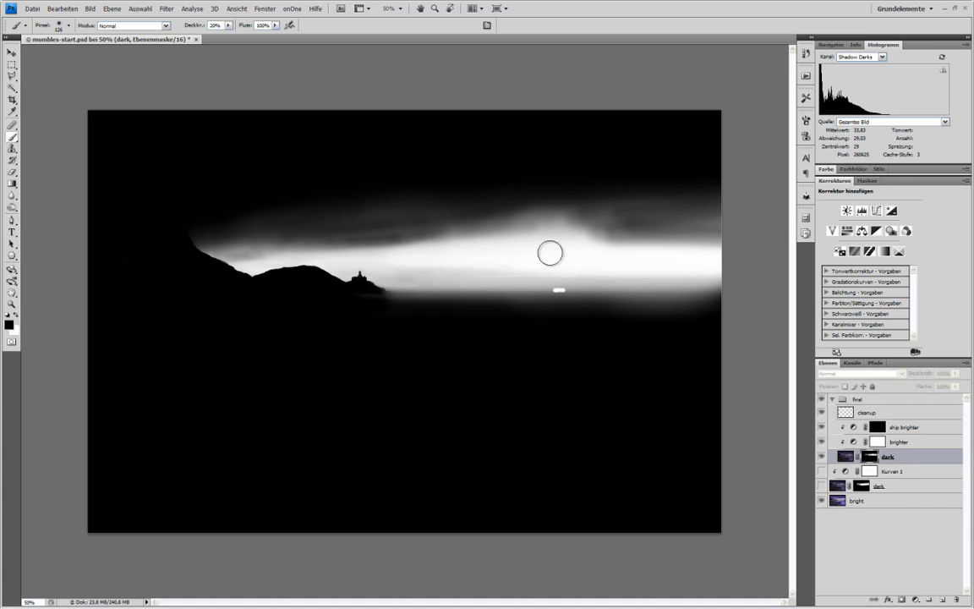
{"action": "mouse_move", "coordinate": [545, 253]}
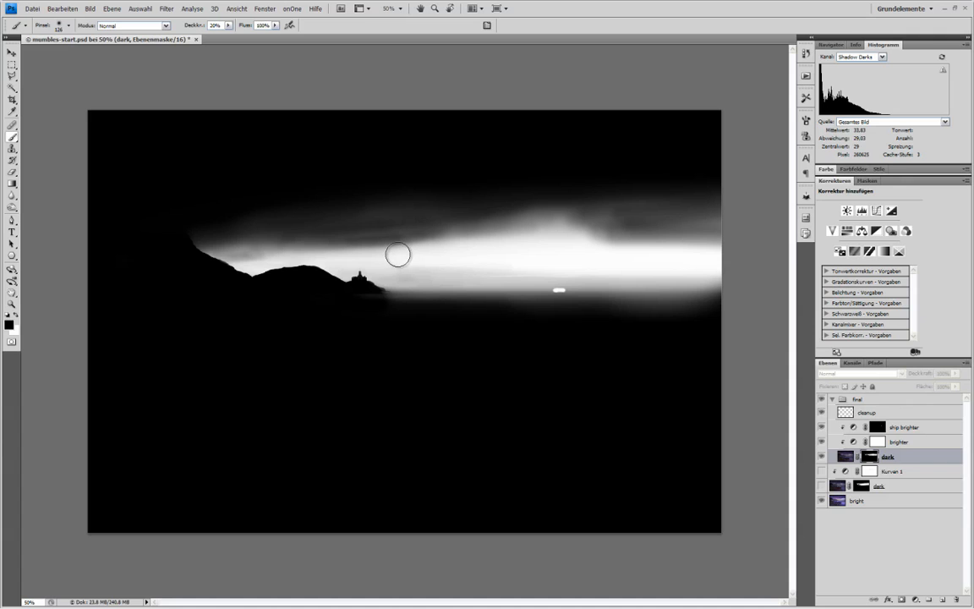
{"action": "mouse_move", "coordinate": [556, 250]}
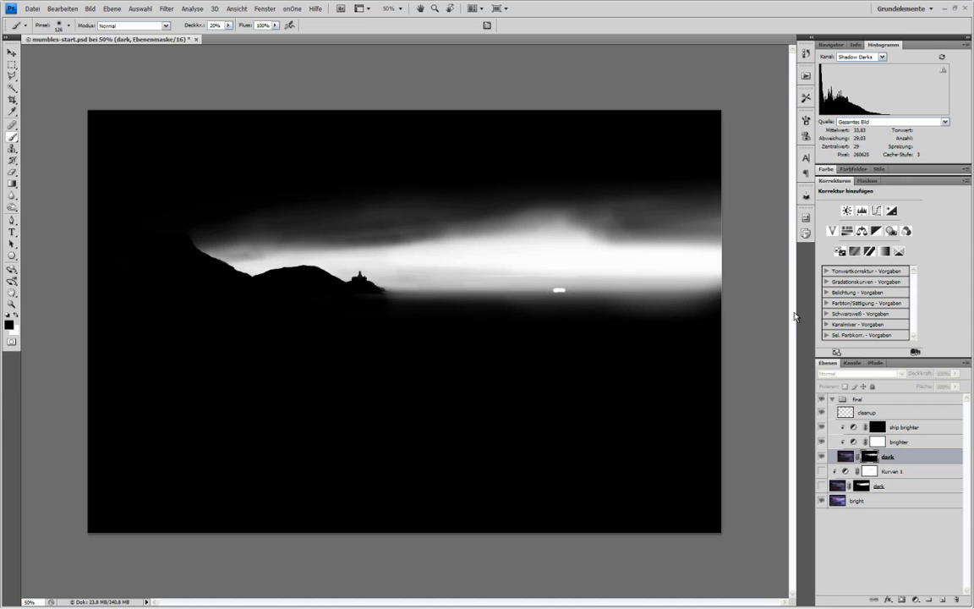
{"action": "left_click_drag", "start_coordinate": [524, 273], "coordinate": [556, 304]}
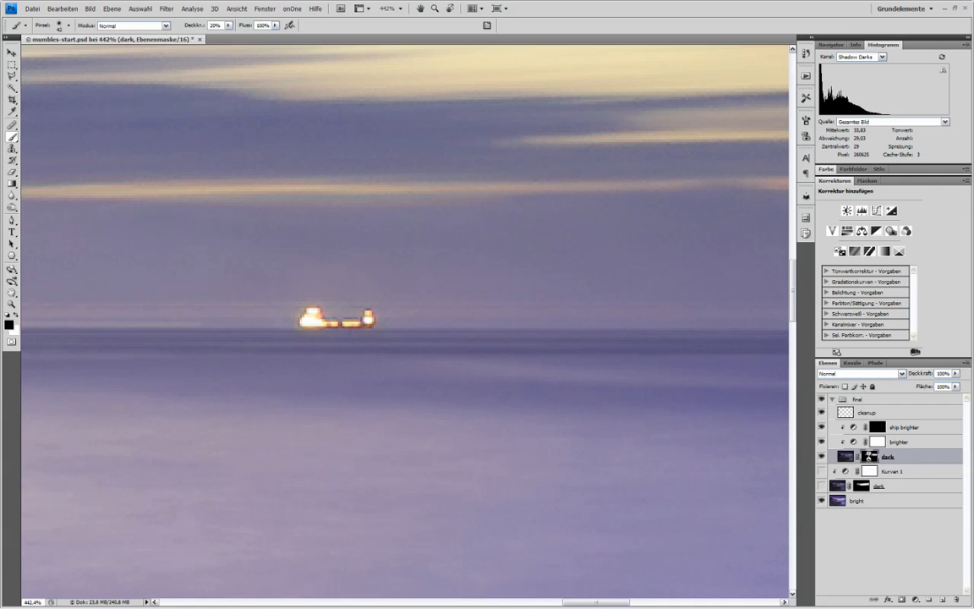
Step: View the mask around the ship, then show the ship brighter layer's Curves settings
{"action": "left_click", "coordinate": [869, 456]}
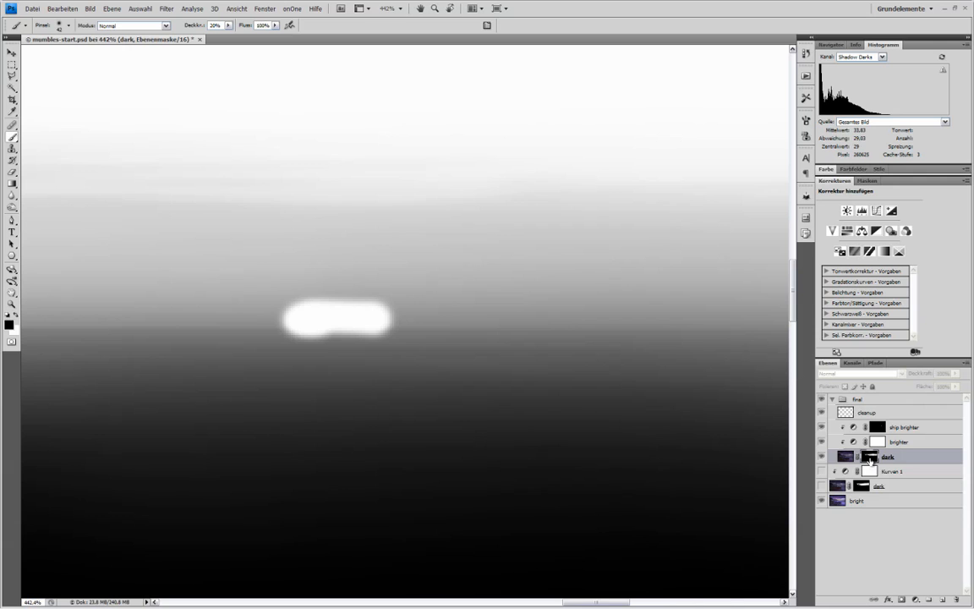
{"action": "mouse_move", "coordinate": [551, 379]}
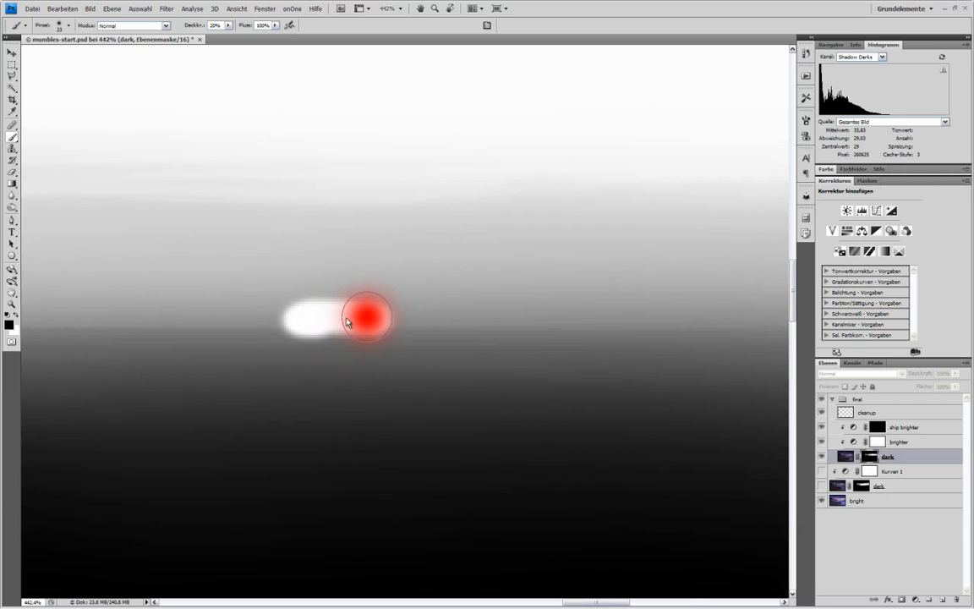
{"action": "left_click", "coordinate": [365, 318]}
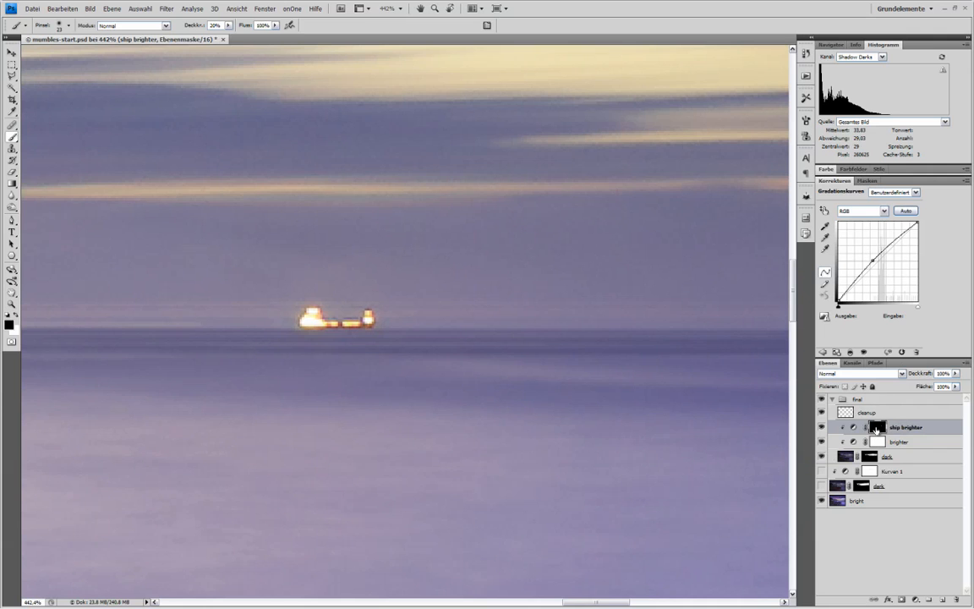
{"action": "left_click", "coordinate": [877, 426]}
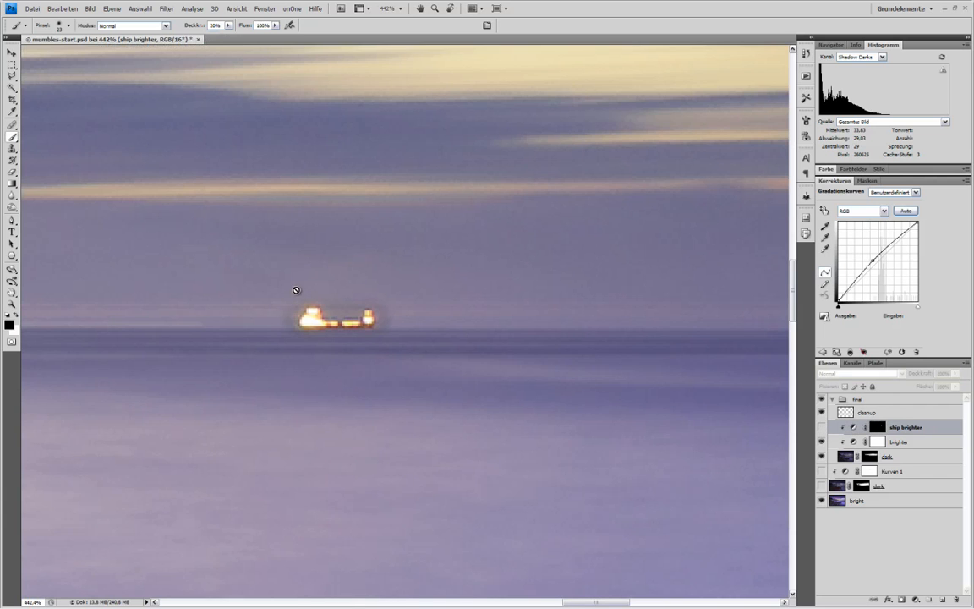
{"action": "mouse_move", "coordinate": [348, 345]}
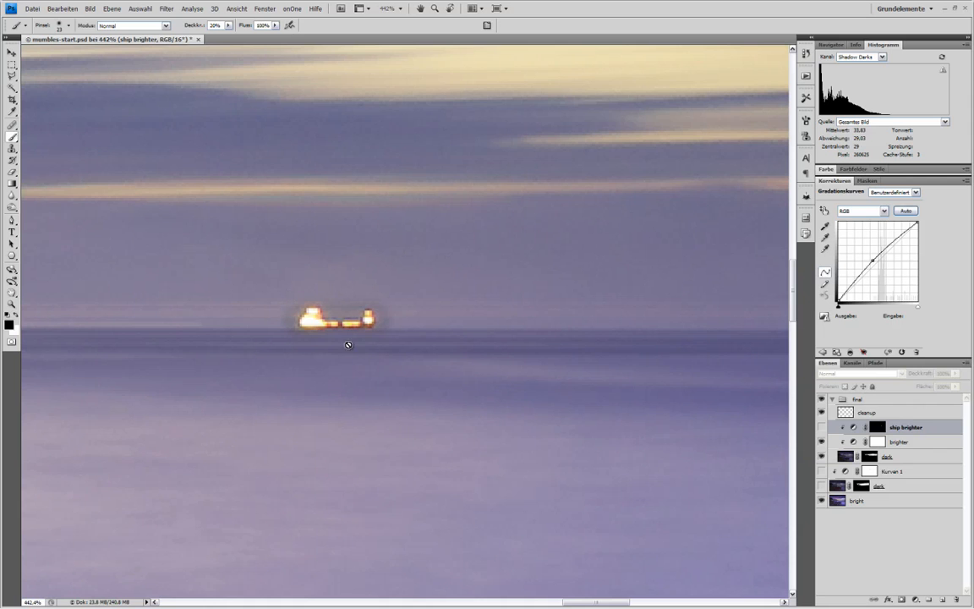
{"action": "mouse_move", "coordinate": [341, 342]}
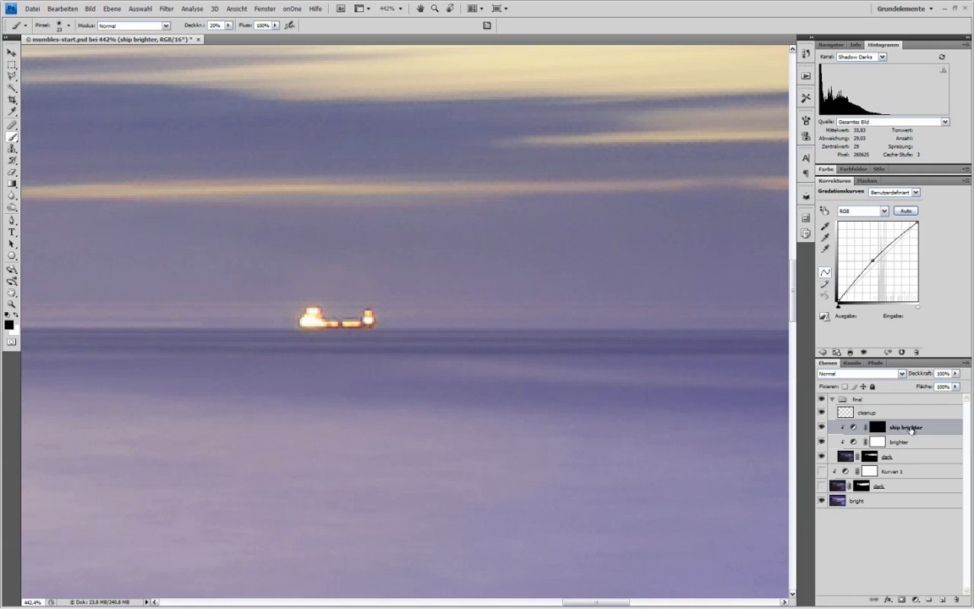
{"action": "mouse_move", "coordinate": [504, 348]}
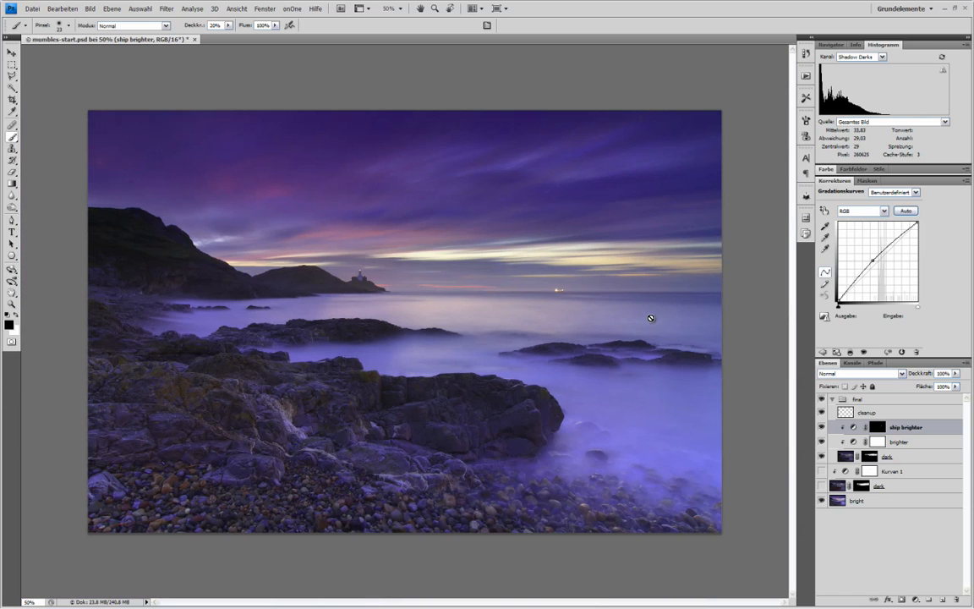
{"action": "mouse_move", "coordinate": [865, 470]}
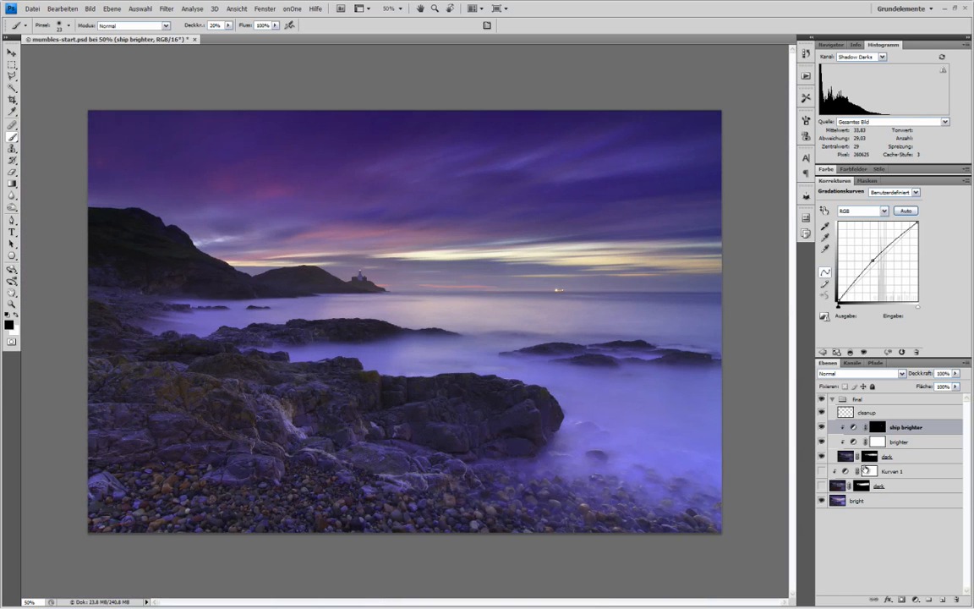